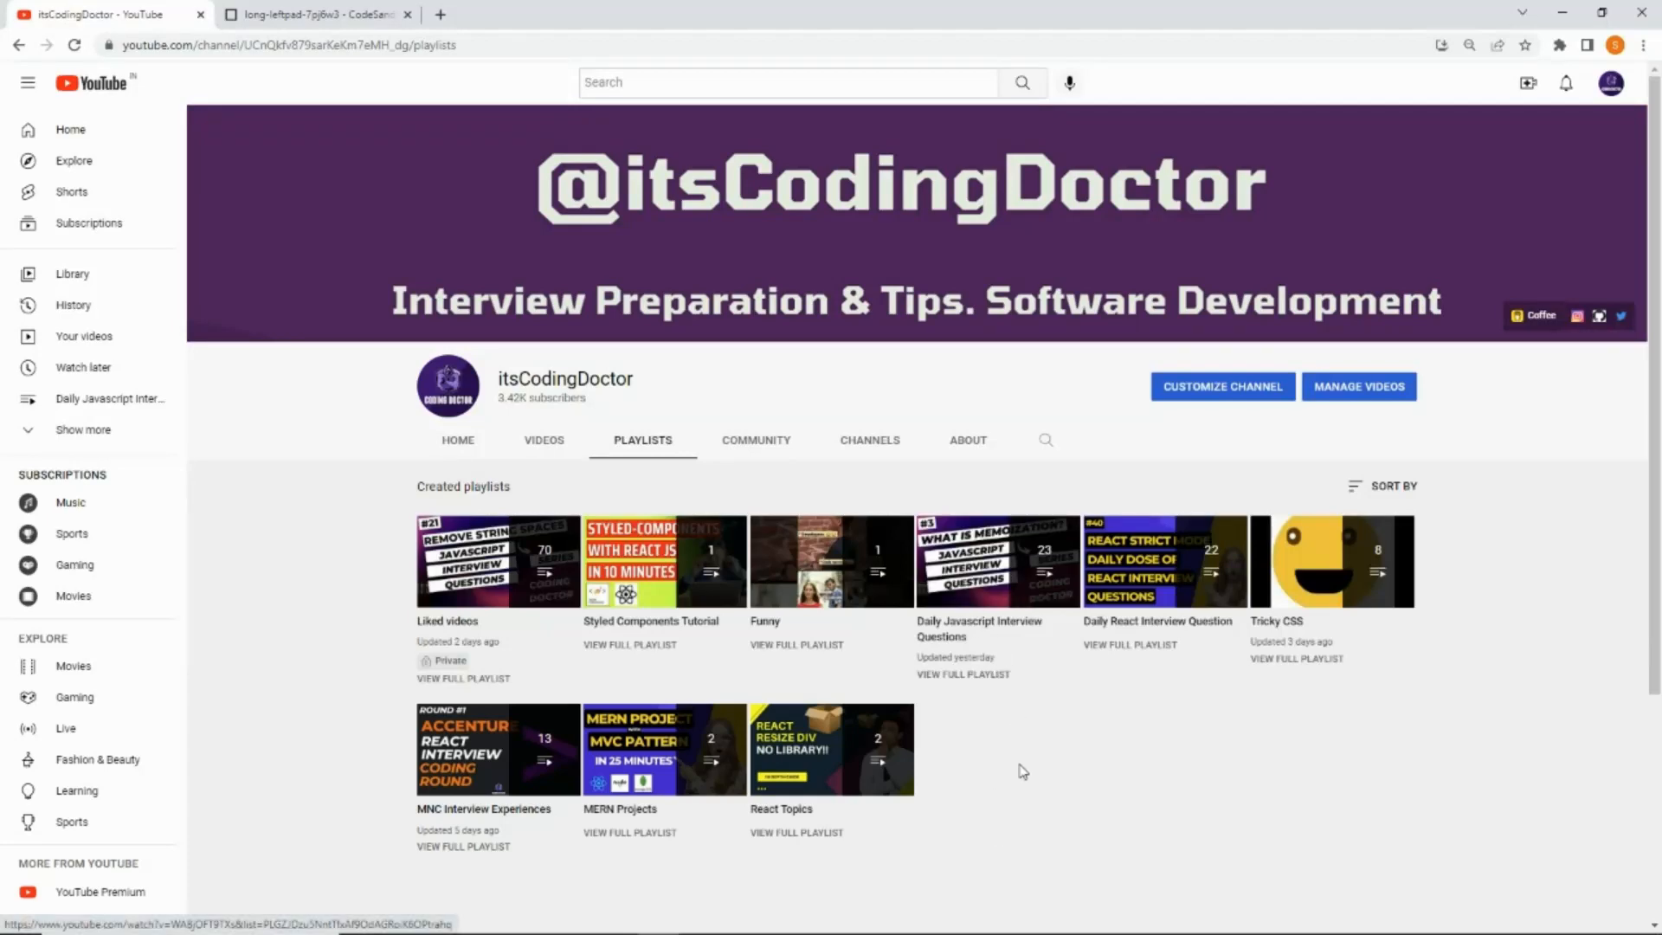
Switch to the sandbox and point out the input text string in index.js
{"action": "left_click", "coordinate": [313, 14]}
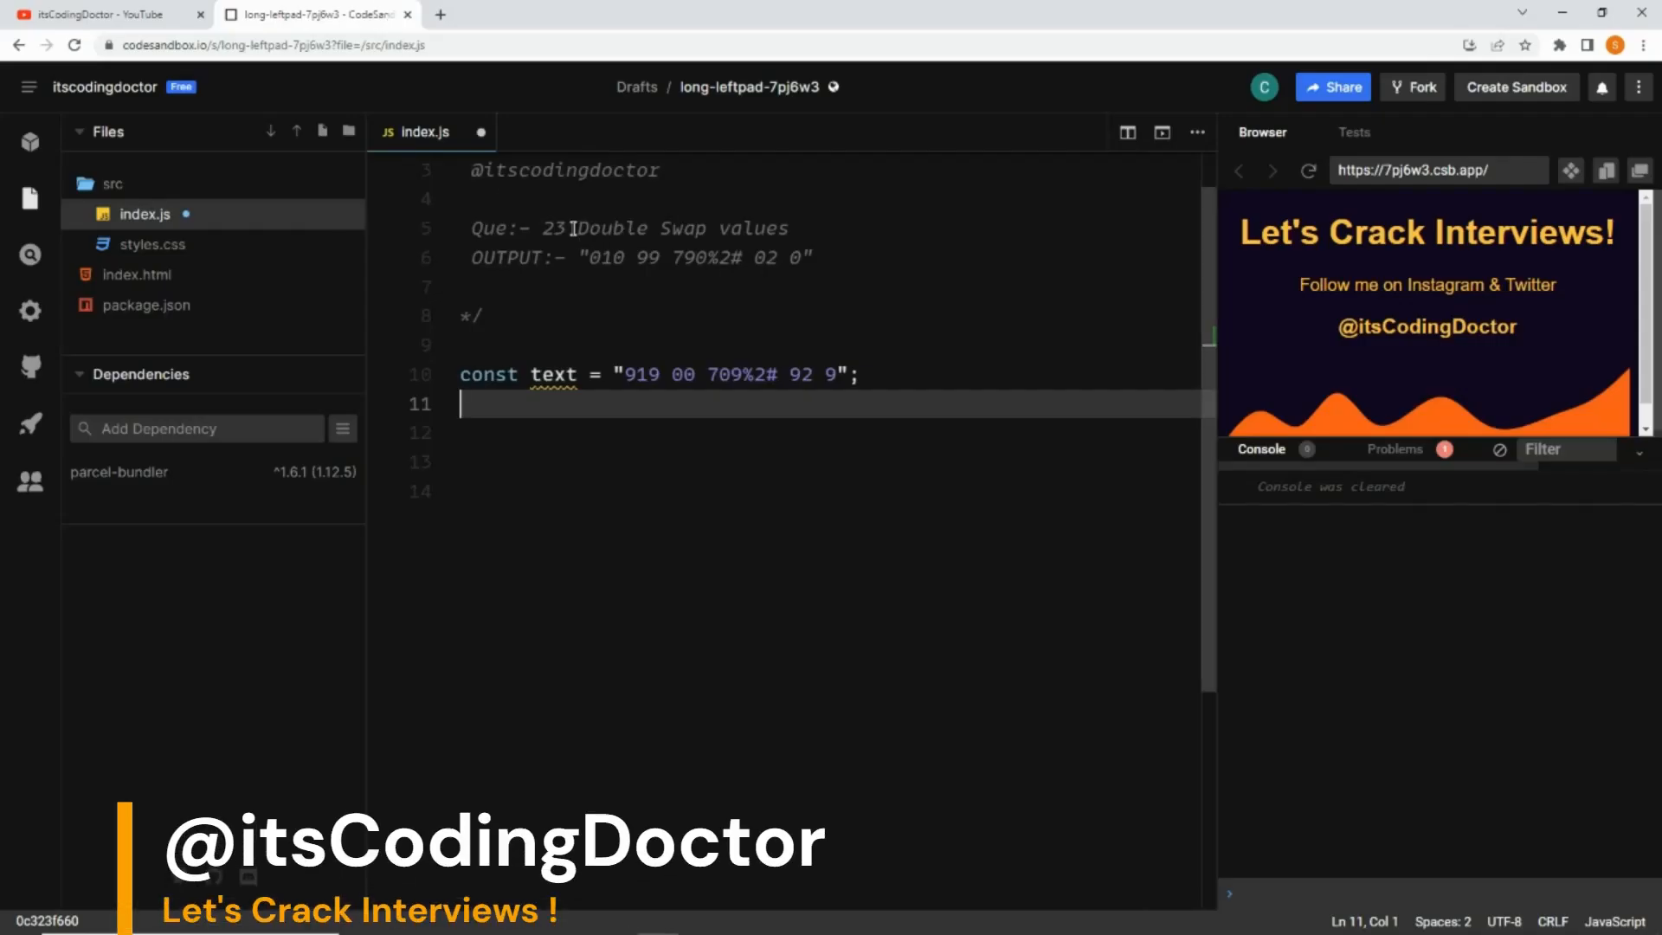
{"action": "left_click_drag", "start_coordinate": [574, 228], "coordinate": [790, 228]}
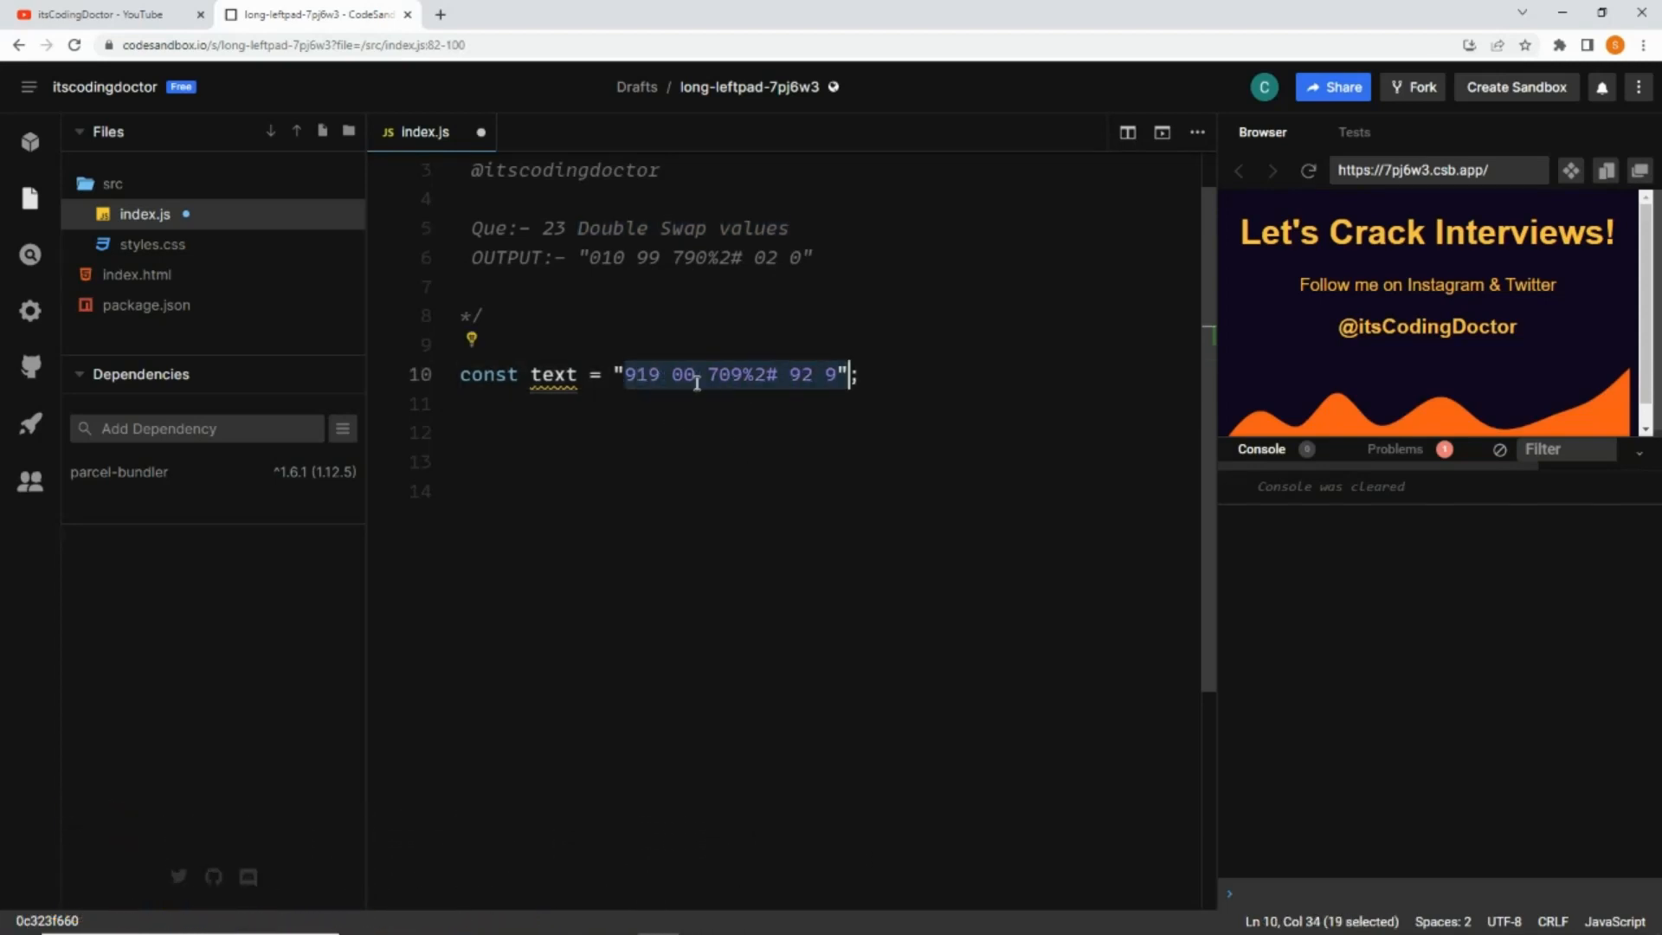
{"action": "left_click", "coordinate": [588, 260]}
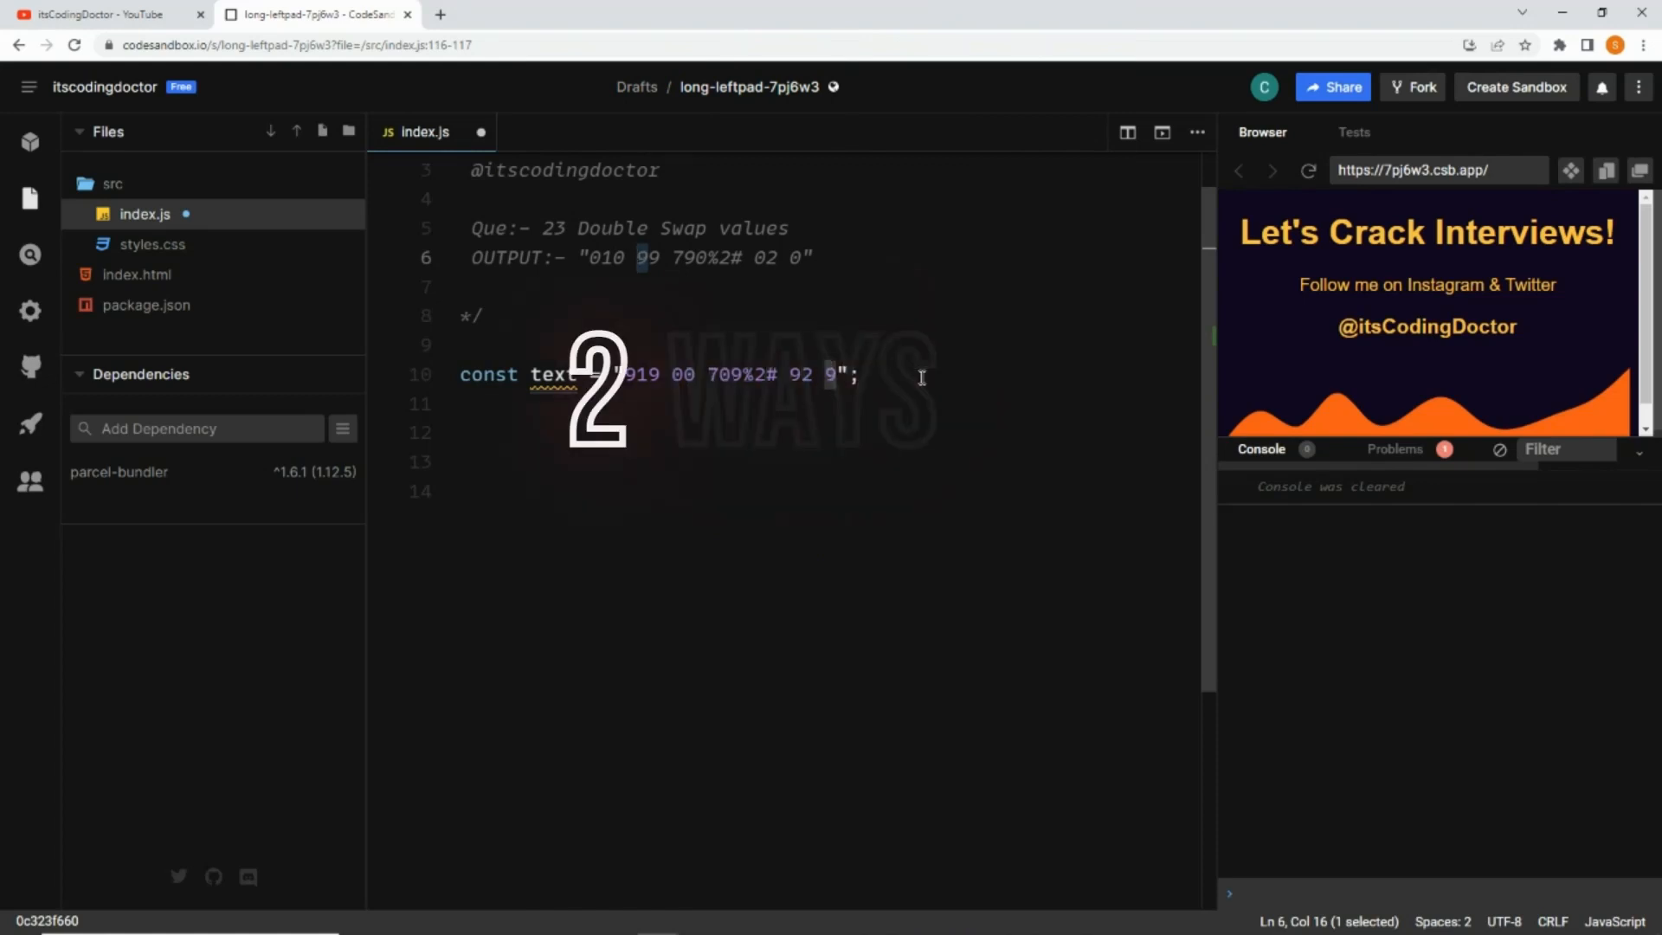
Declare an empty arrow function const swapValues = (string, v1, v2) => { }
{"action": "left_click", "coordinate": [577, 433]}
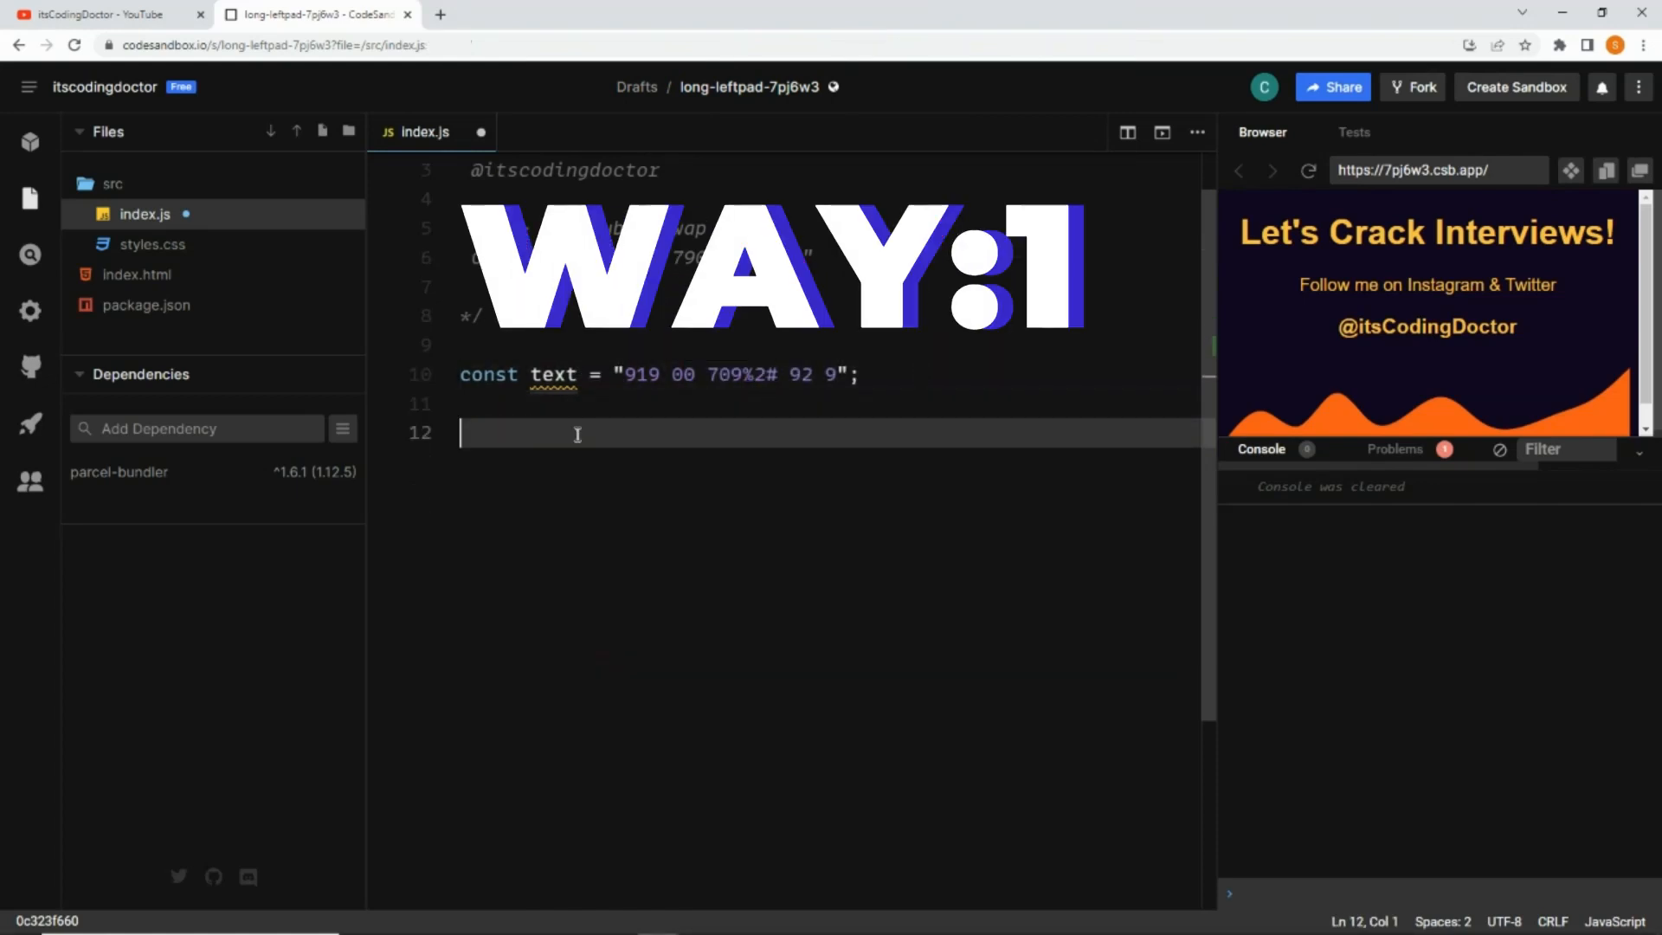
{"action": "type", "text": "const"}
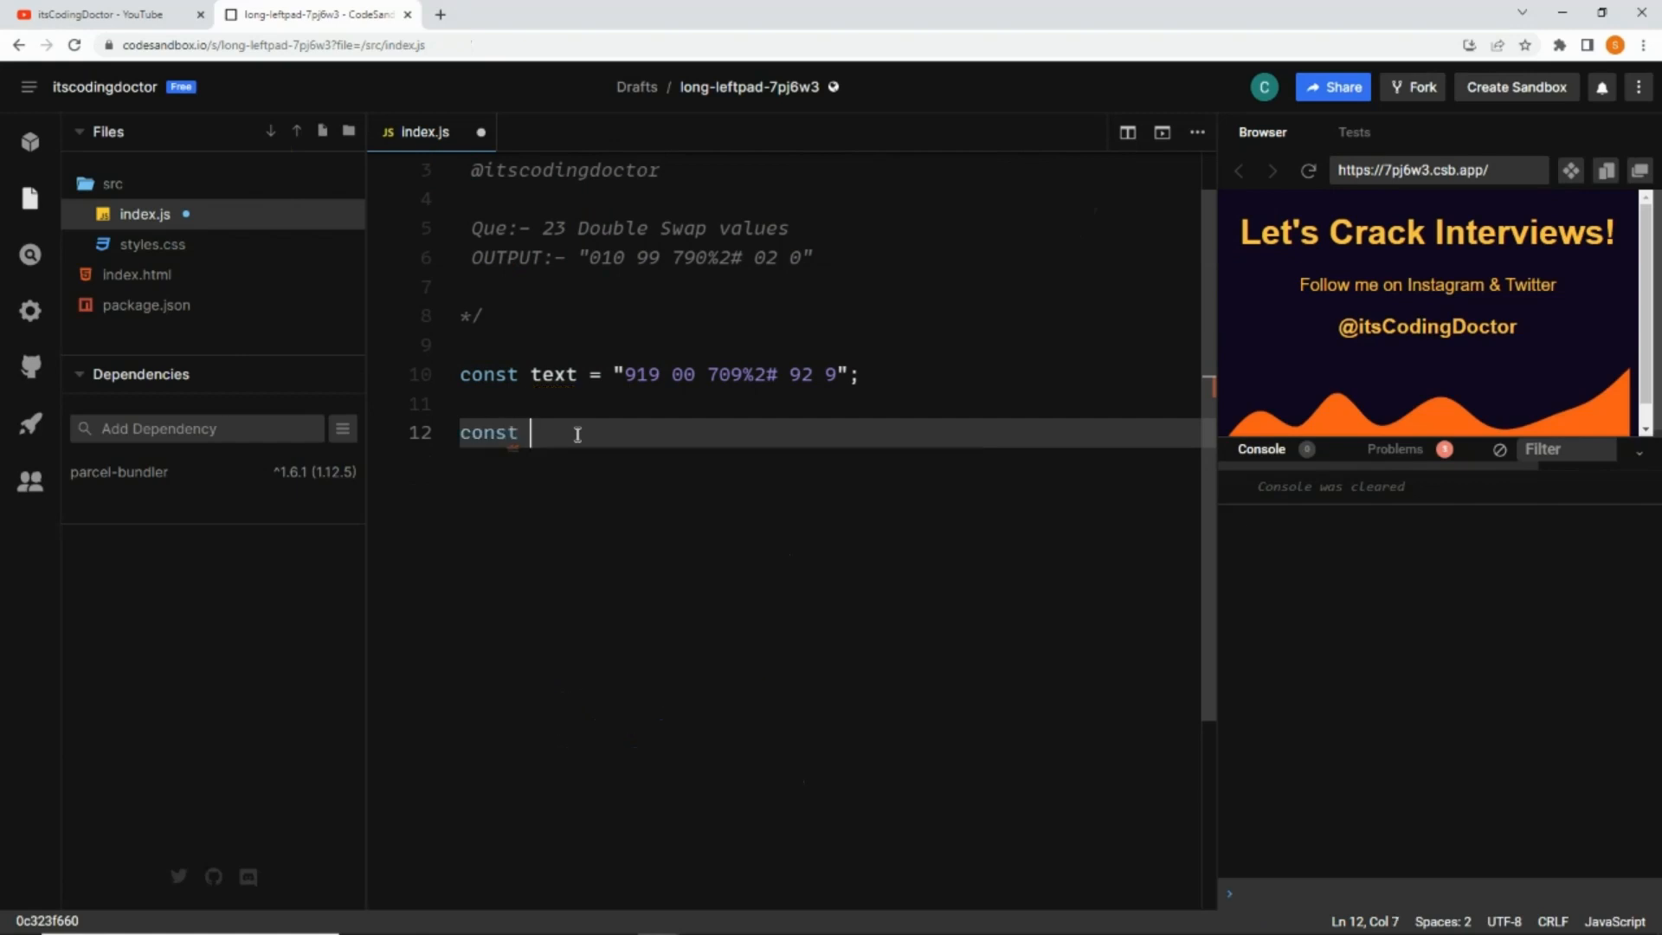
{"action": "type", "text": "swapV"}
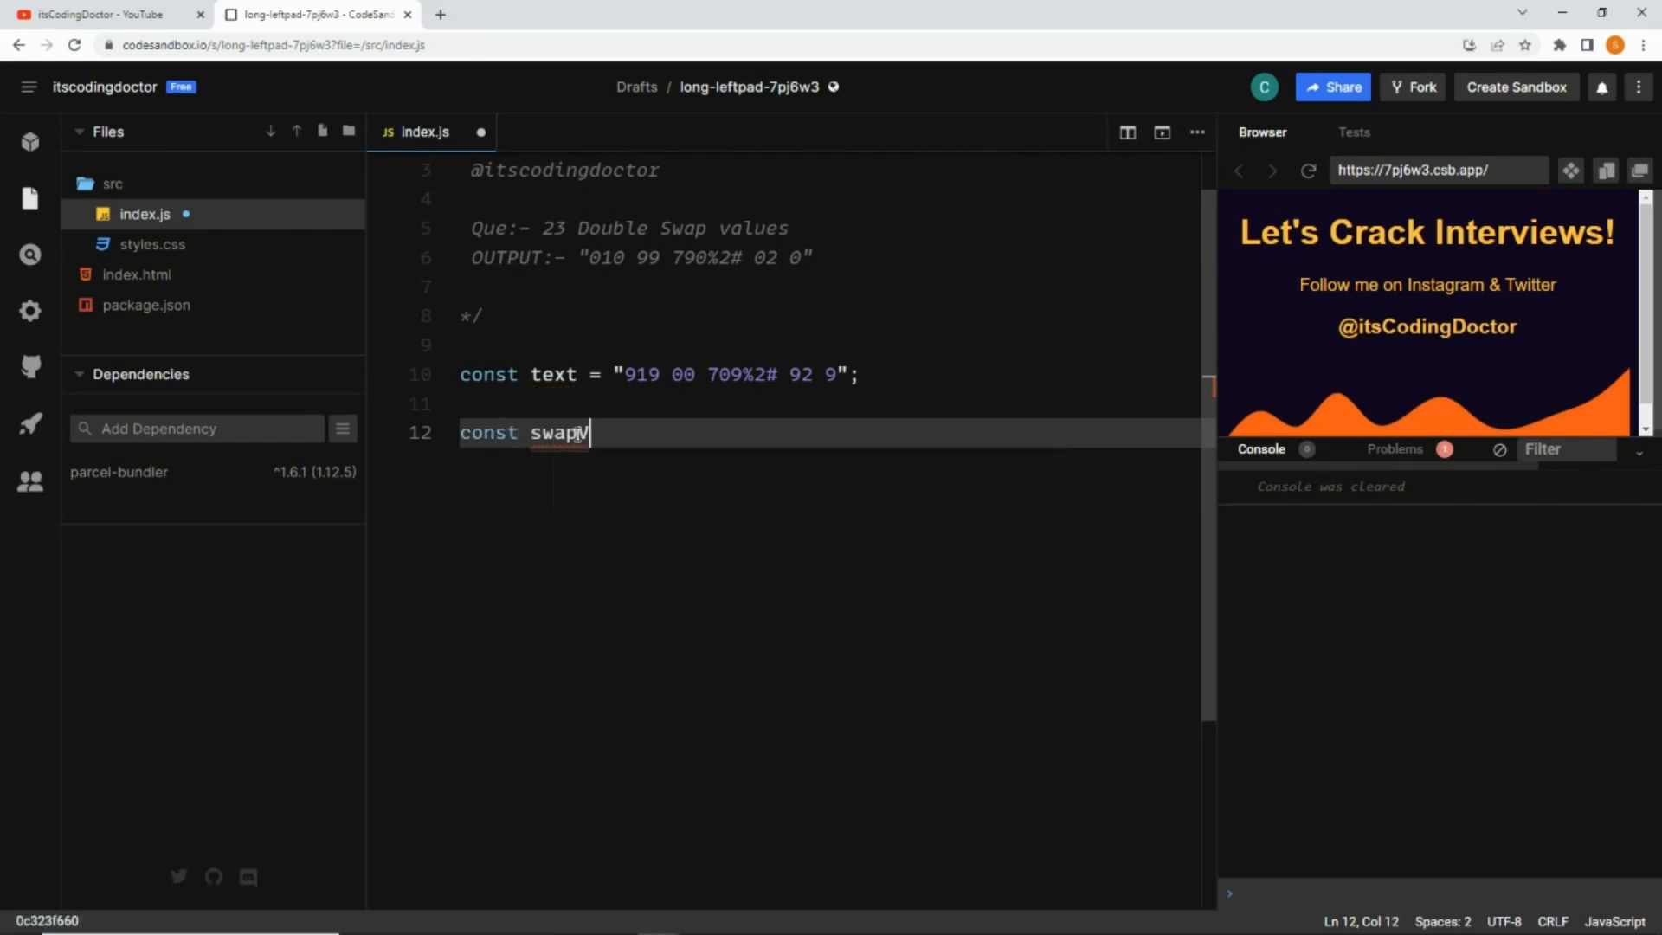
{"action": "type", "text": "Values ="}
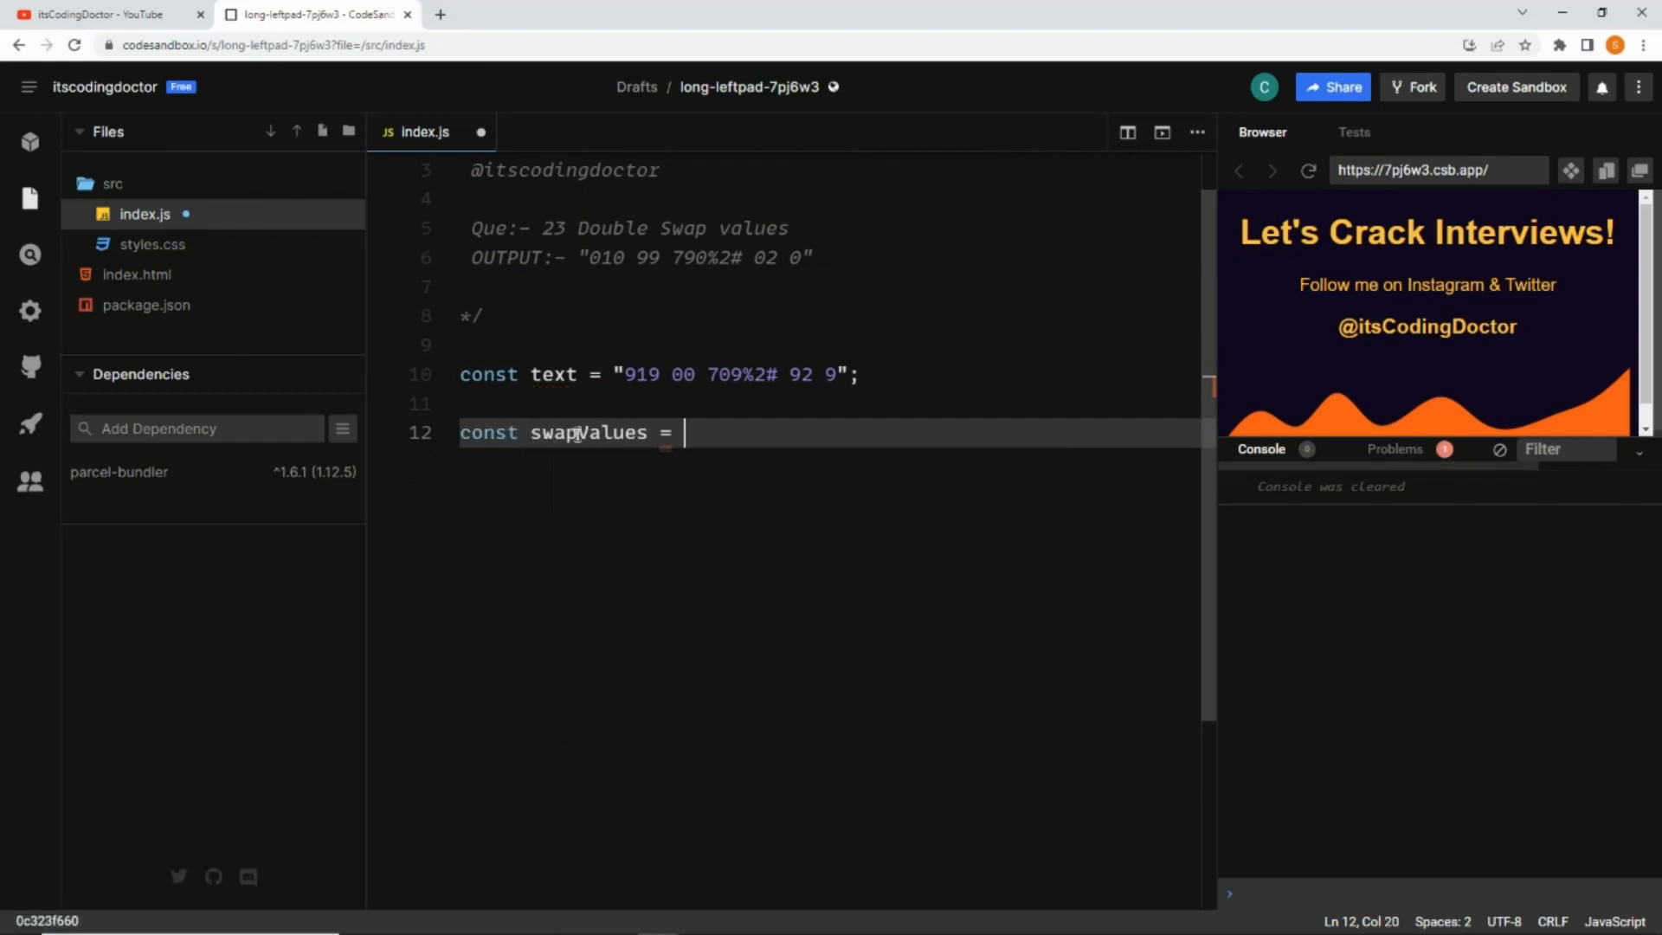
{"action": "type", "text": "() =>"}
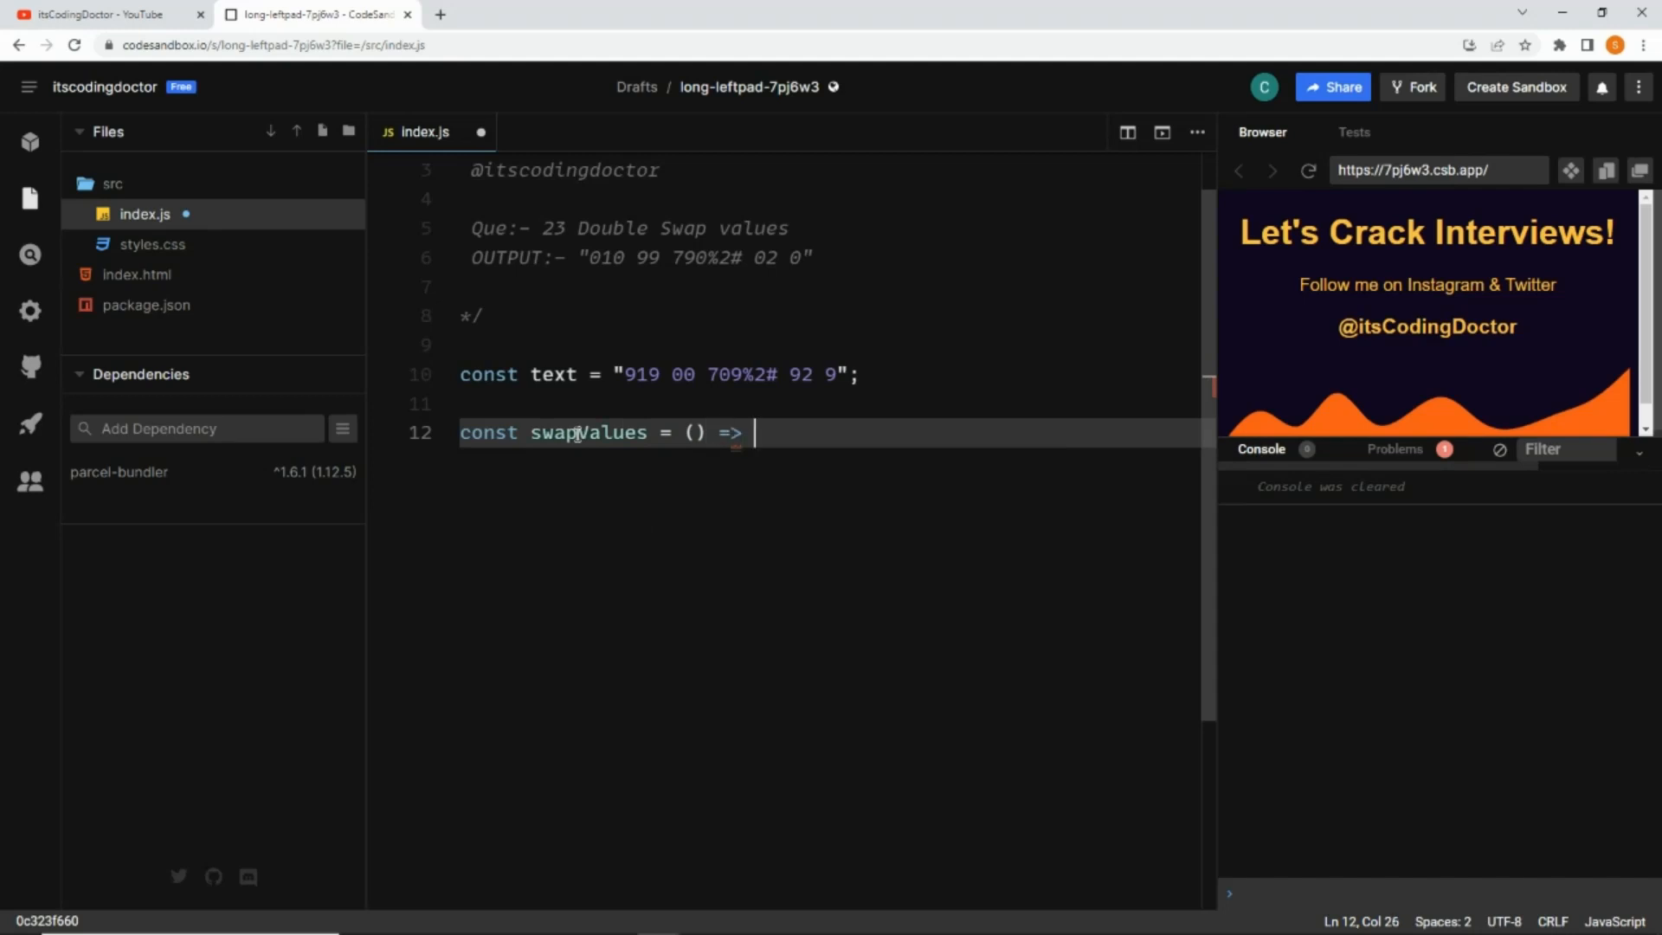
{"action": "type", "text": "{"}
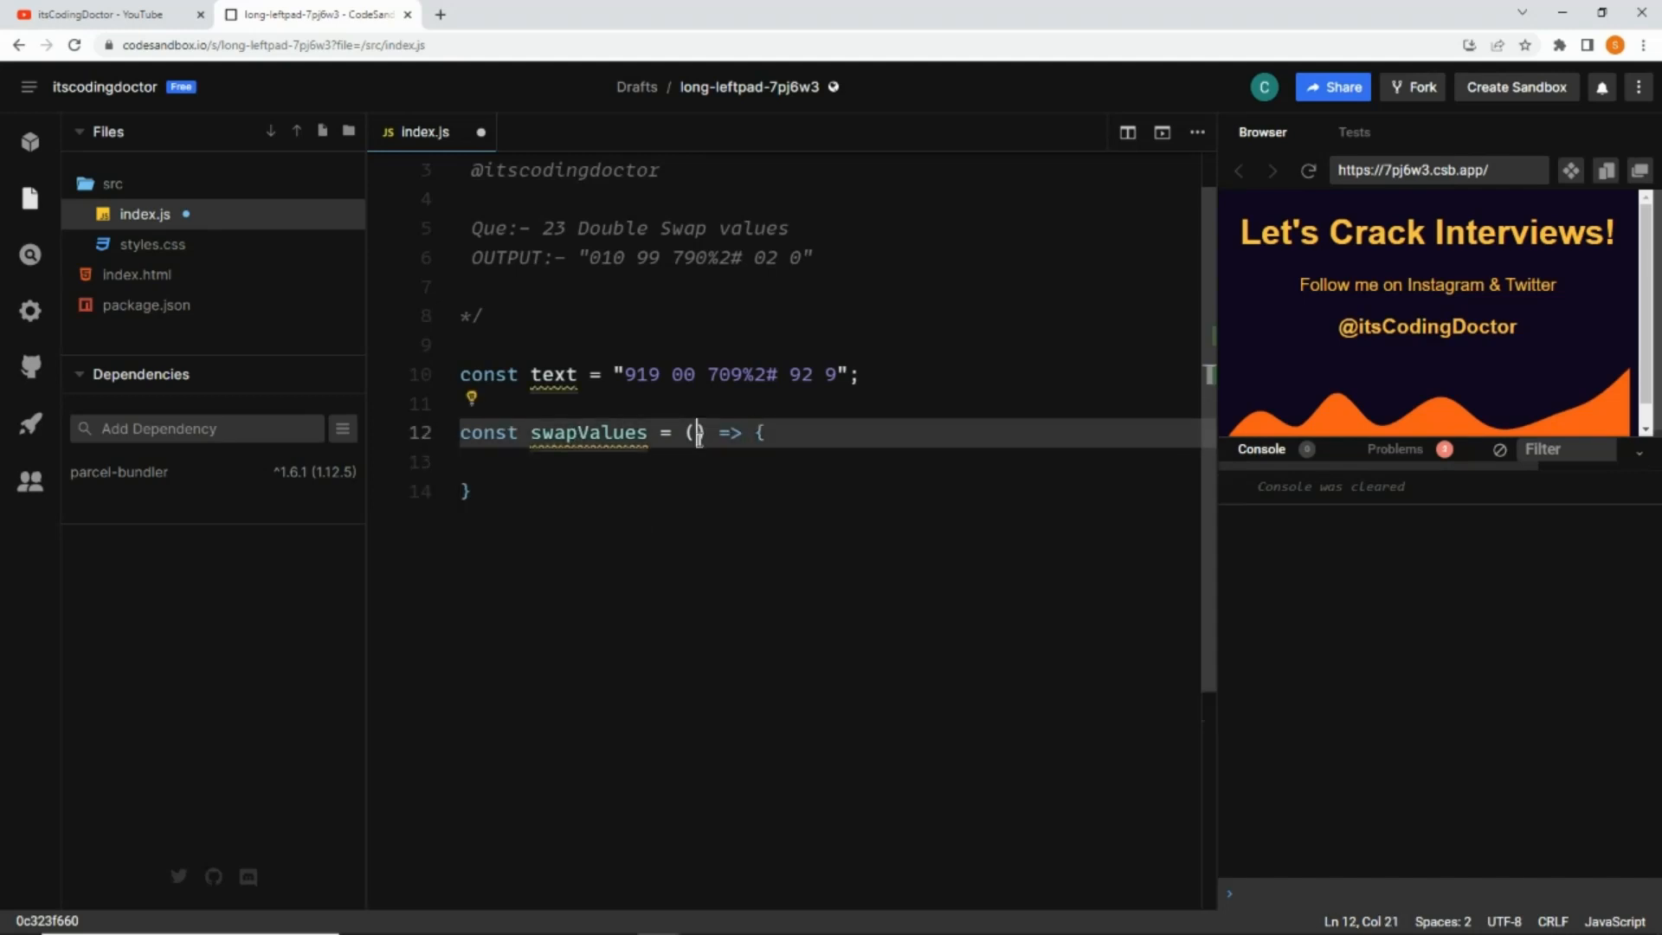
{"action": "type", "text": "string"}
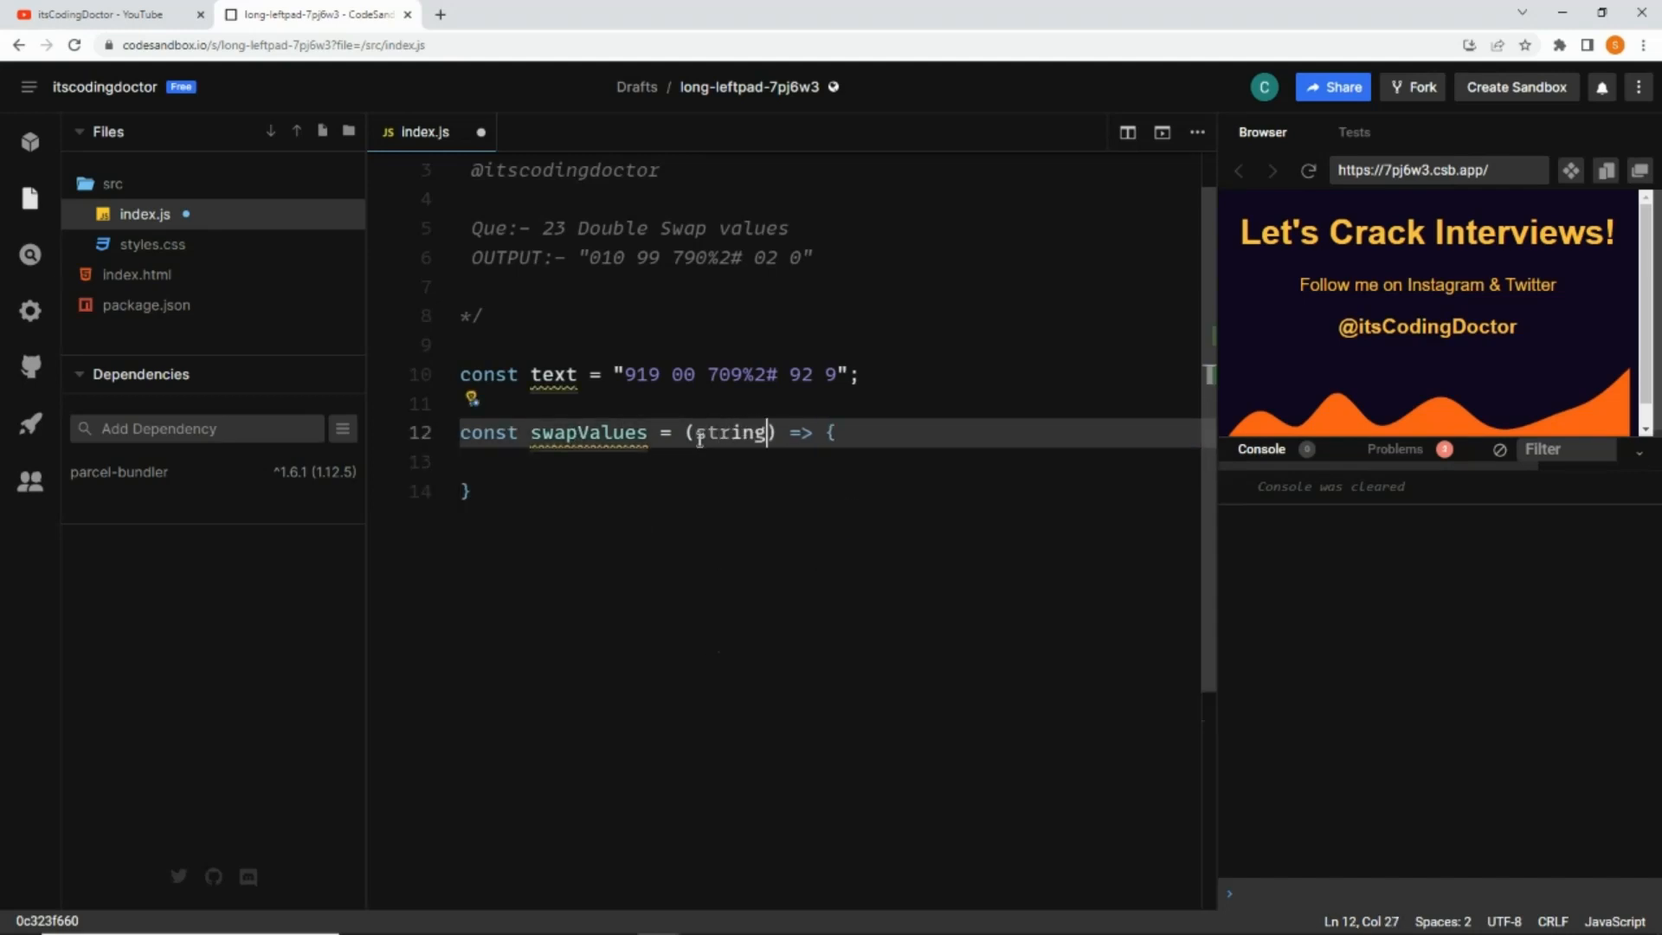
{"action": "type", "text": ", v1, v2"}
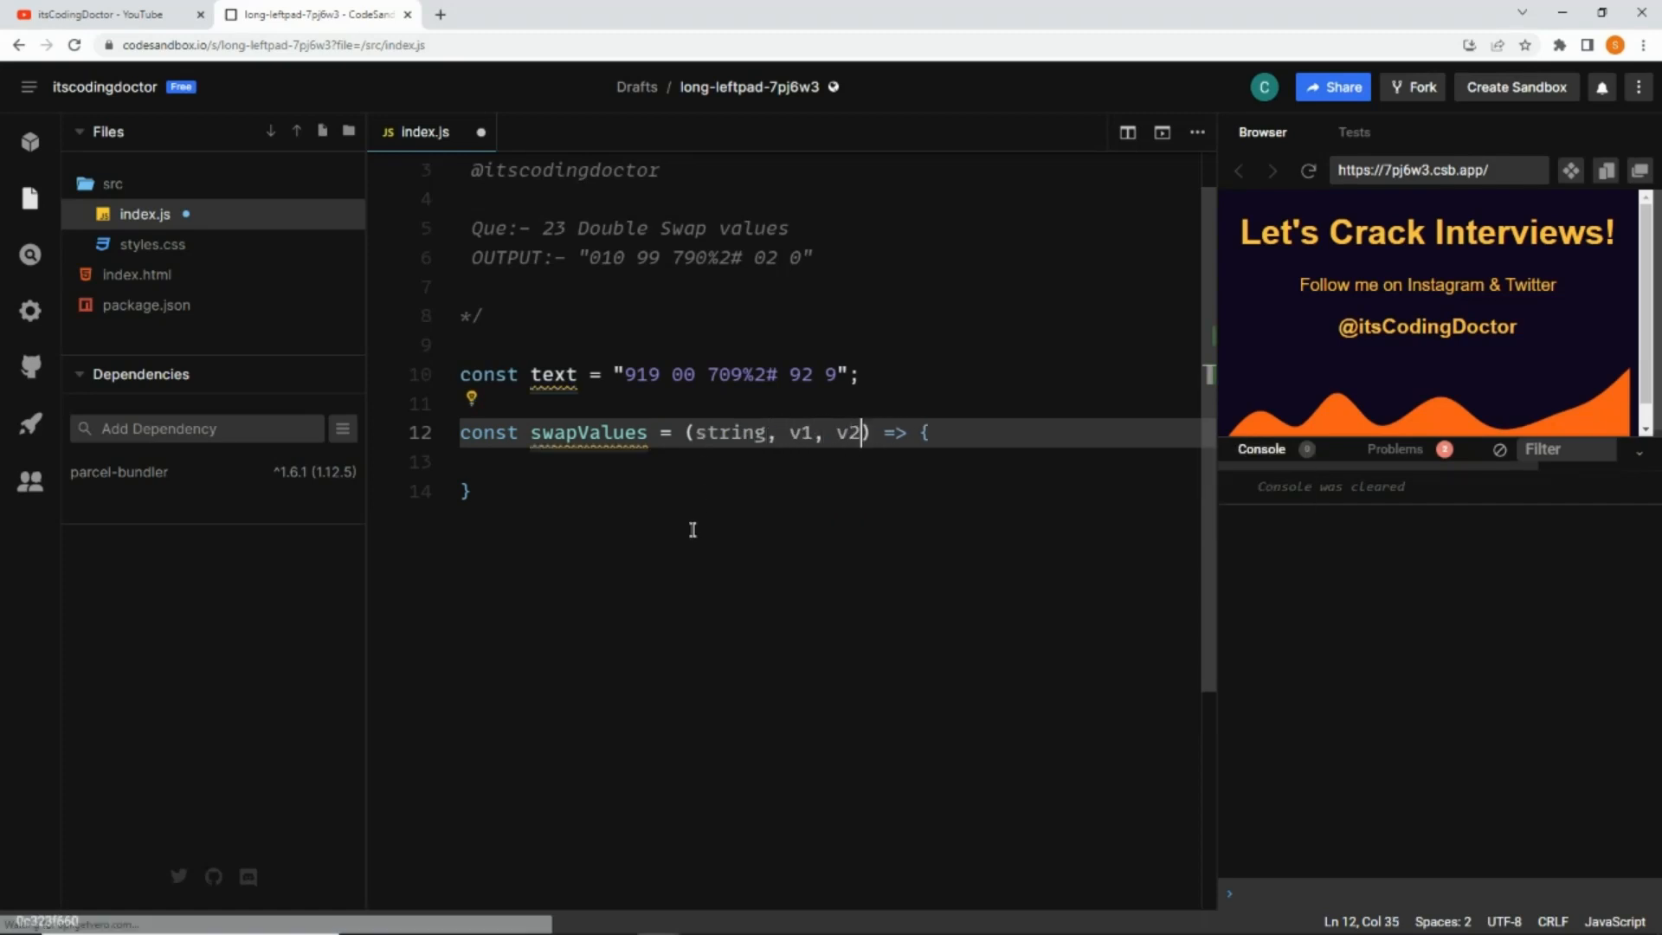
Call swapValues(text, "9", "0") below the function
{"action": "type", "text": "swapValues("}
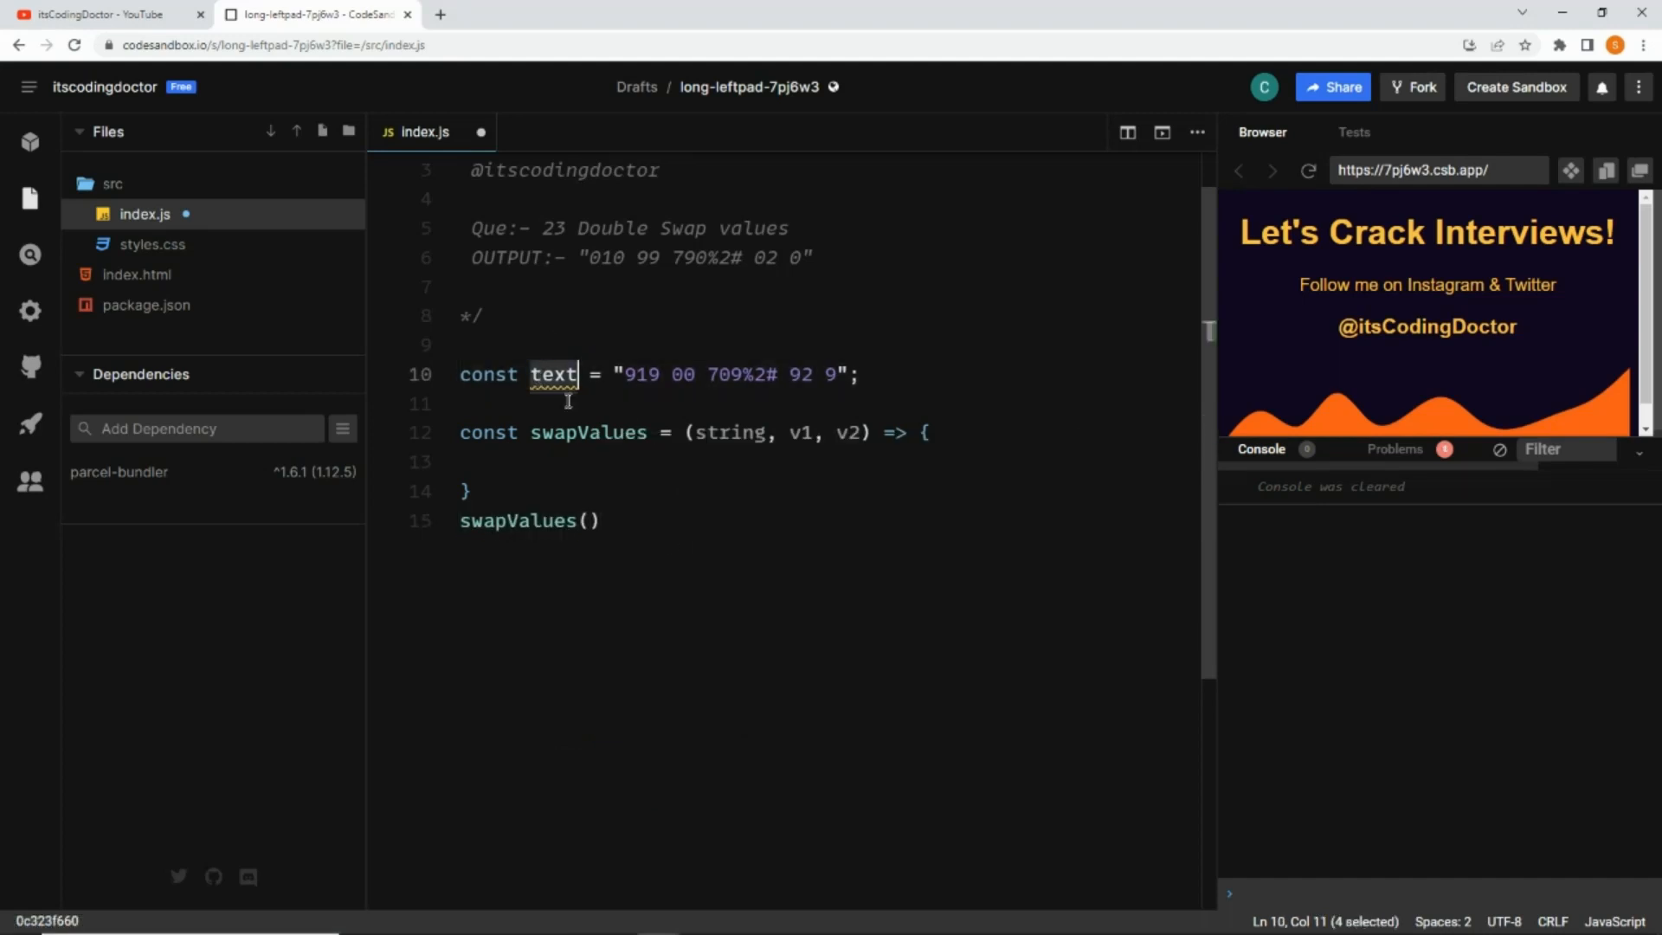
{"action": "type", "text": "text,"}
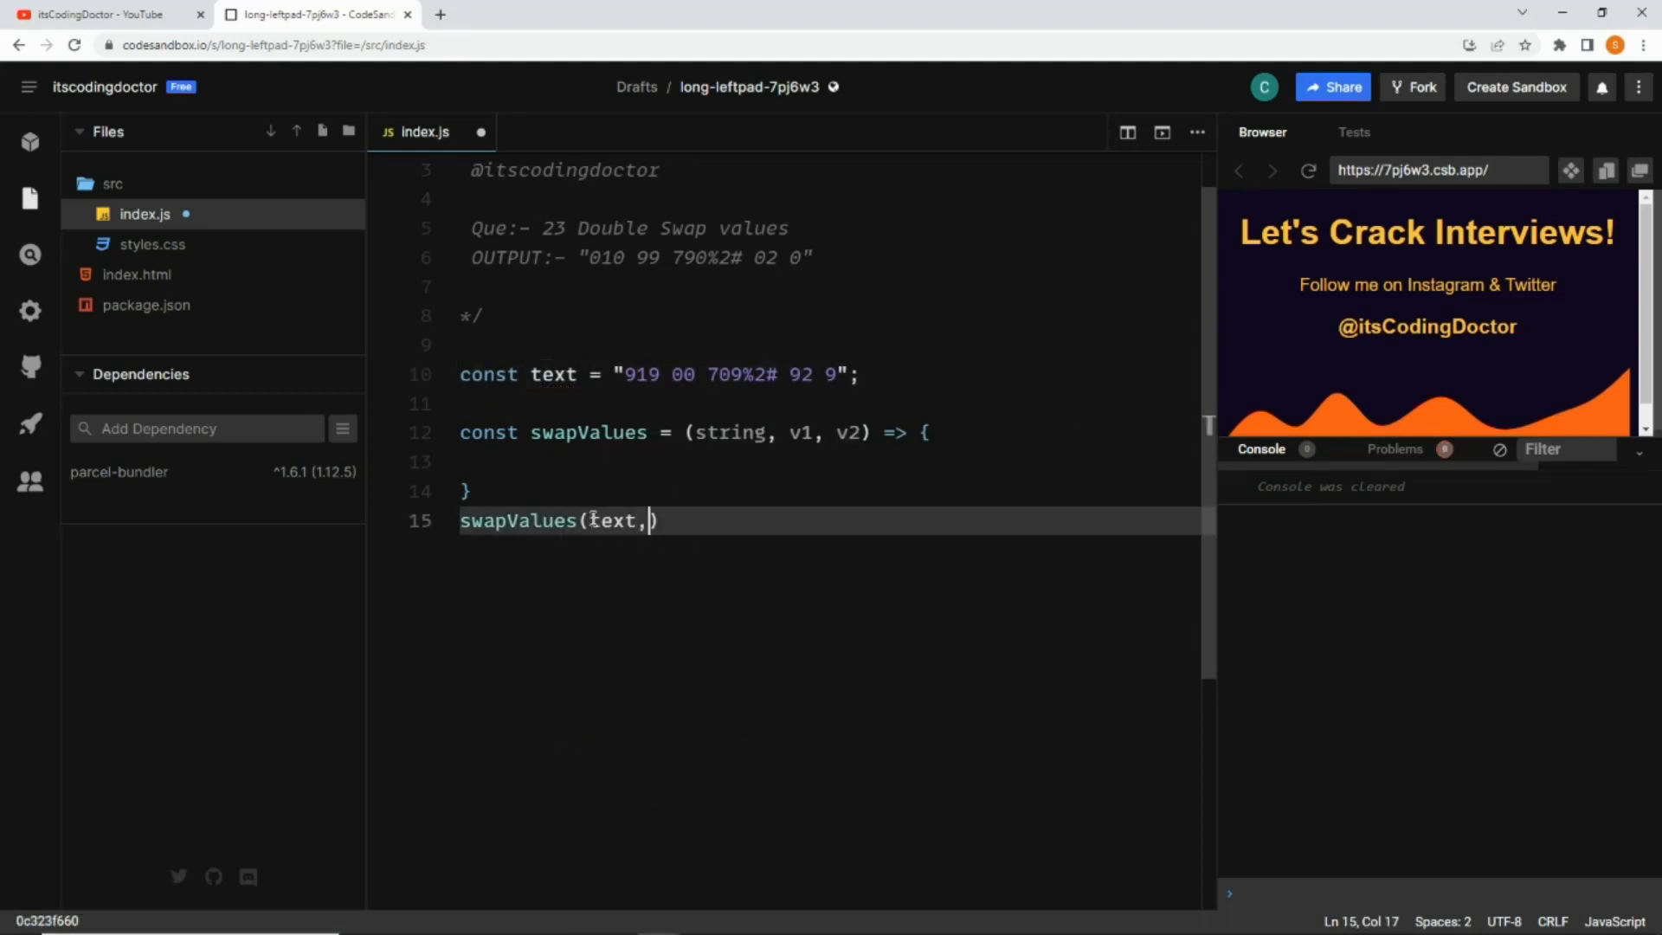
{"action": "type", "text": "\"9\", \"0"}
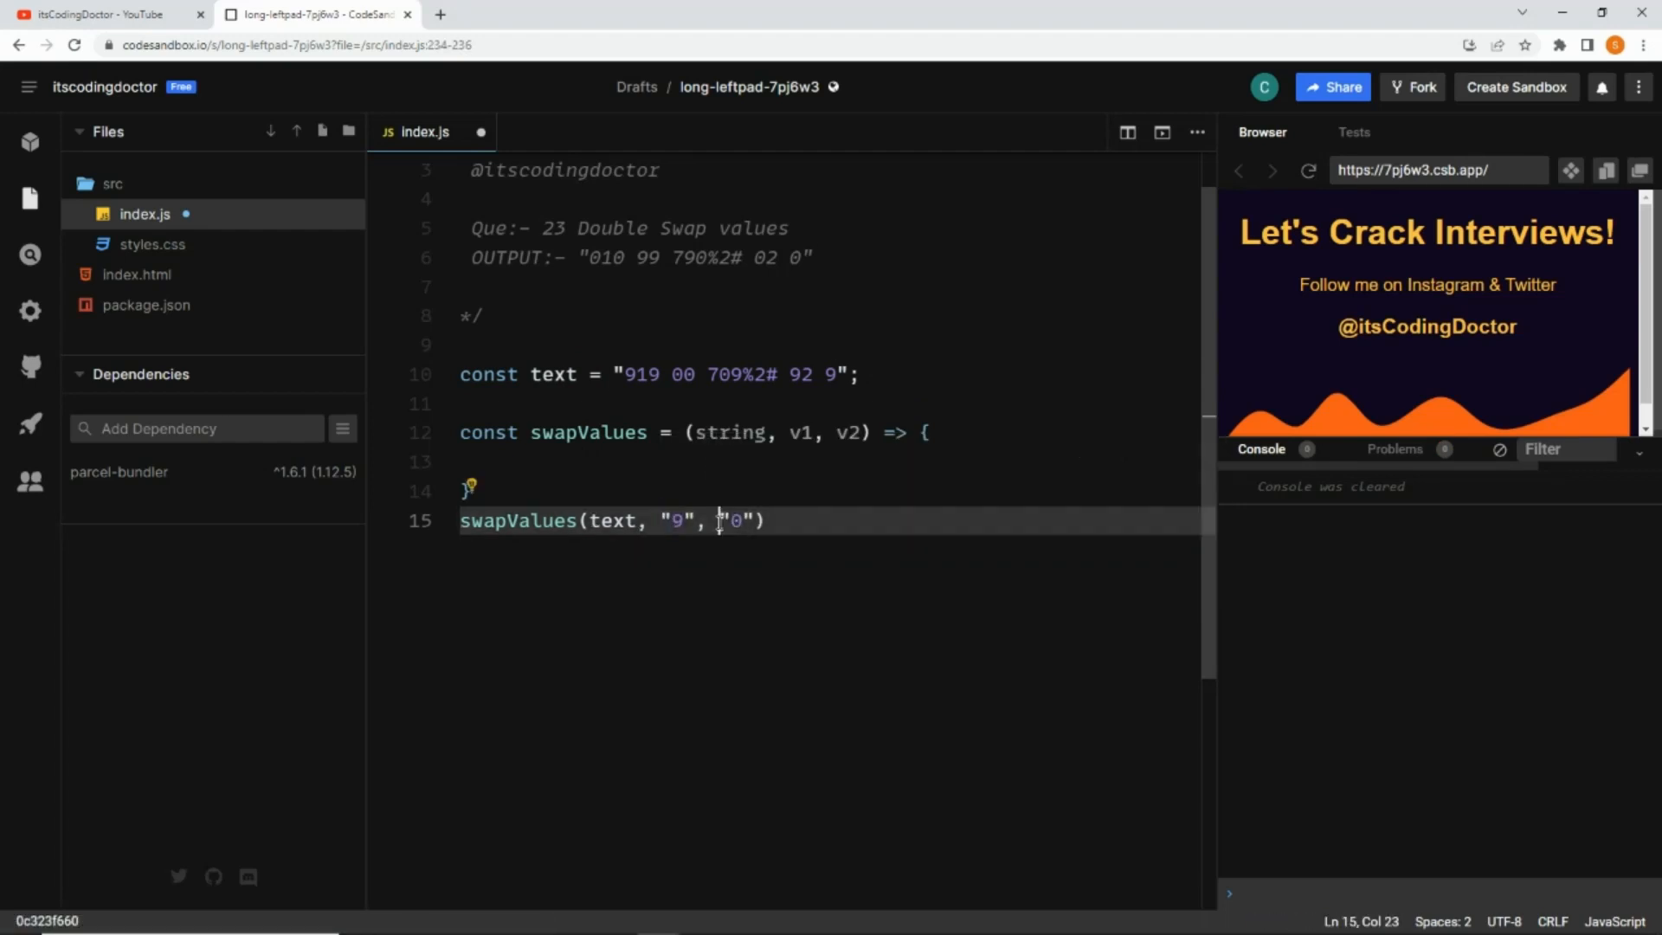
Declare let result = "" as the first line of the swapValues body
{"action": "double_click", "coordinate": [674, 521]}
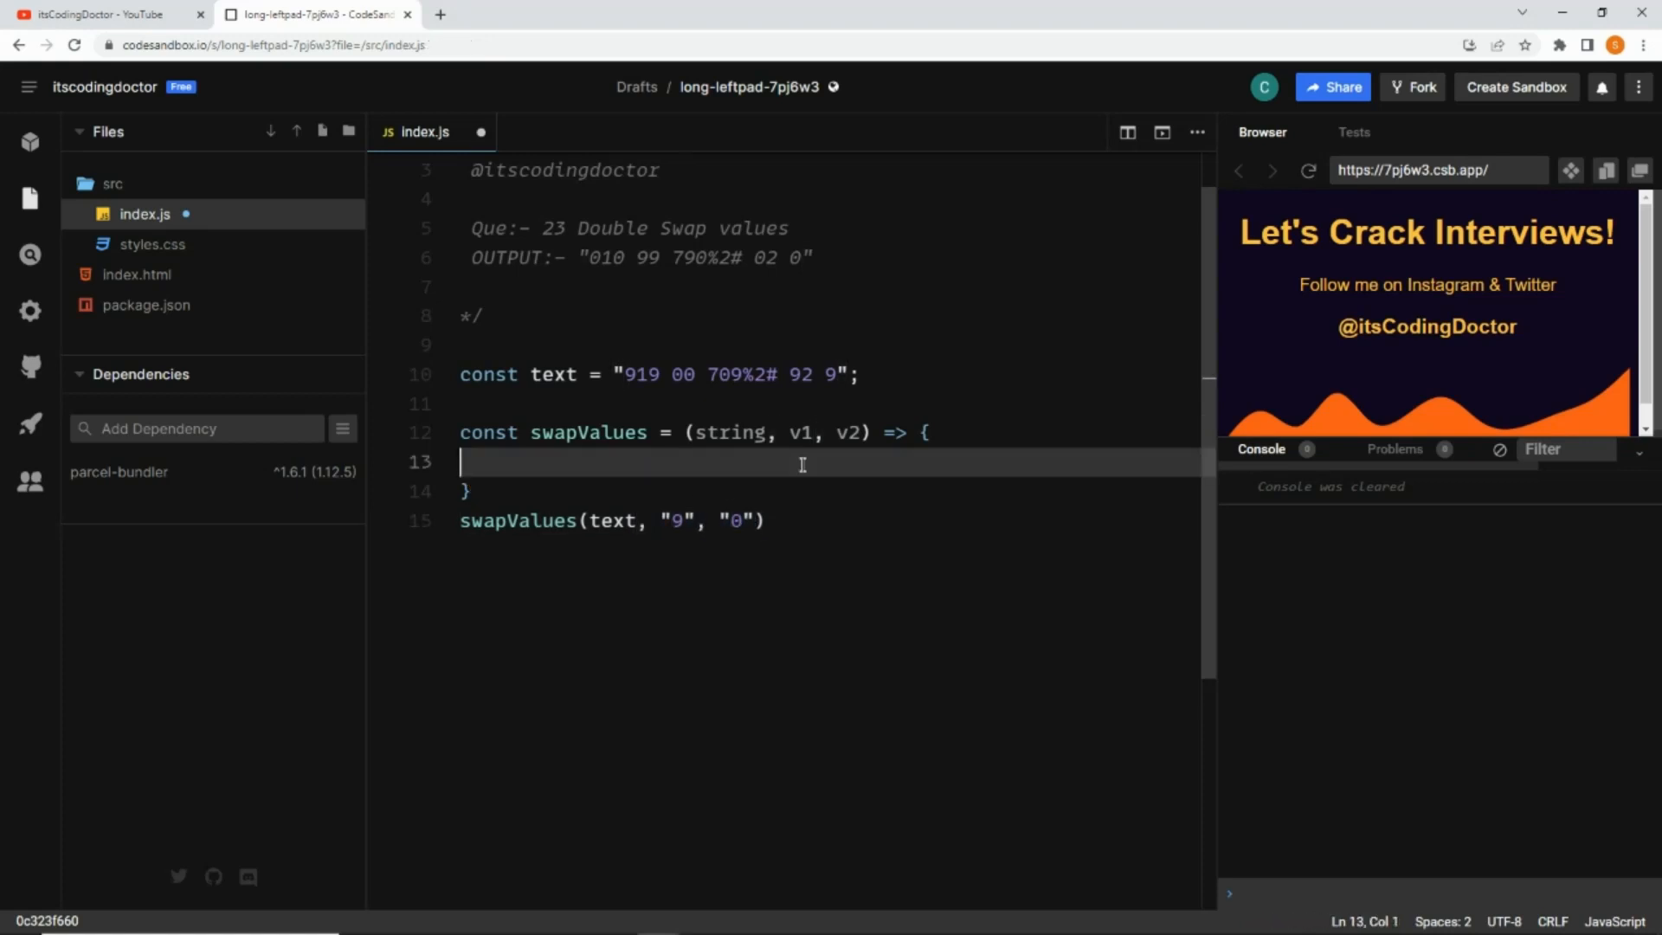
{"action": "type", "text": "let"}
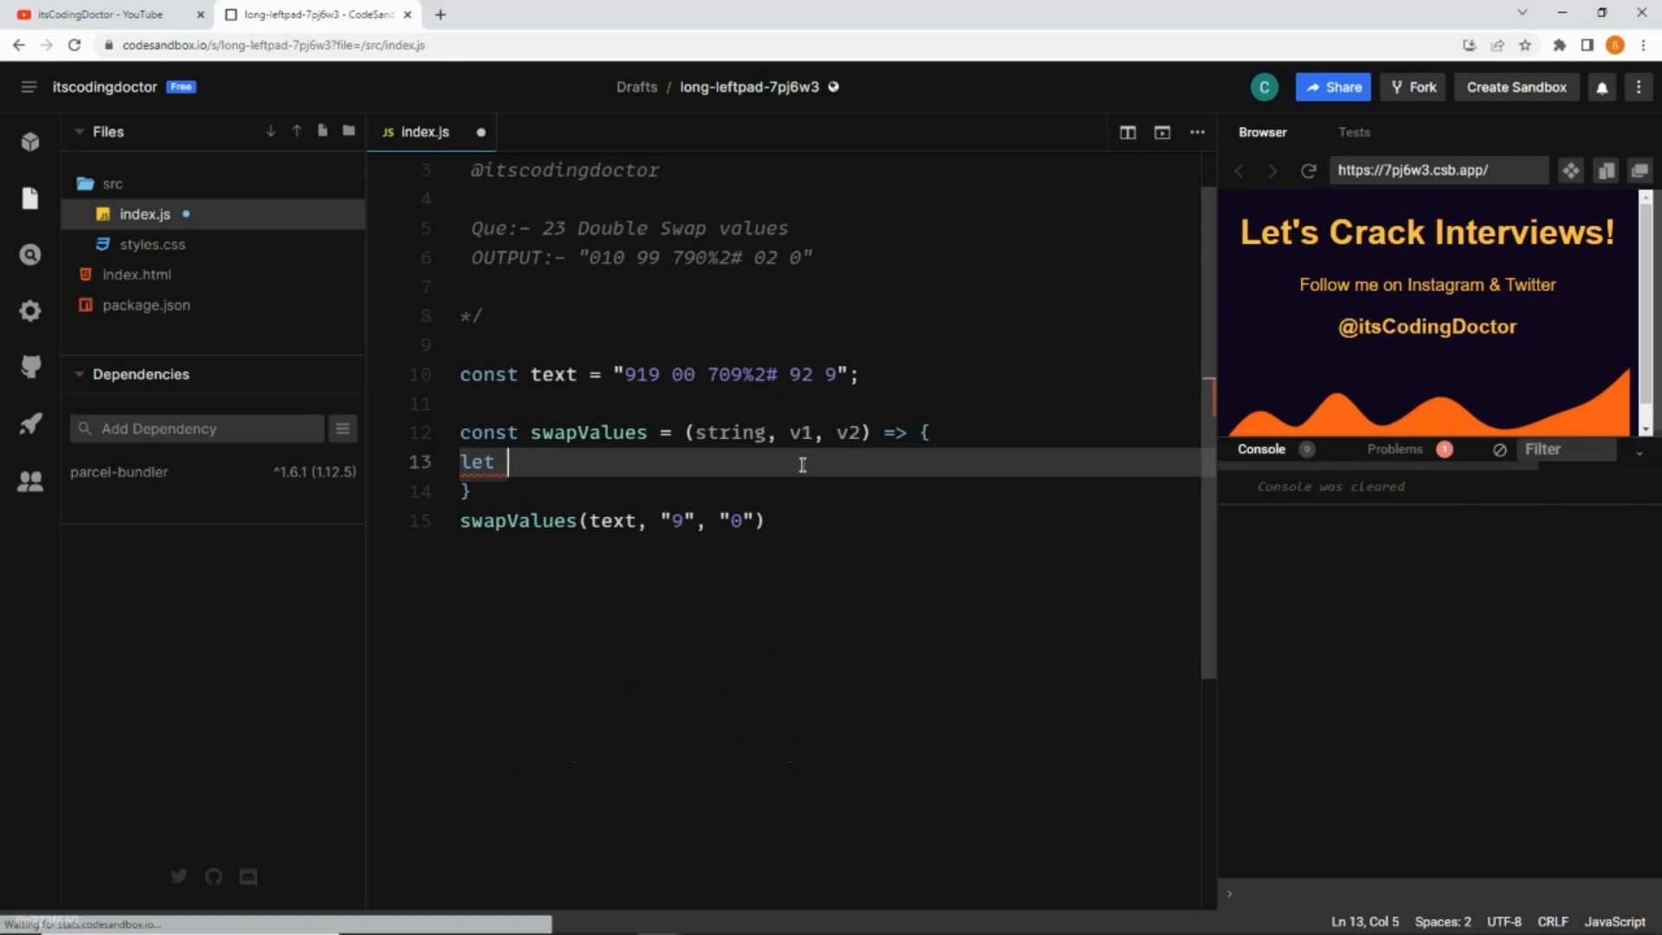
{"action": "type", "text": "result"}
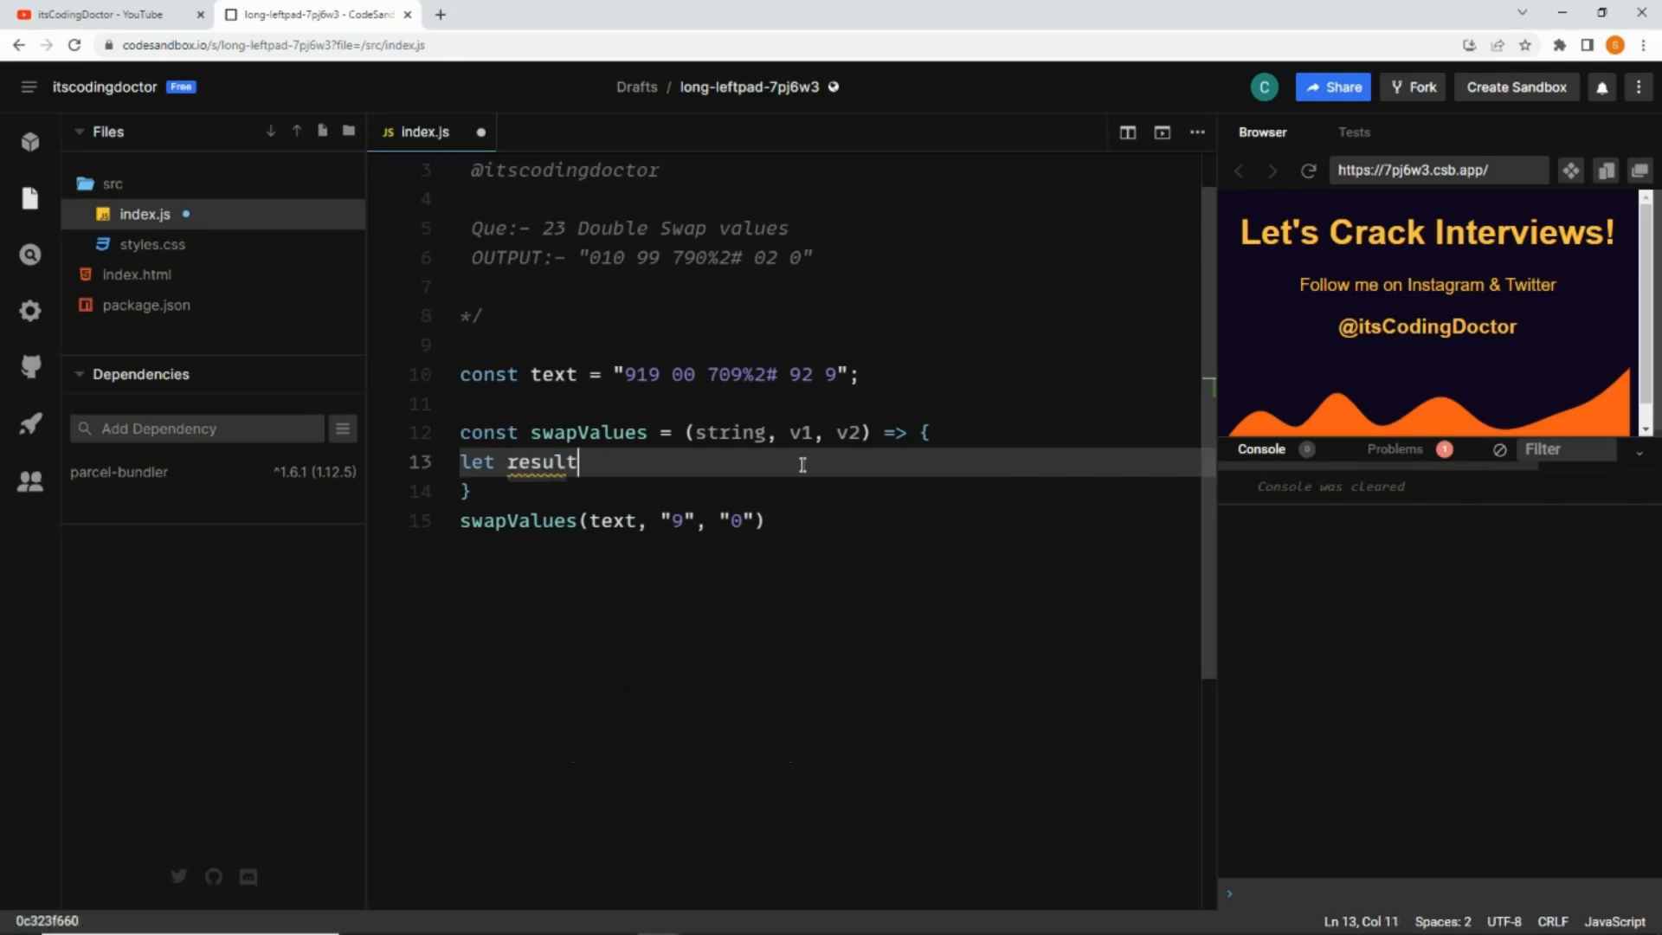
{"action": "type", "text": "= \"\""}
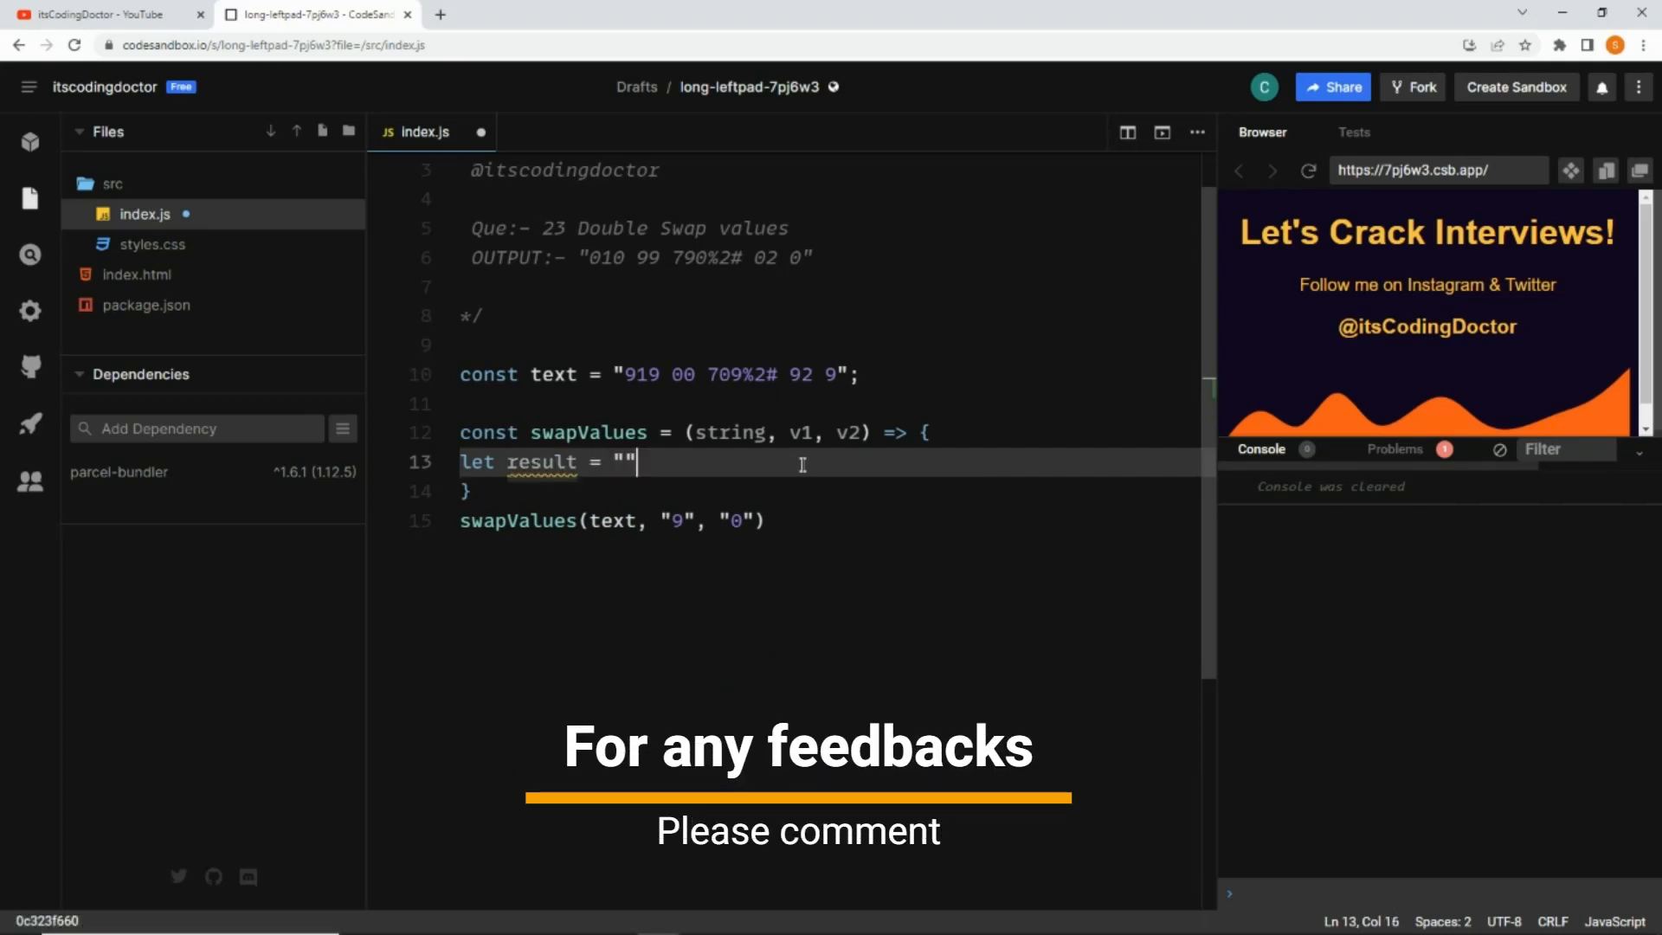
Write a for loop from i = 0 while i < string.length, incrementing i
{"action": "type", "text": "for"}
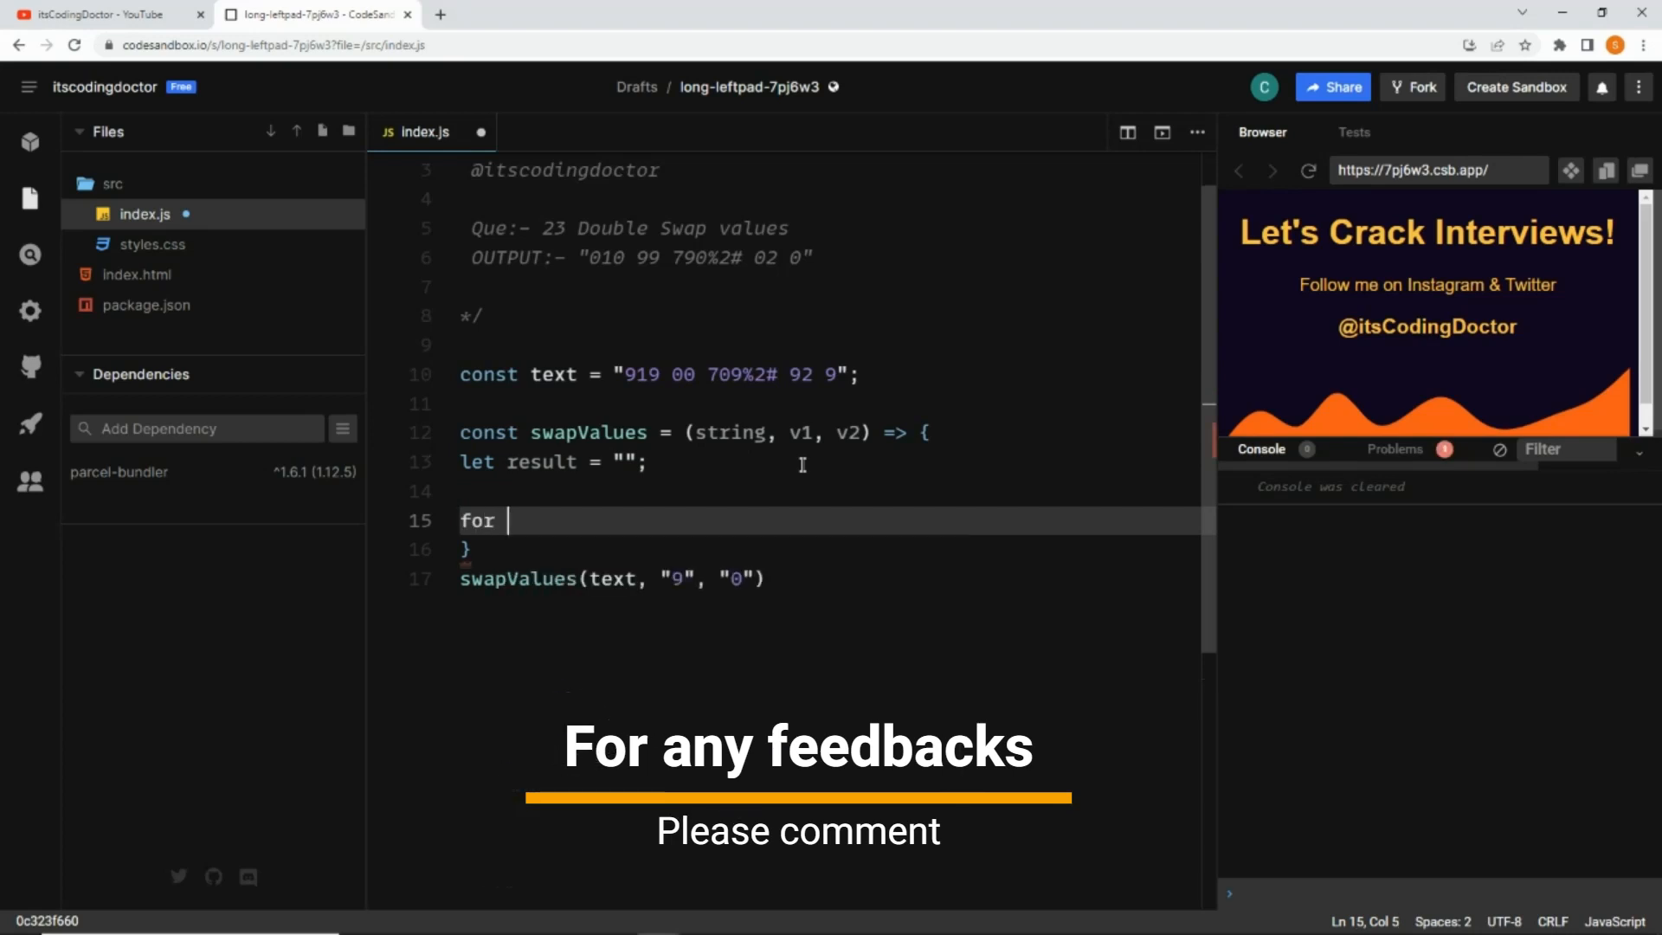
{"action": "type", "text": "()"}
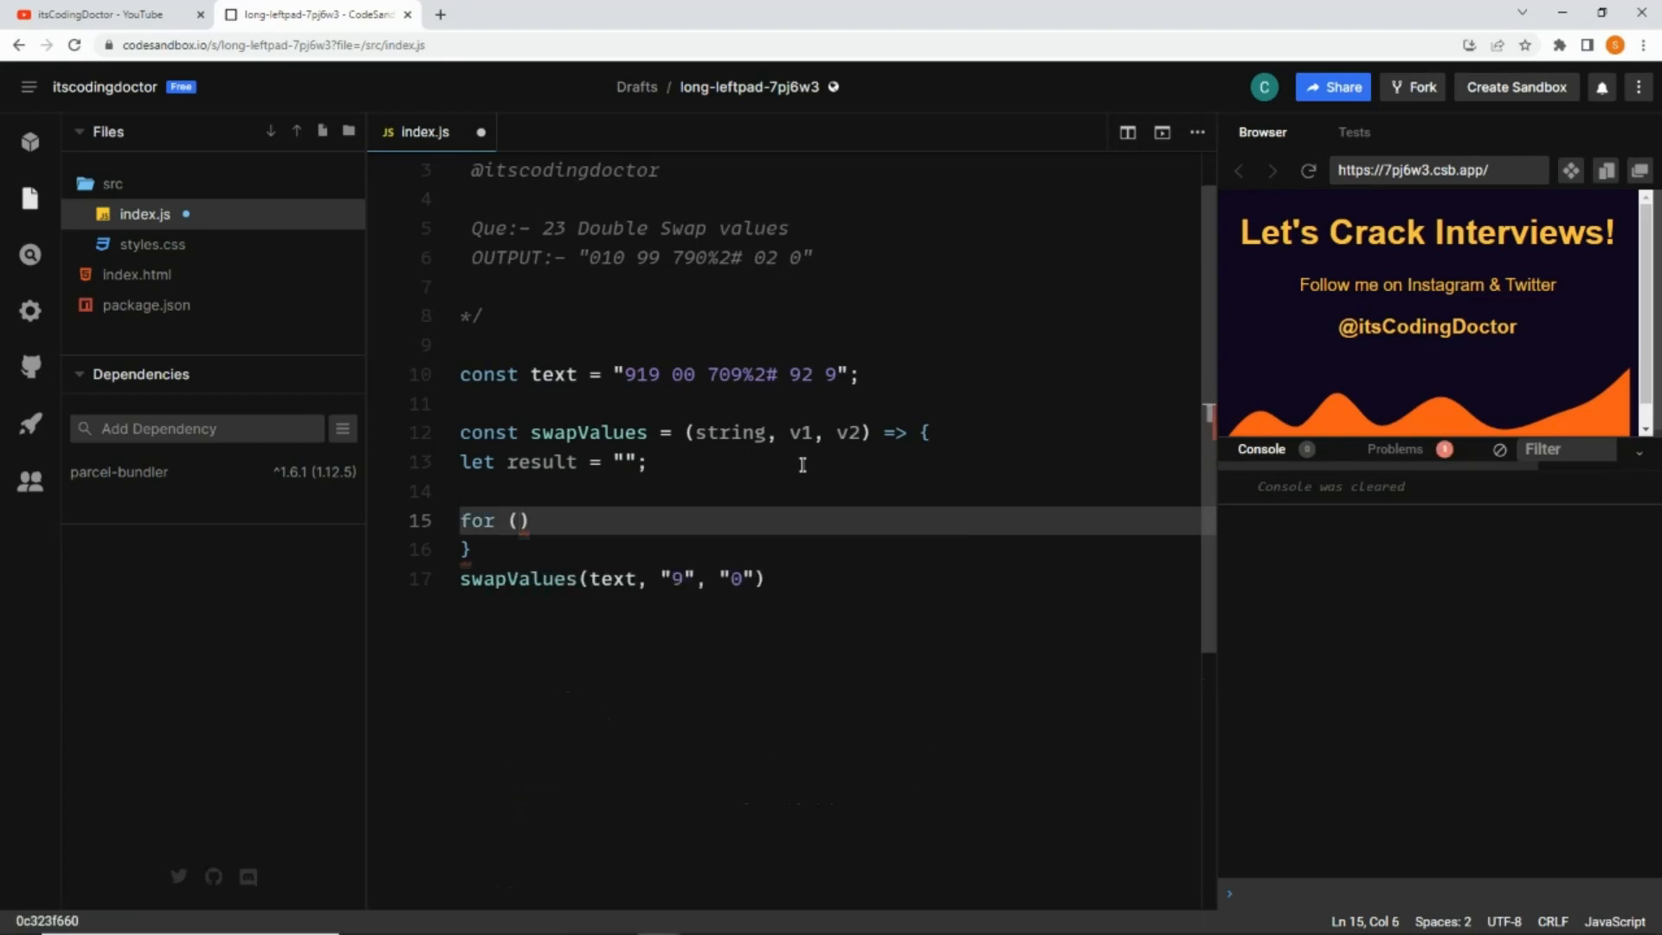
{"action": "type", "text": "let"}
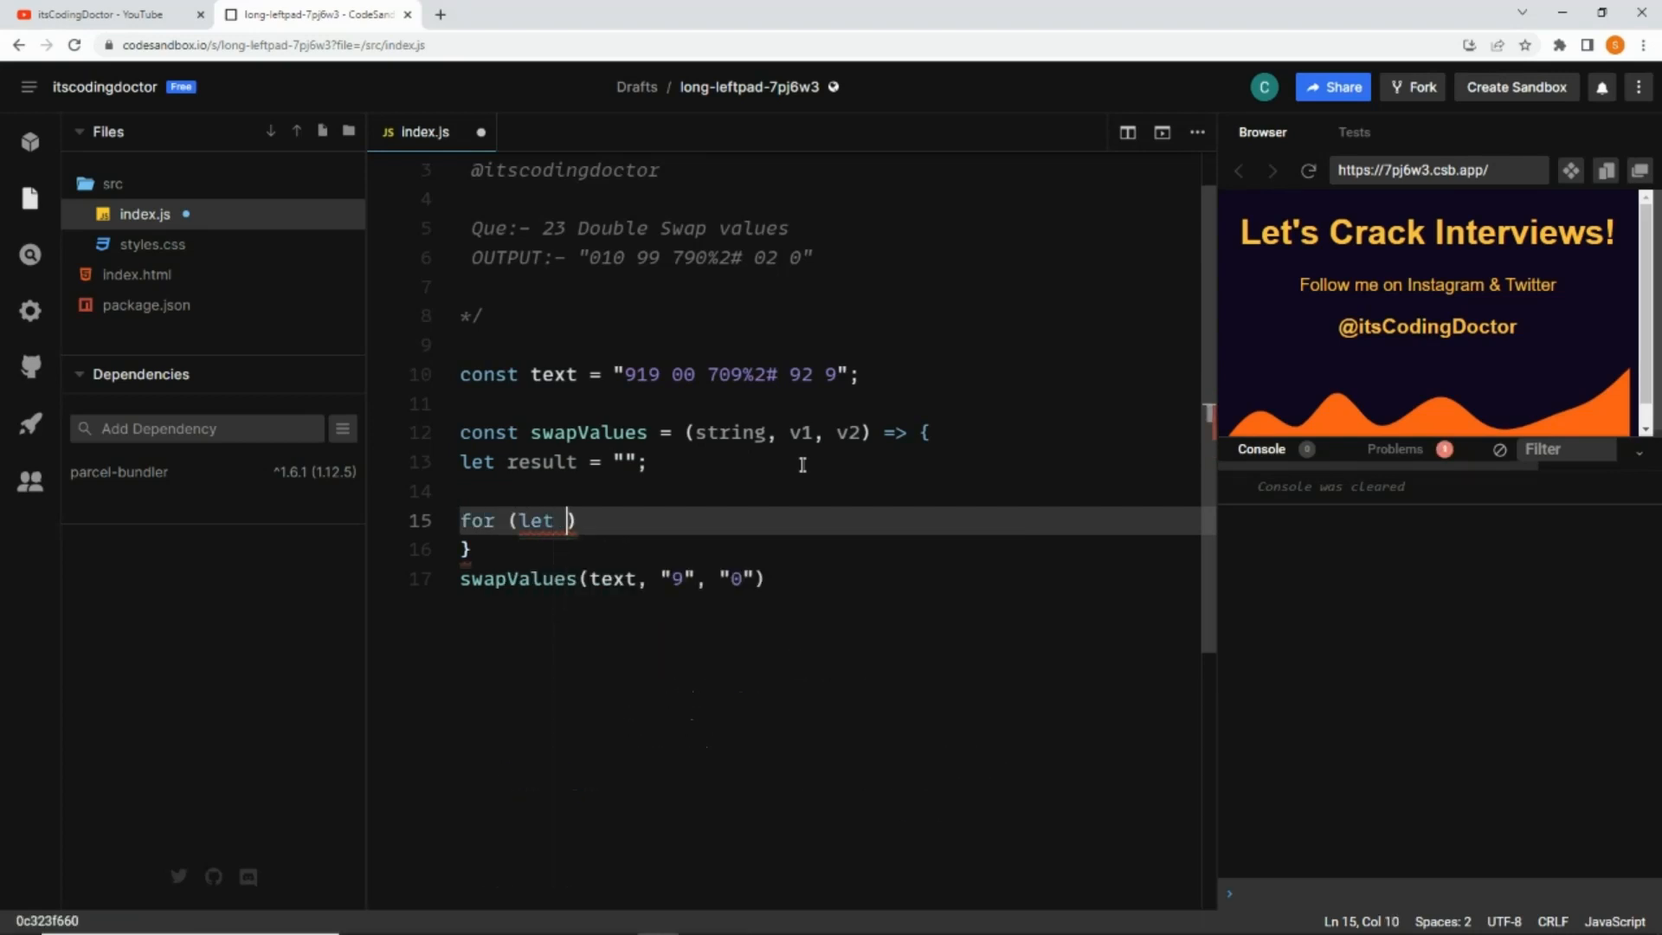
{"action": "type", "text": "i =0; i < string"}
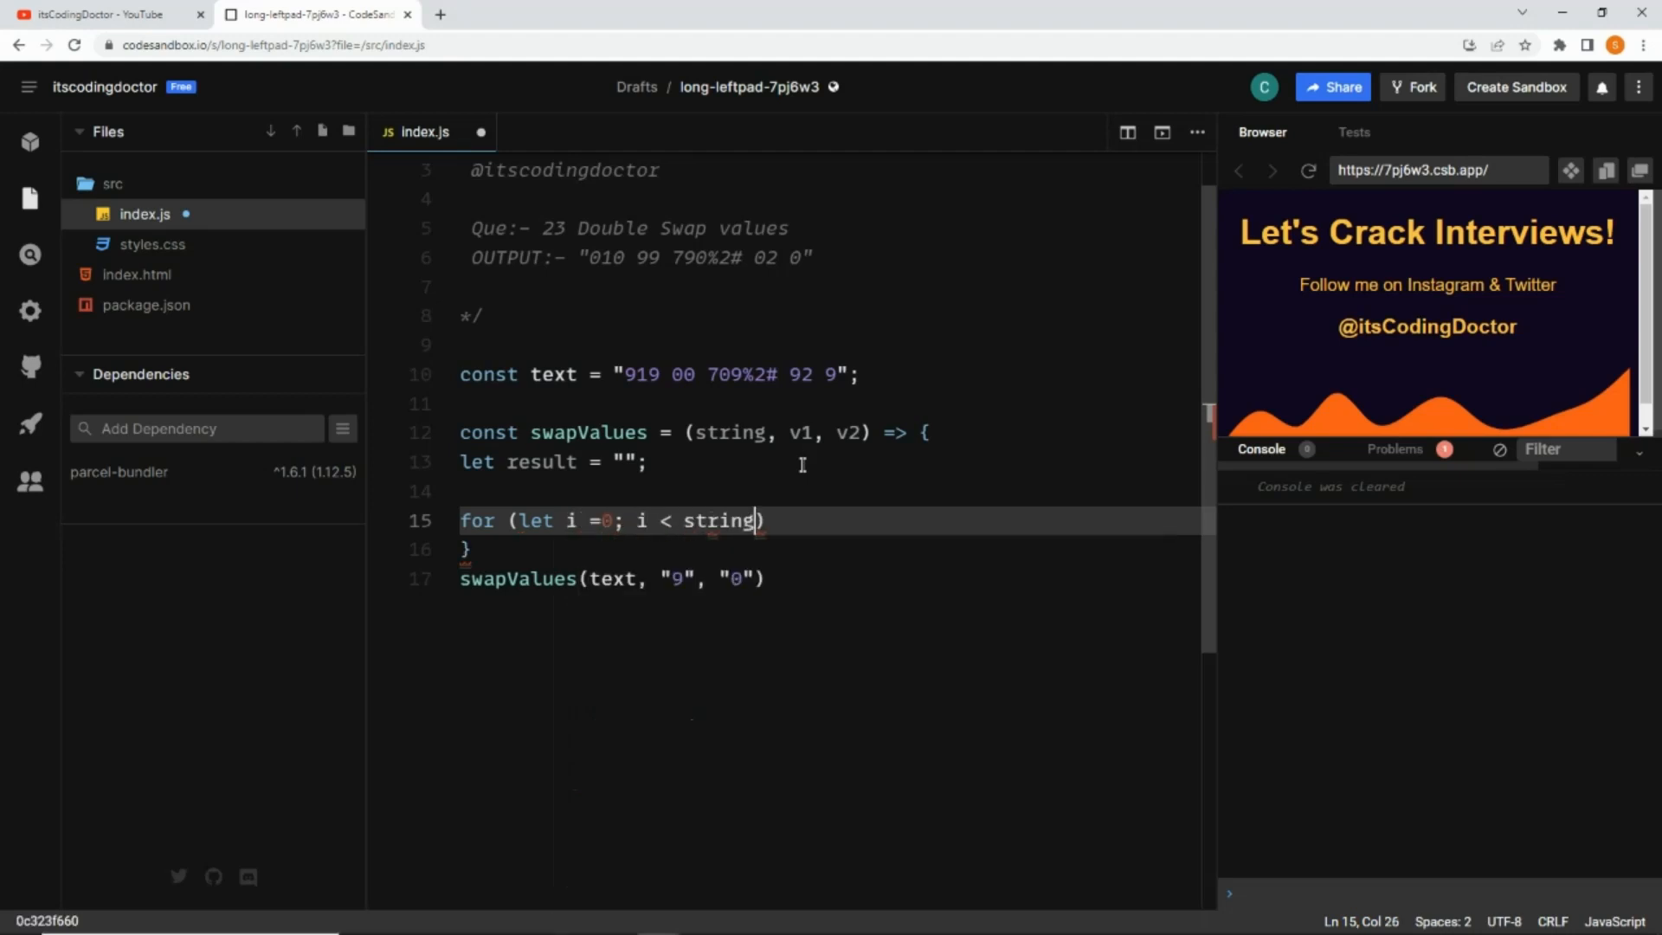
{"action": "type", "text": ".length; i++) {"}
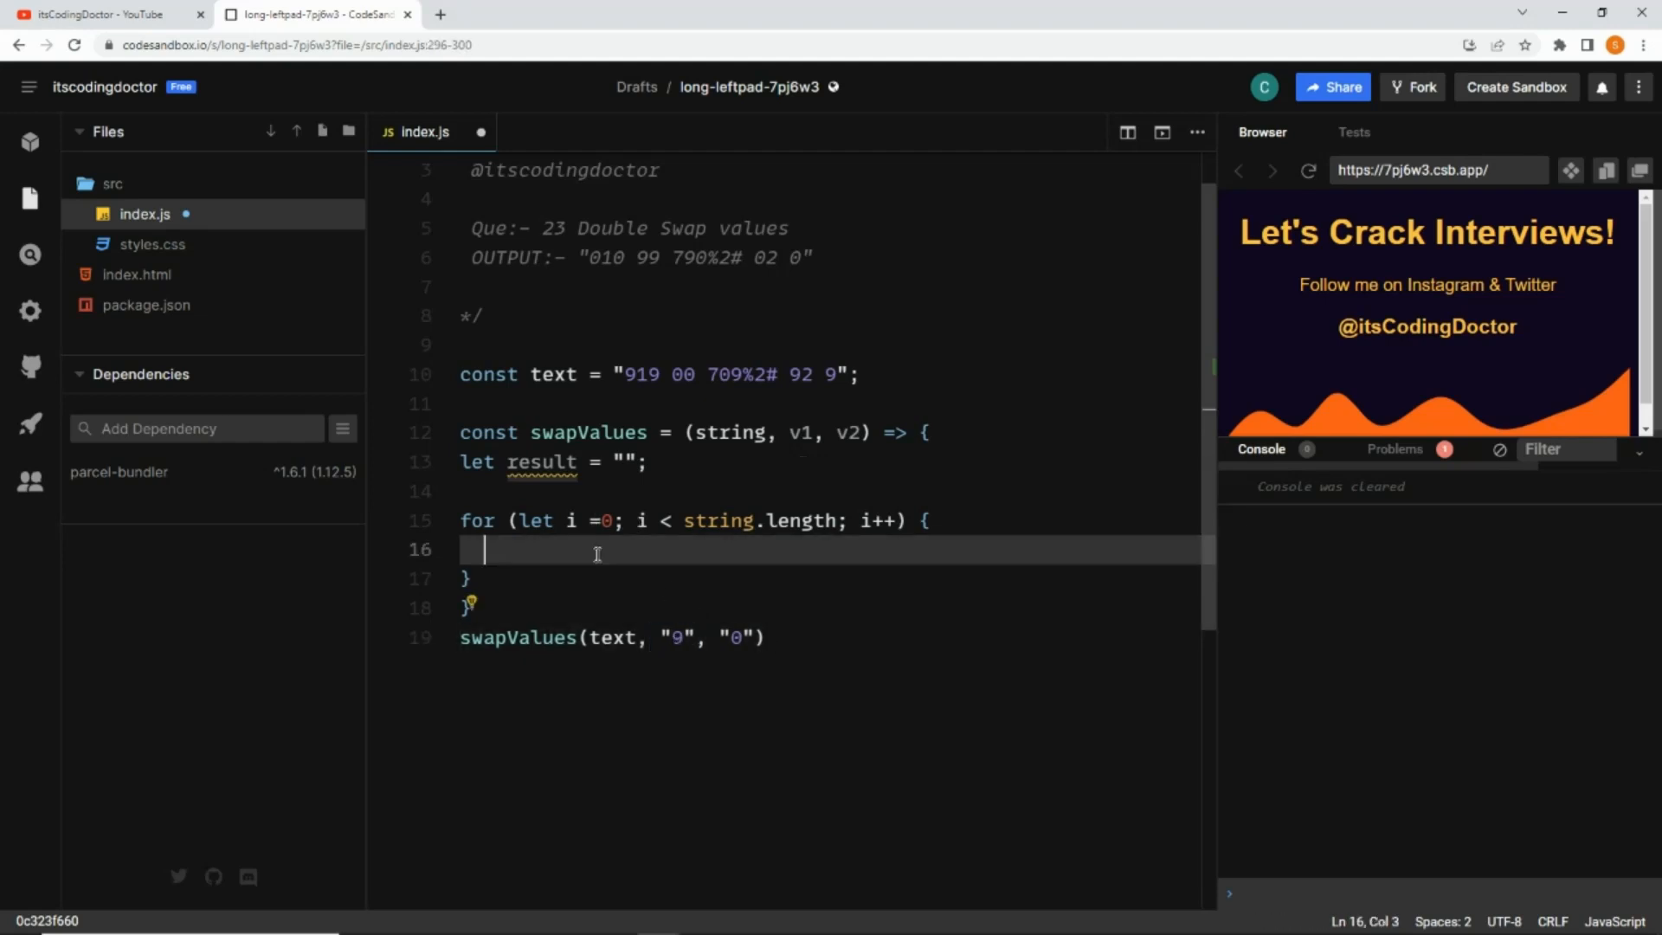
Inside the loop, add an empty if (string[i] === v1) block
{"action": "type", "text": "if ()"}
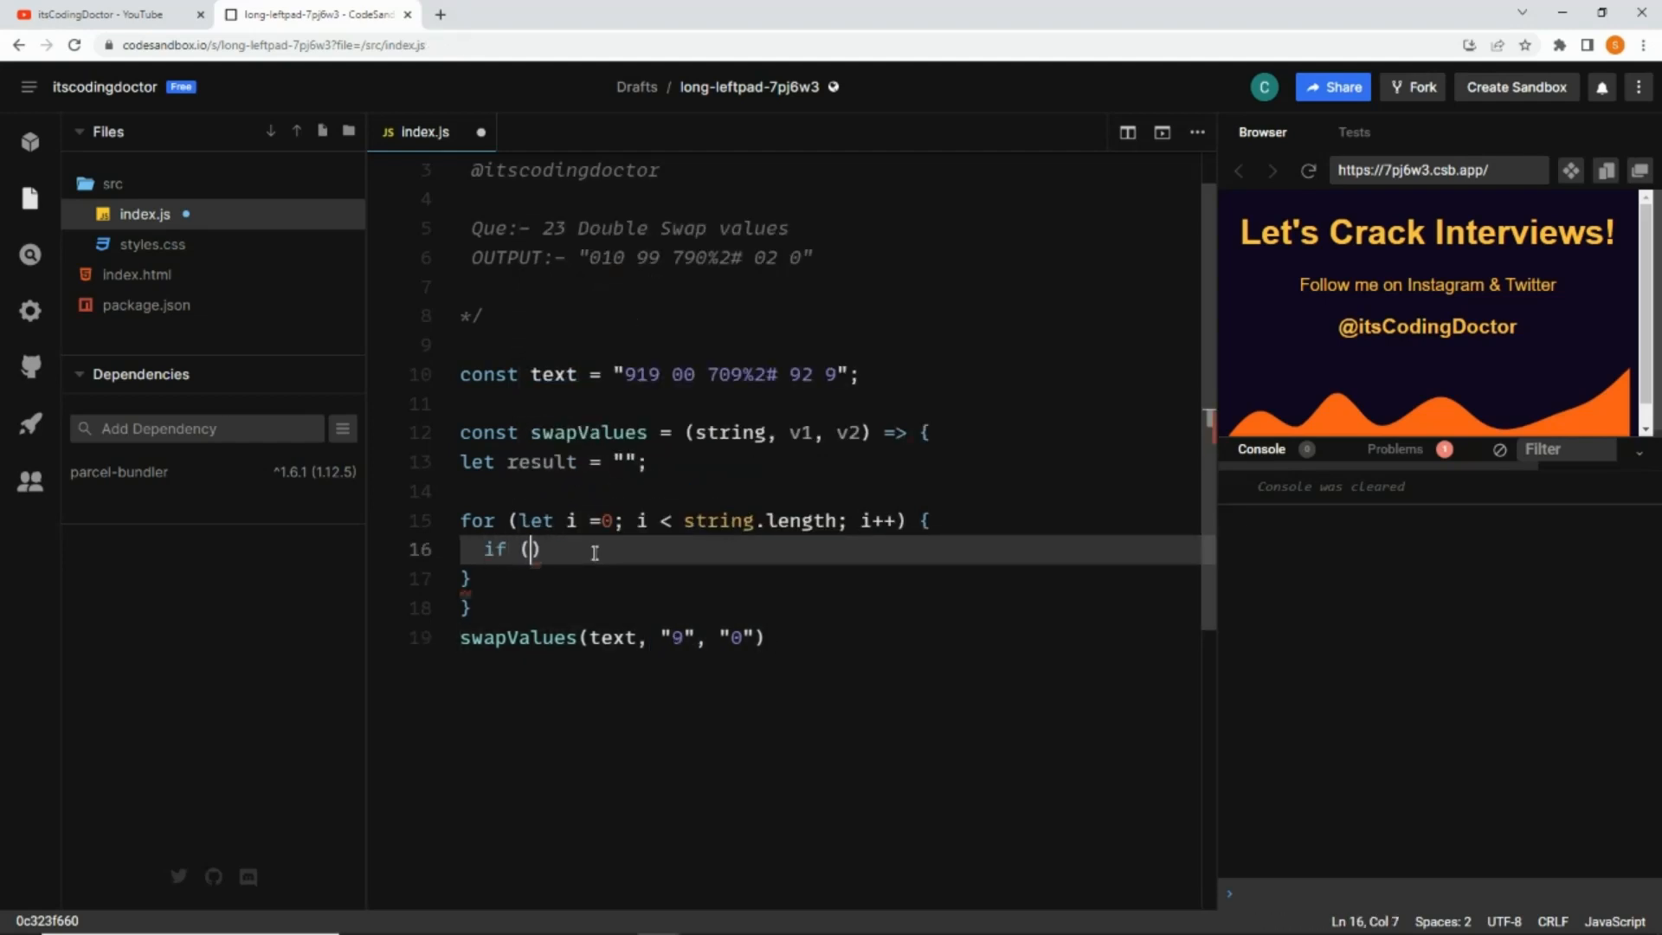
{"action": "type", "text": "string"}
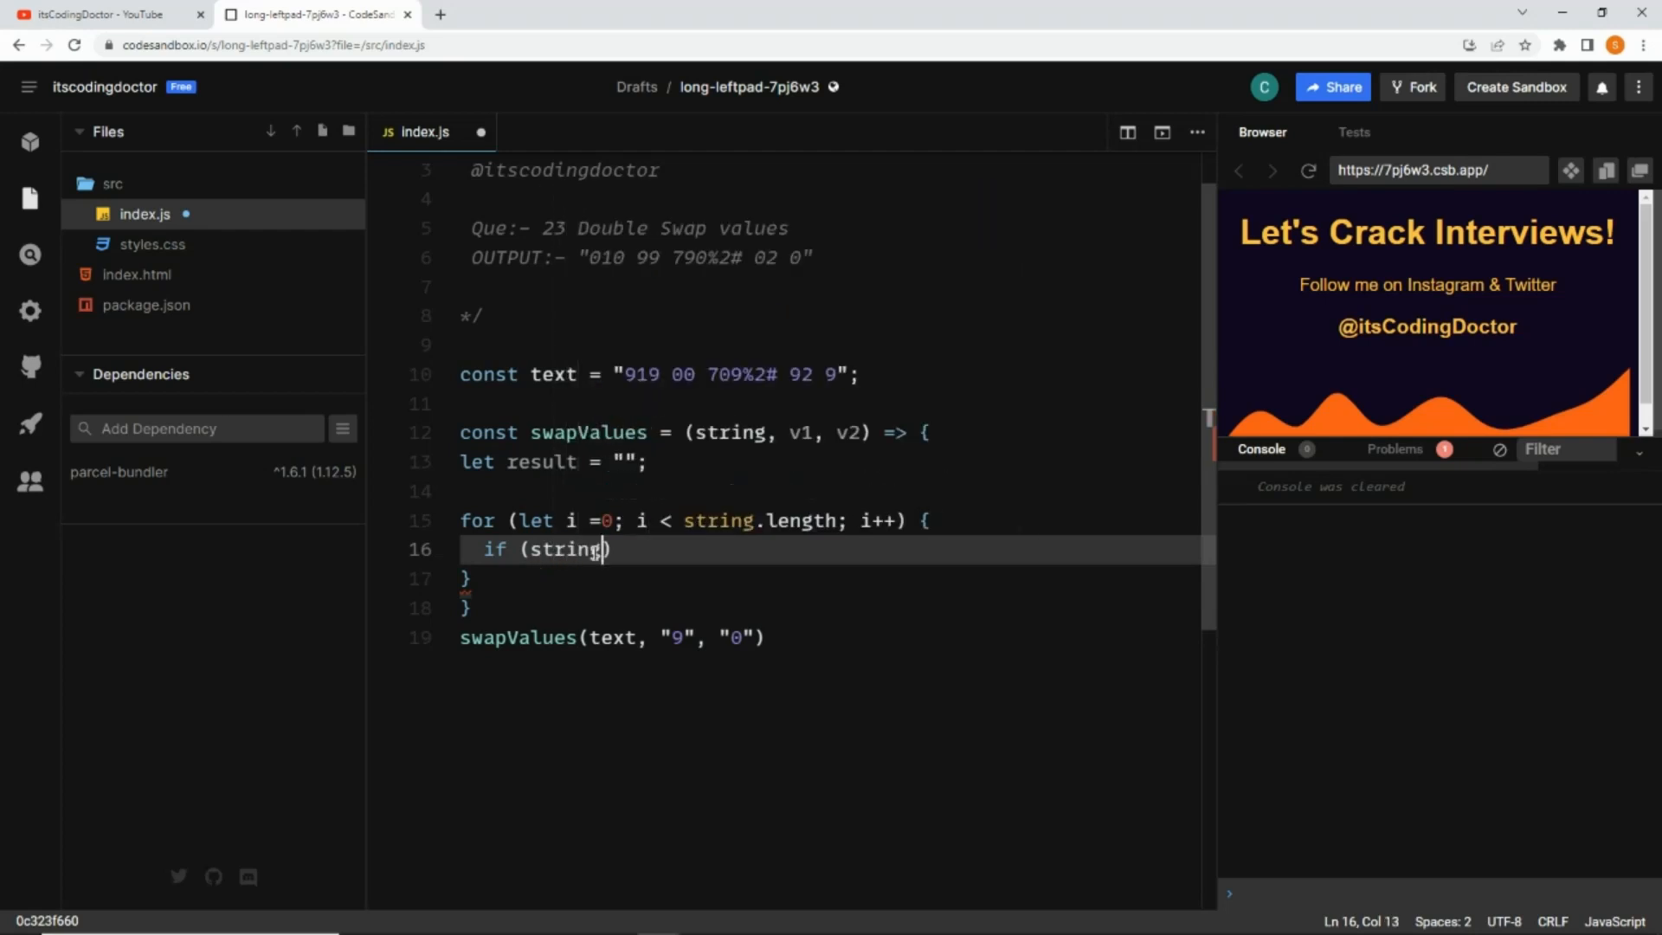
{"action": "type", "text": "[i]"}
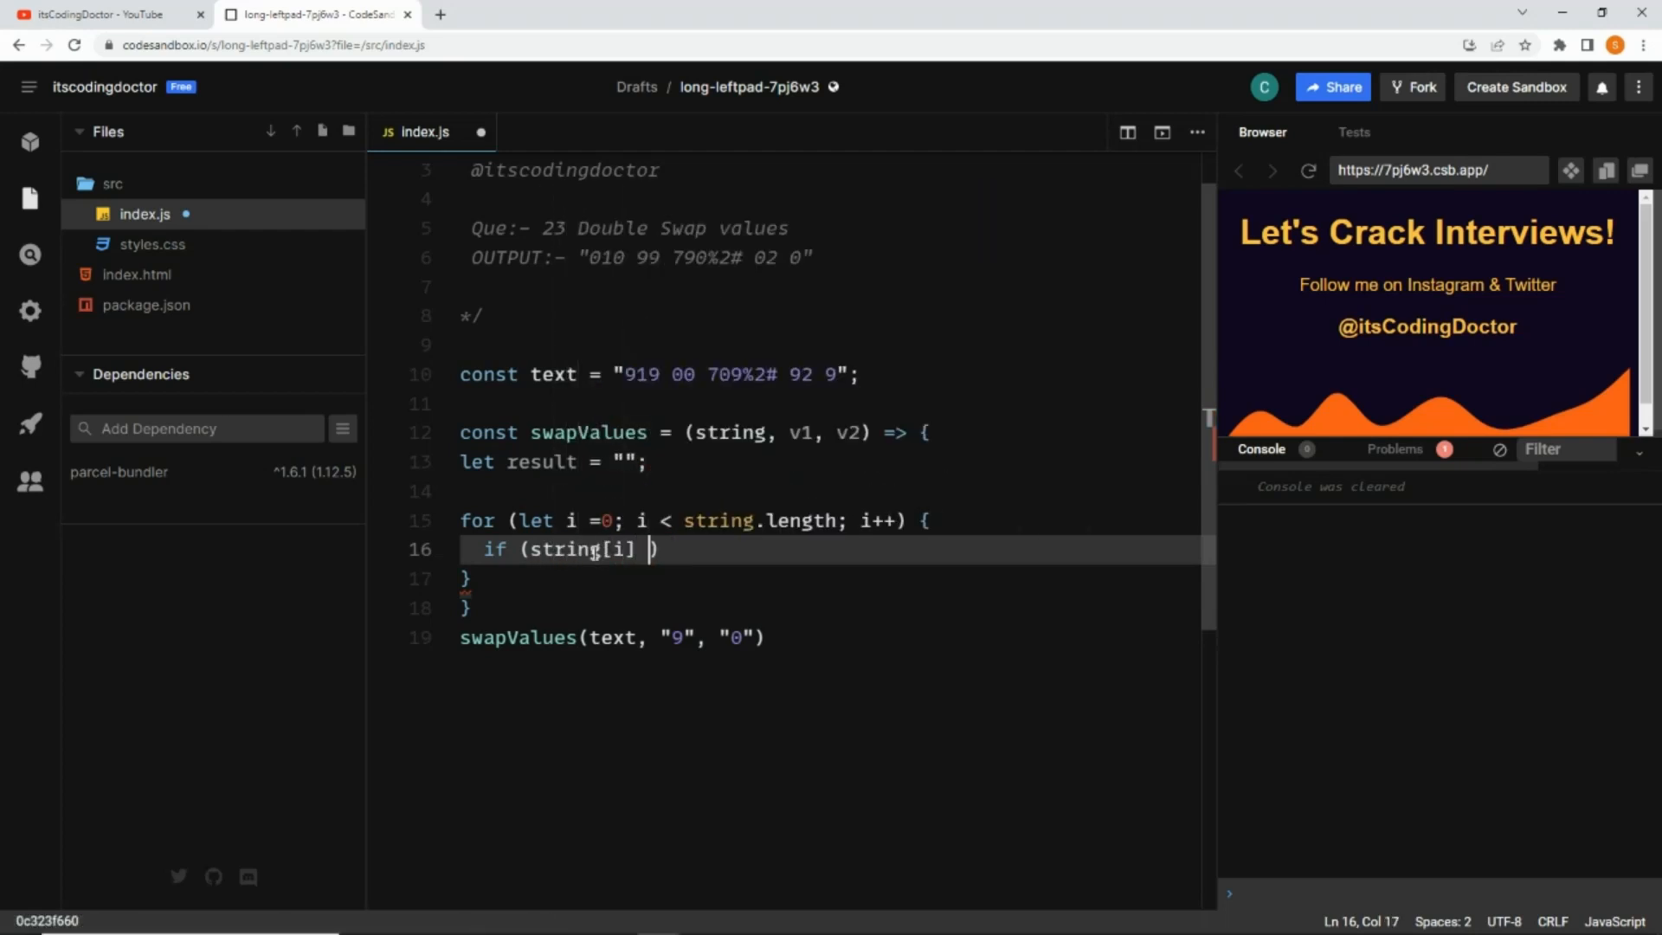
{"action": "type", "text": "==="}
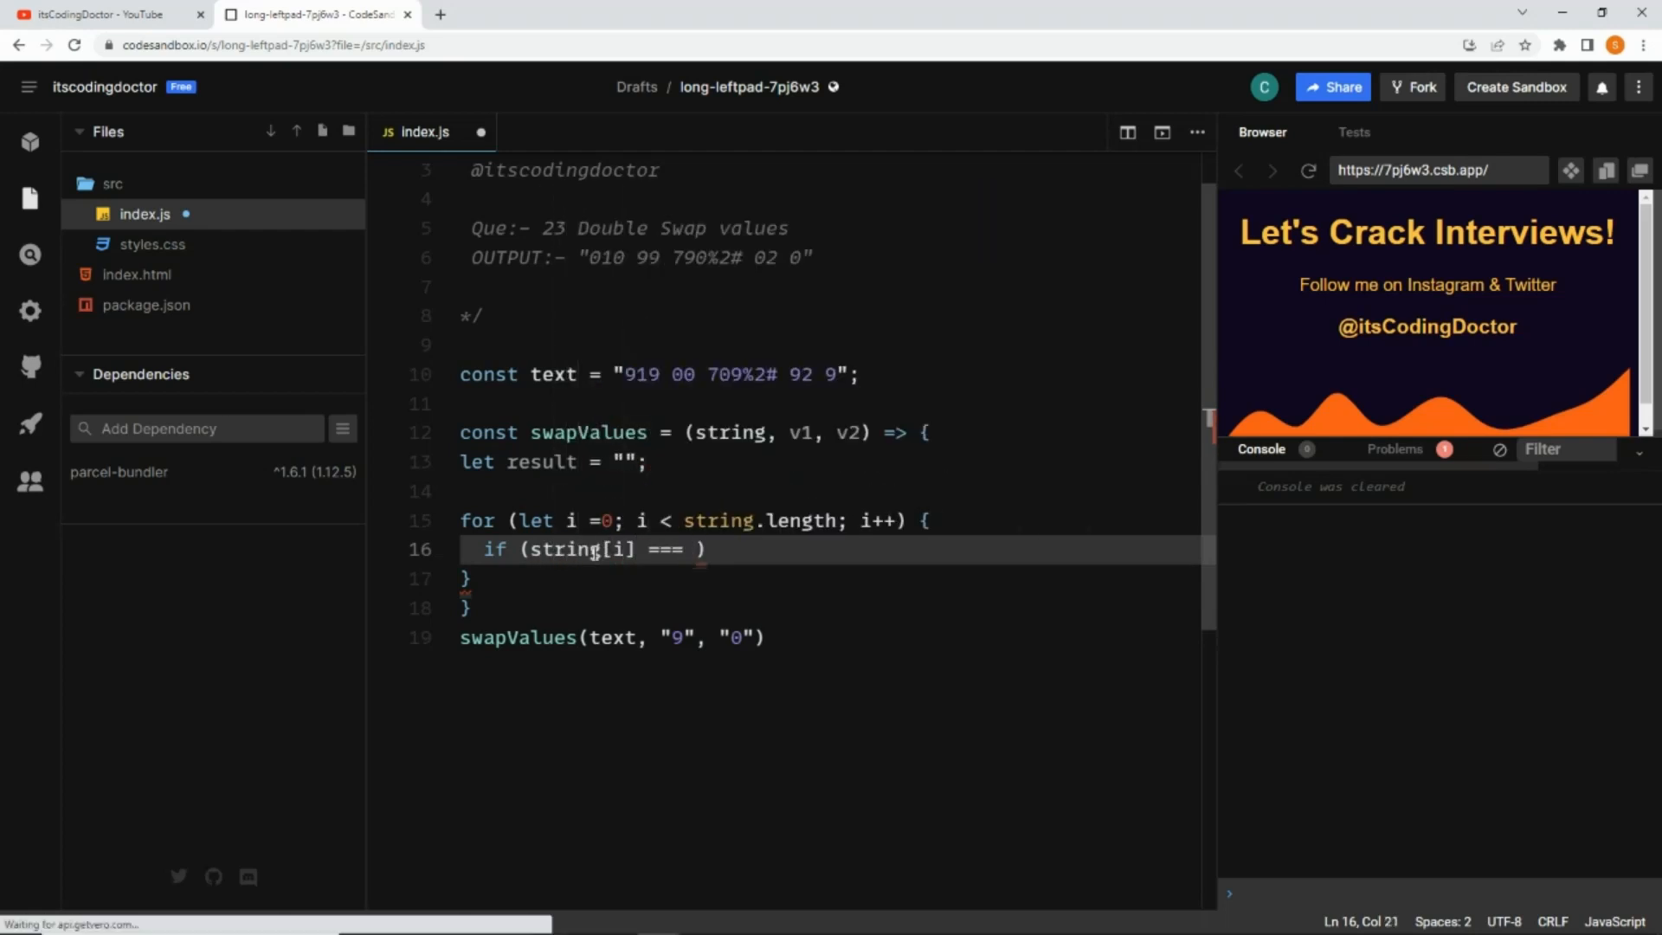
{"action": "type", "text": "v1"}
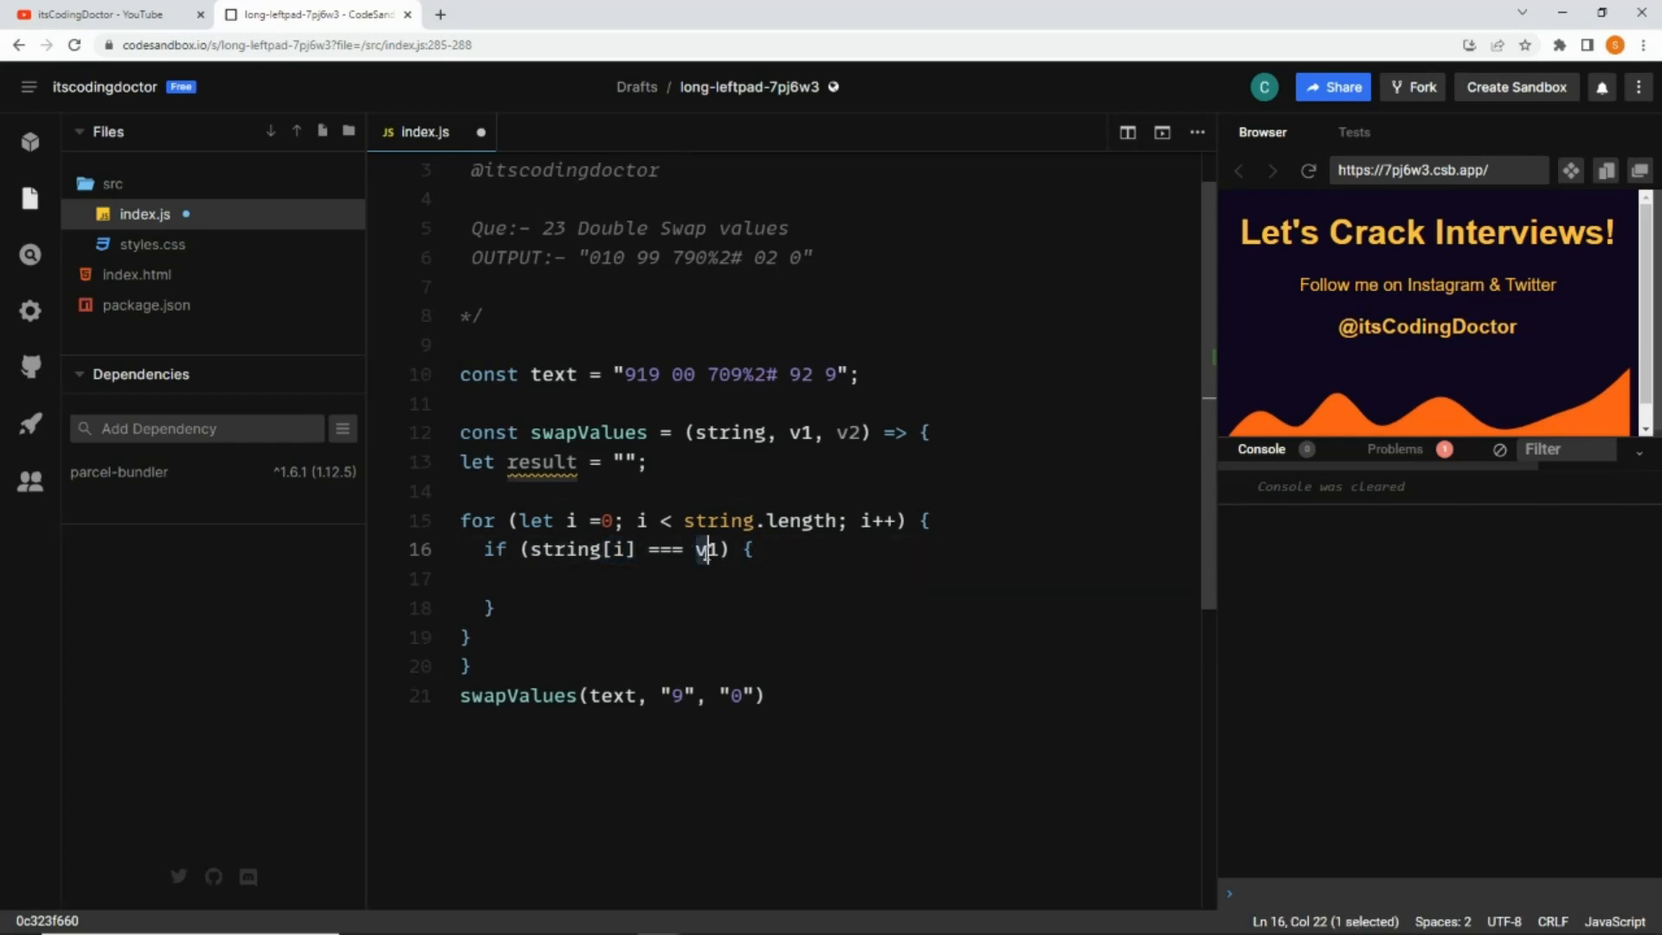
Fill the if body with result = result + v2 for characters equal to v1
{"action": "left_click", "coordinate": [697, 578]}
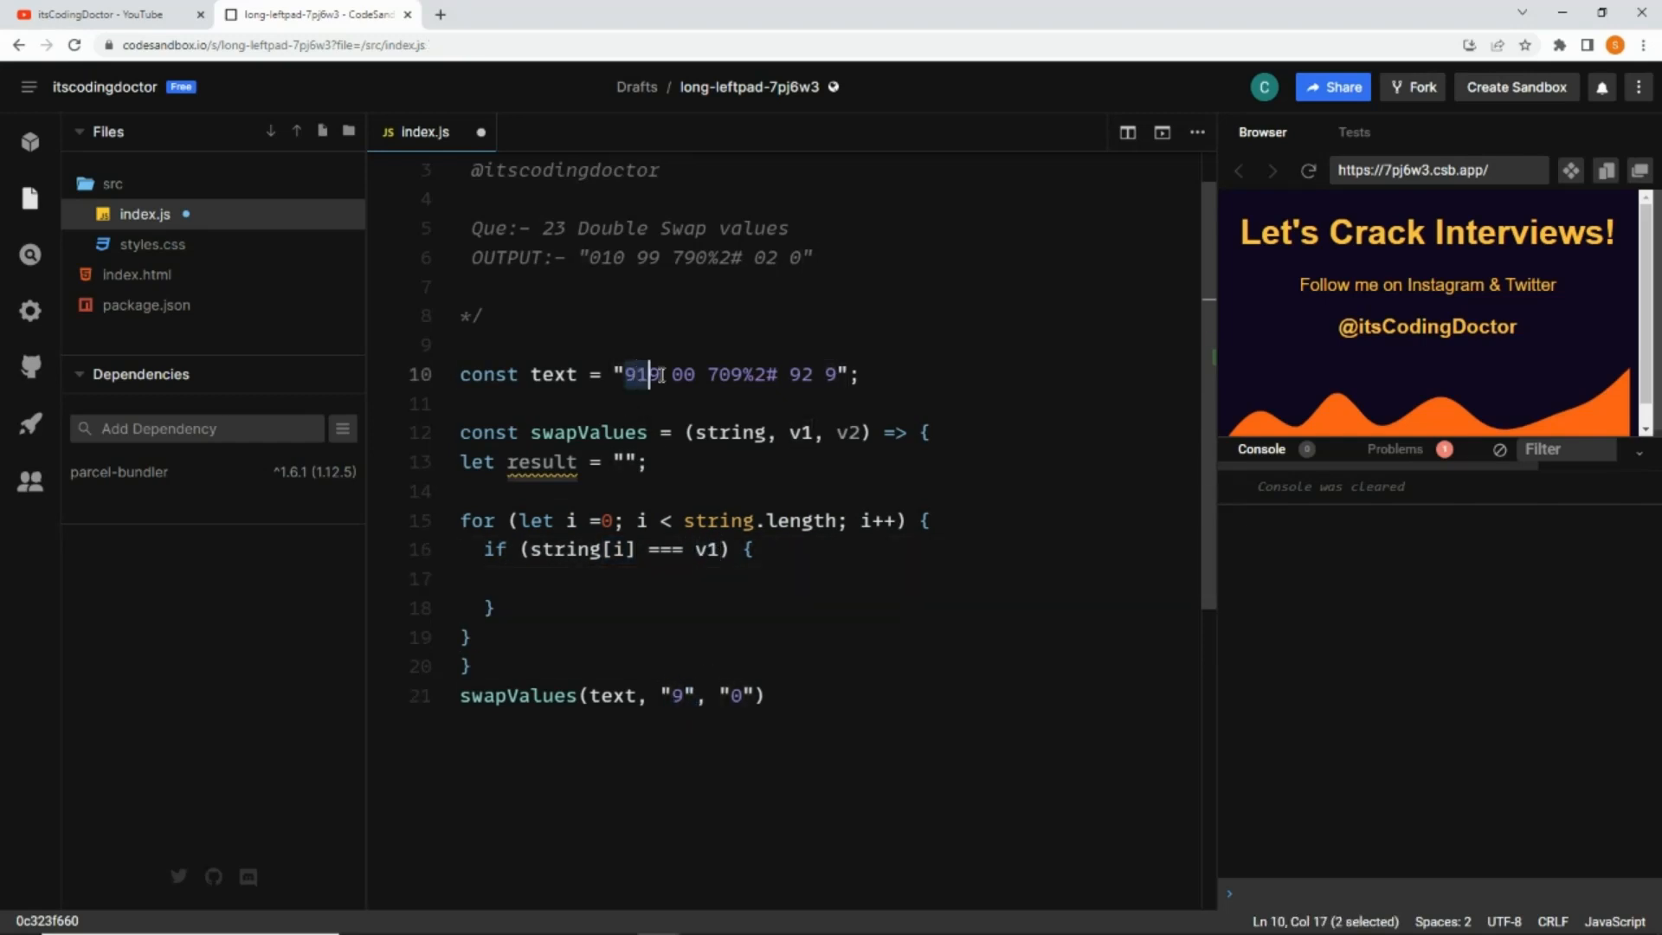
{"action": "left_click_drag", "start_coordinate": [646, 374], "coordinate": [844, 374]}
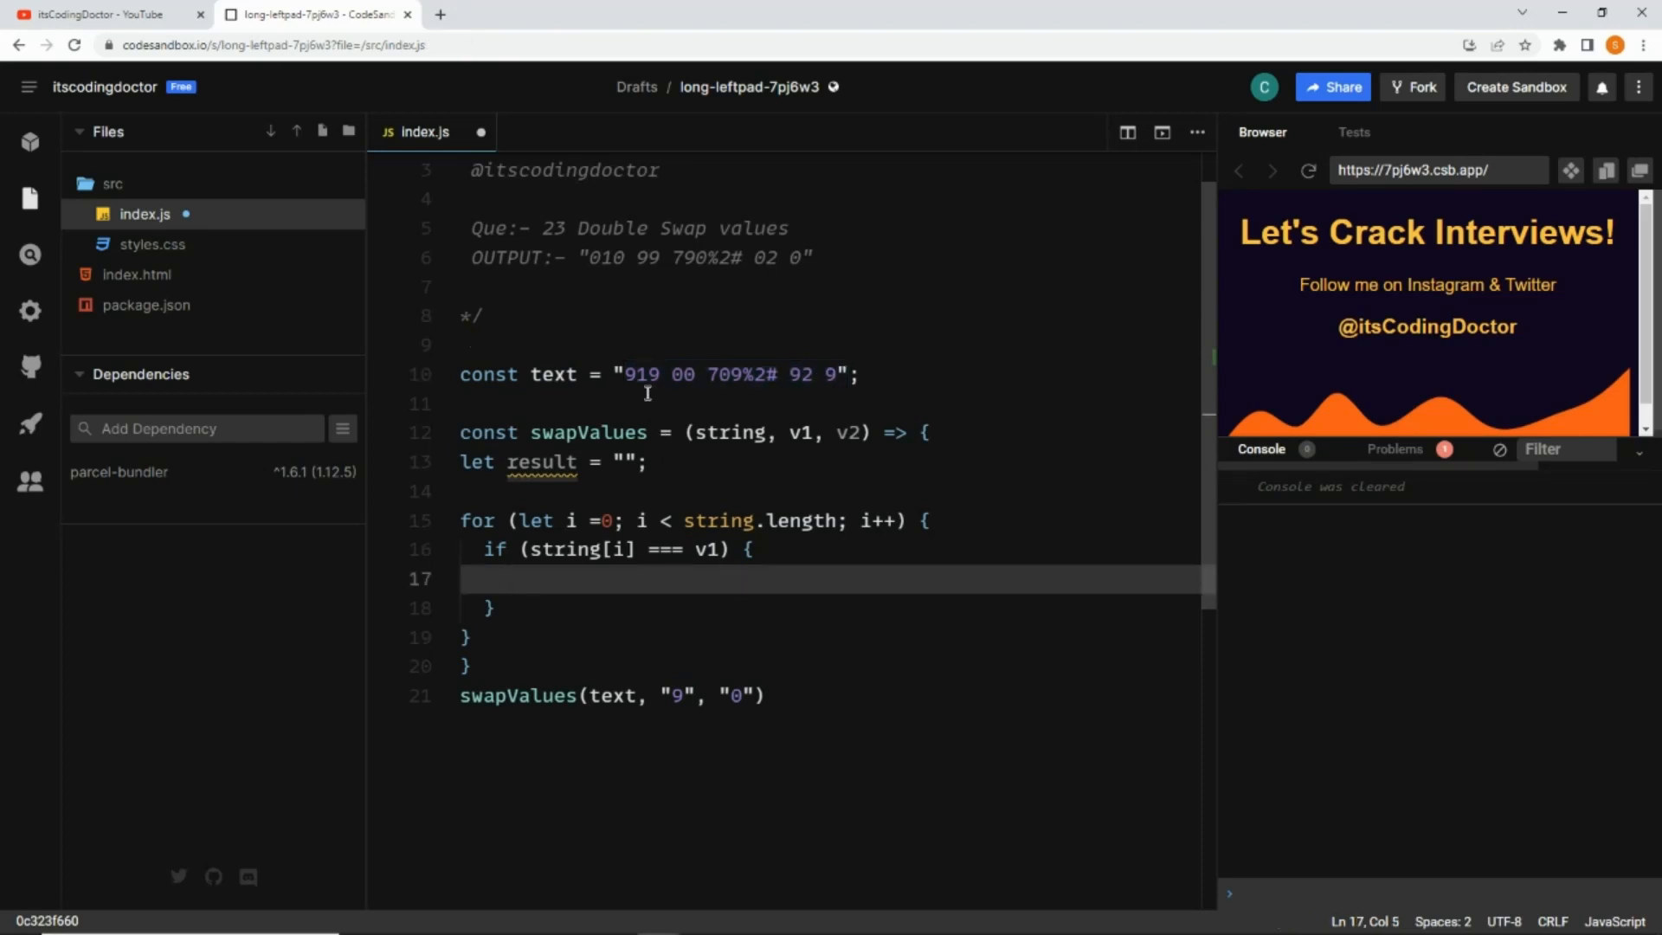
{"action": "mouse_move", "coordinate": [651, 582]}
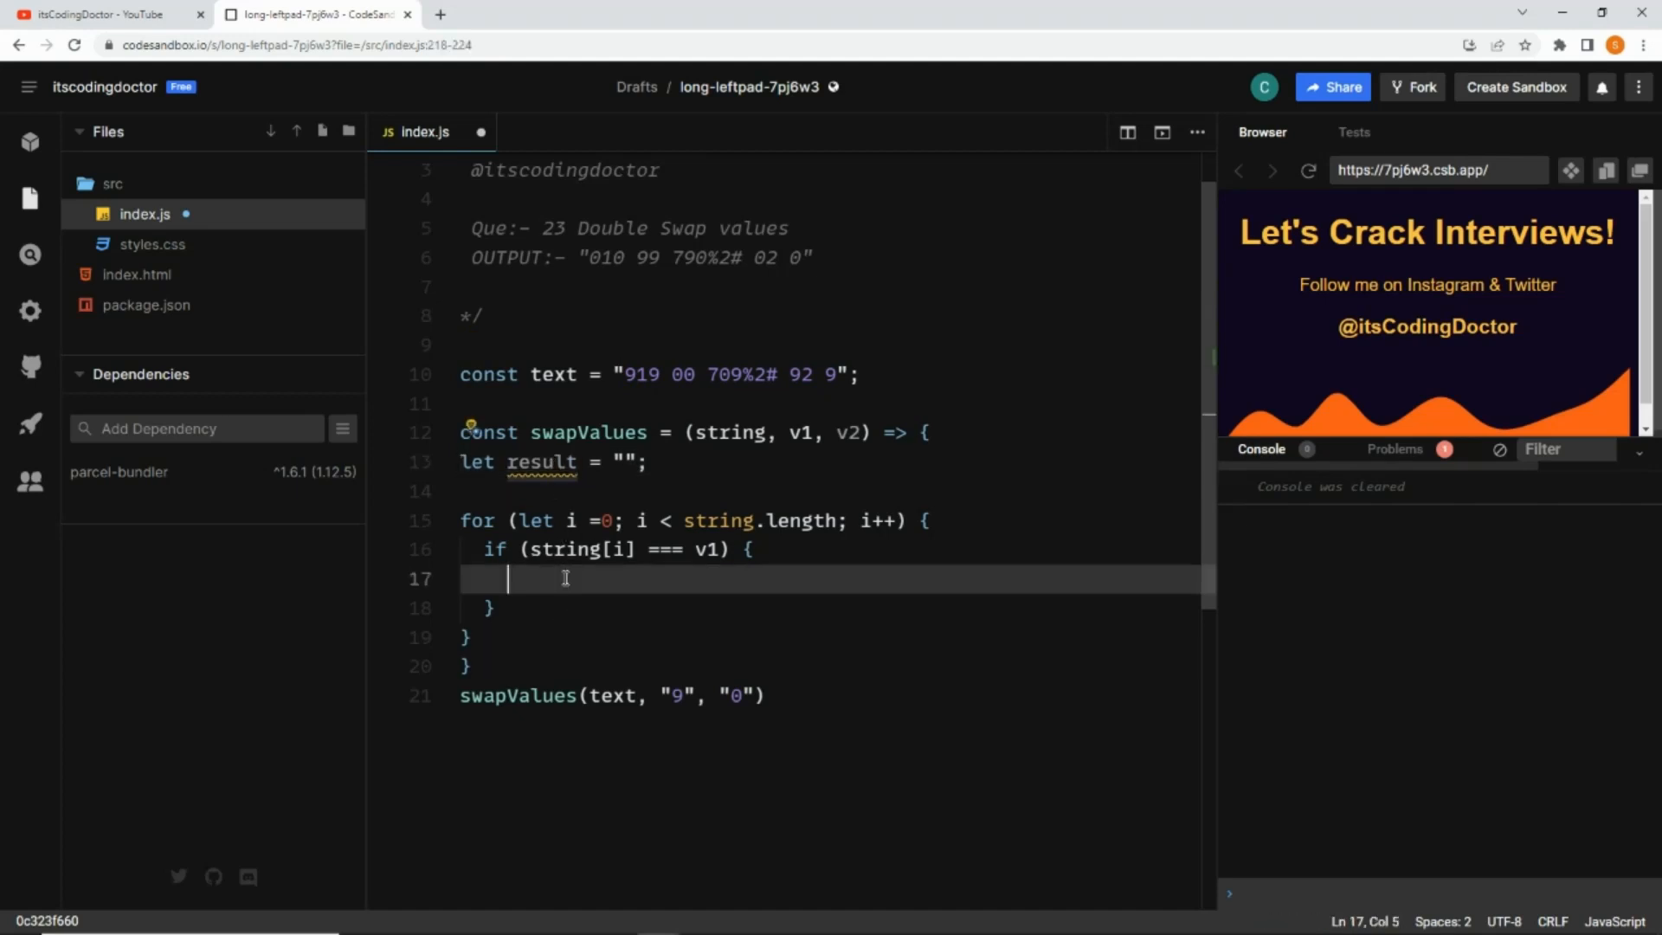
{"action": "type", "text": "result ="}
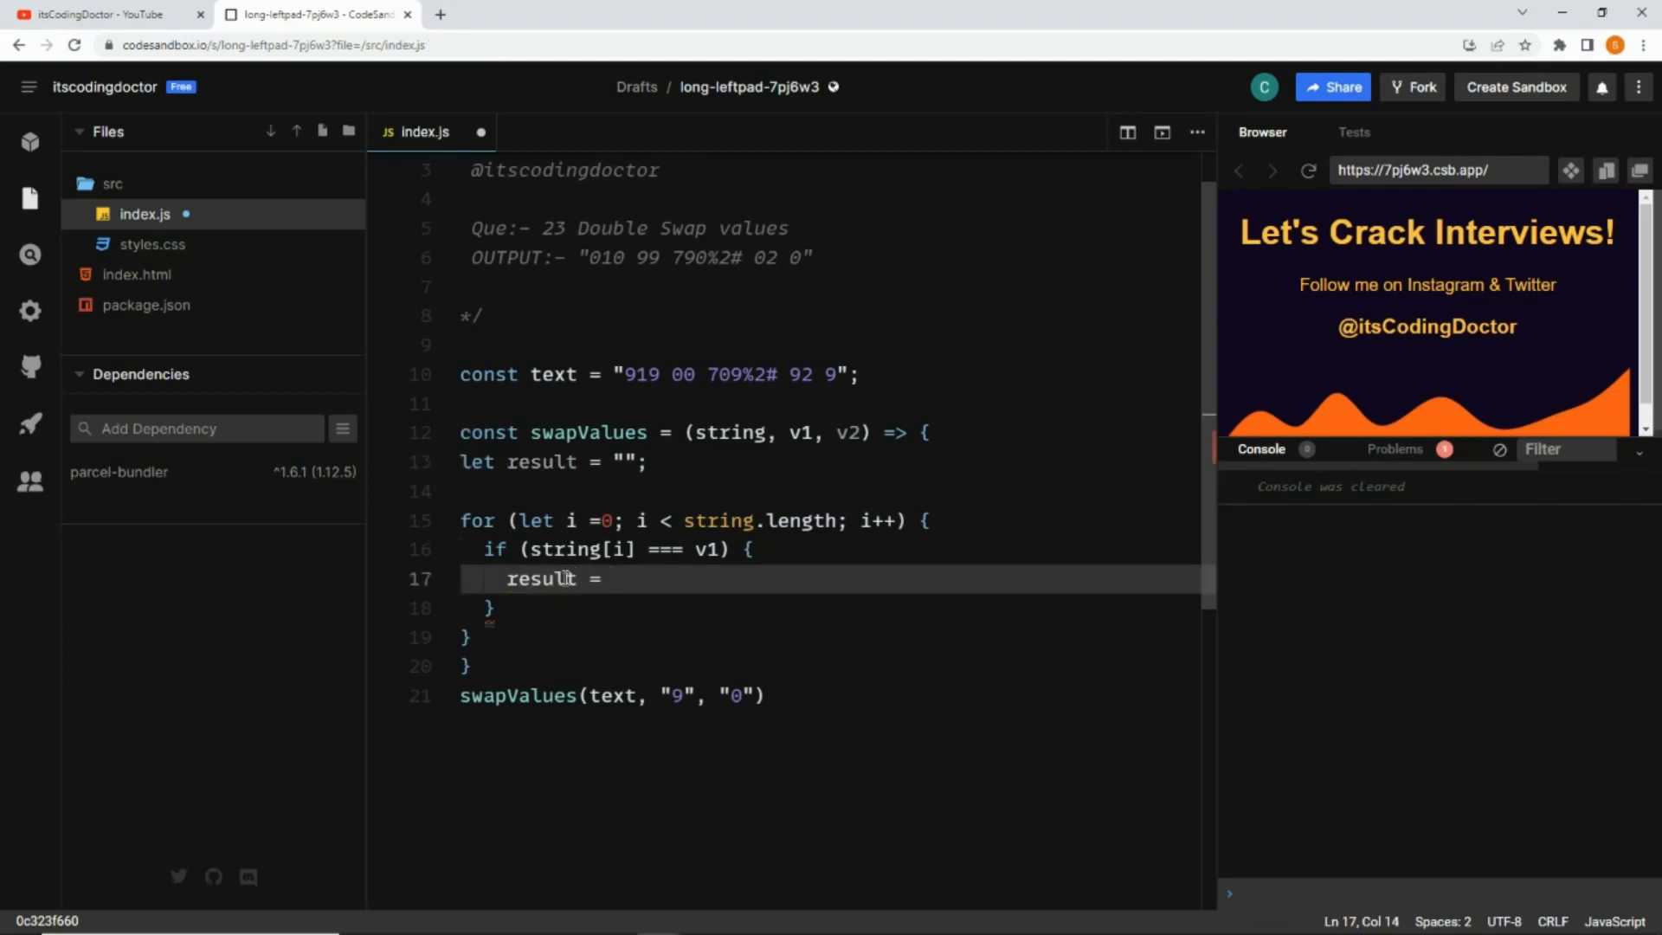
{"action": "type", "text": "result +"}
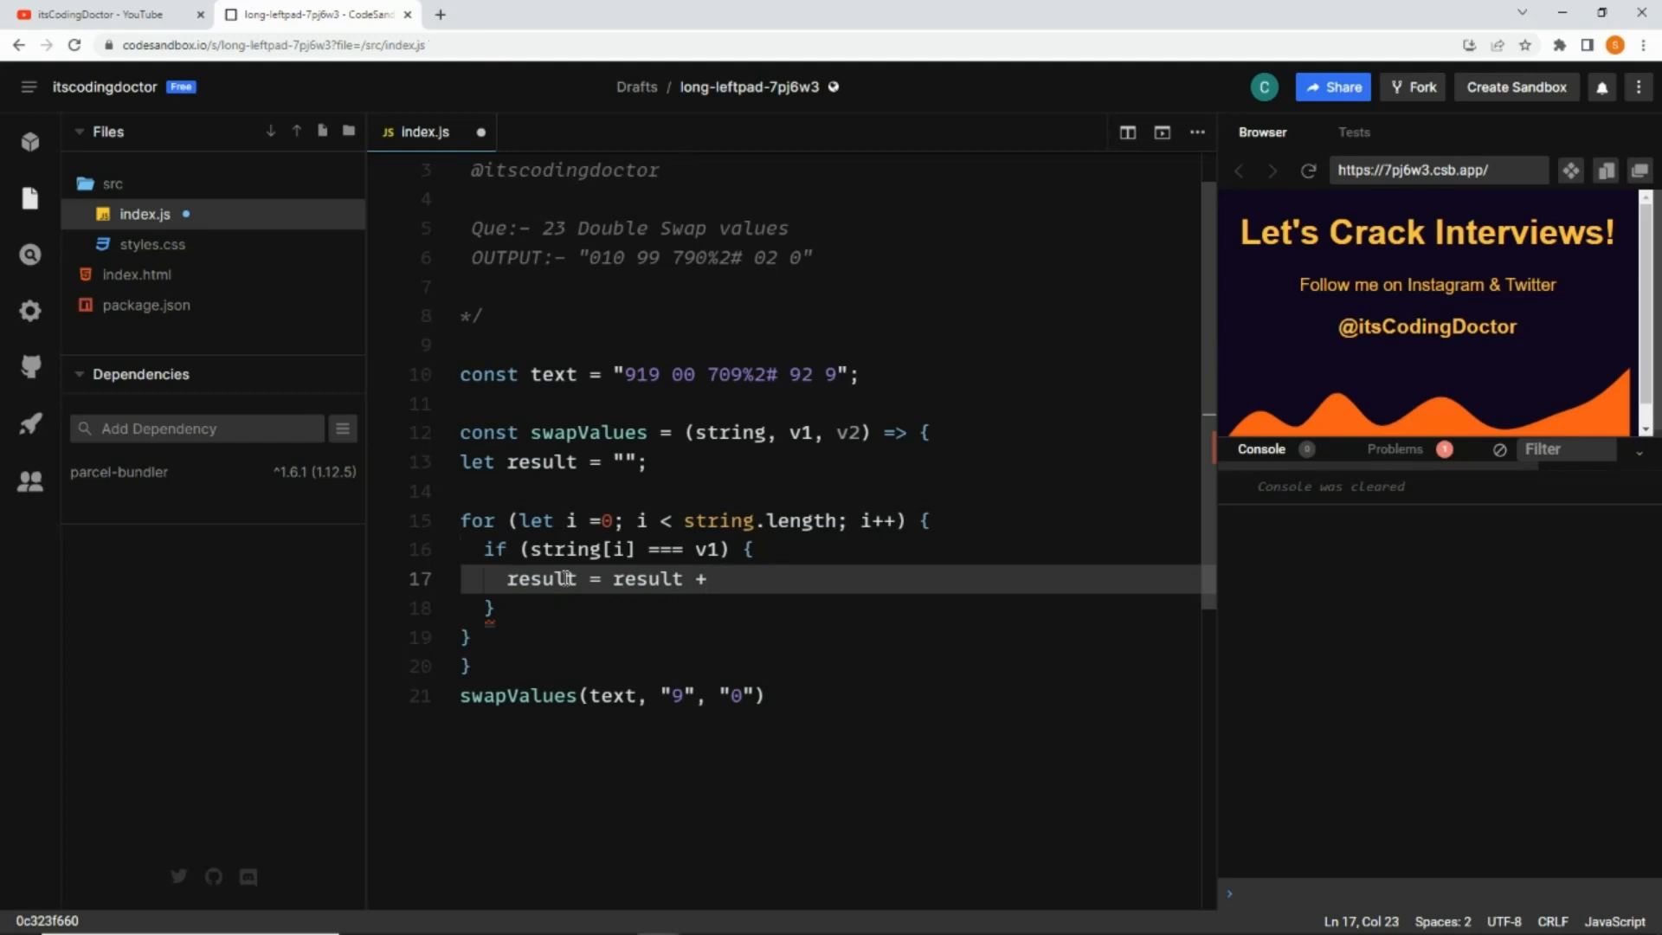
{"action": "type", "text": "v2"}
{"action": "left_click", "coordinate": [838, 608]}
{"action": "type", "text": " else"}
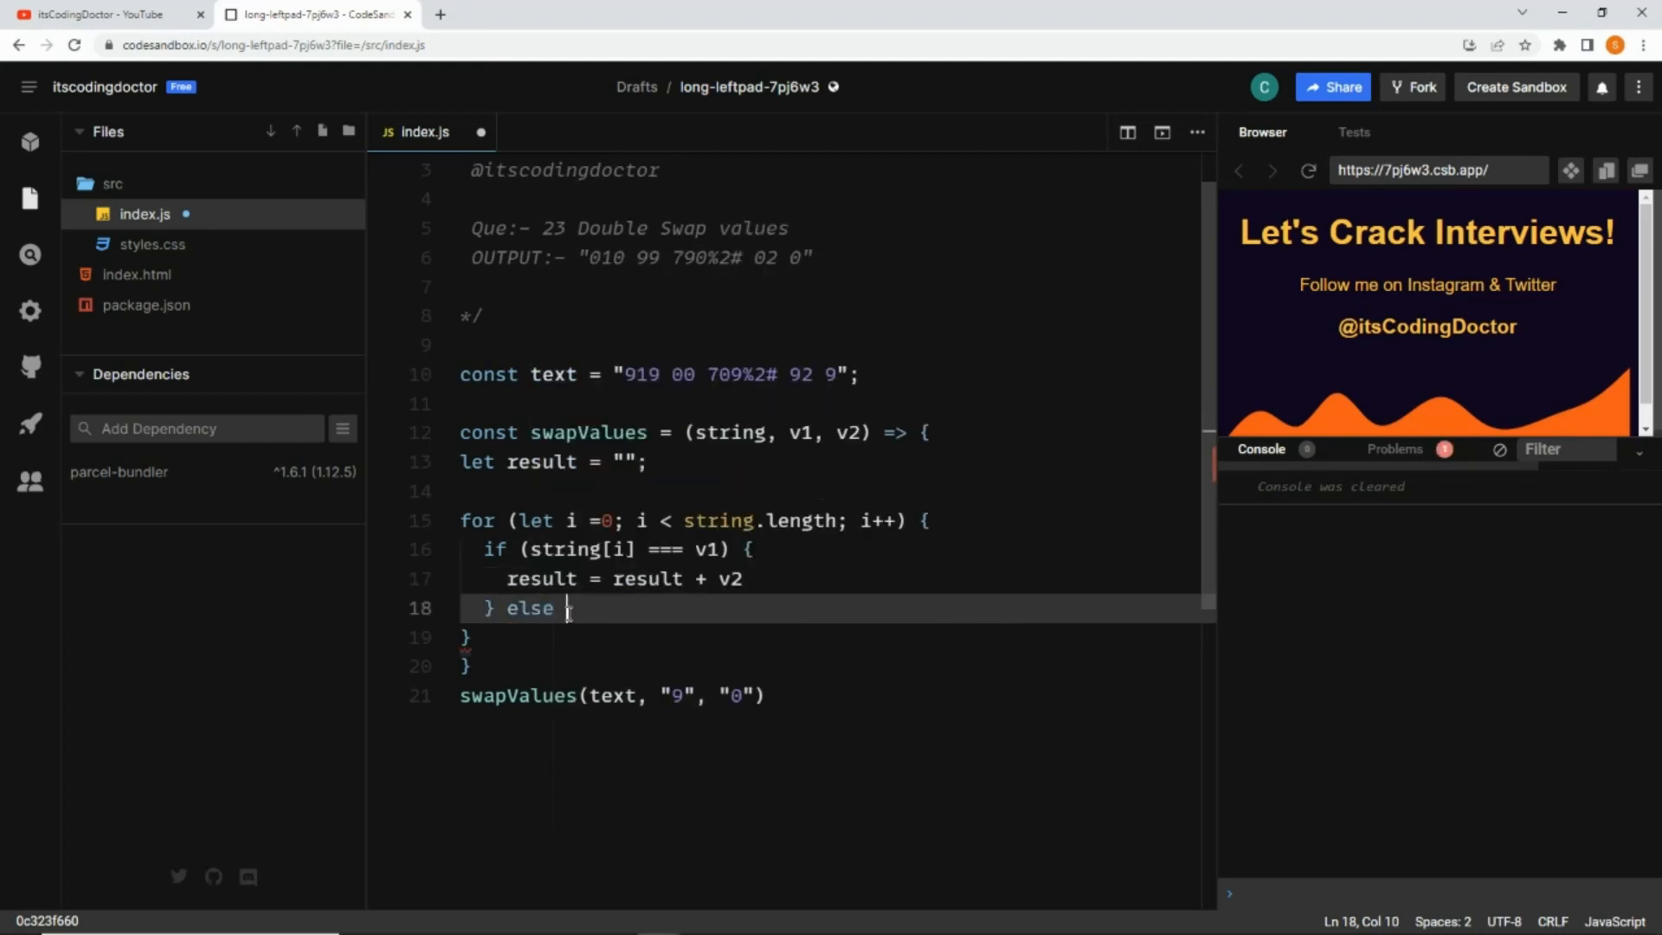
Add else if (string[i] === v2) appending v1 to result
{"action": "type", "text": "{"}
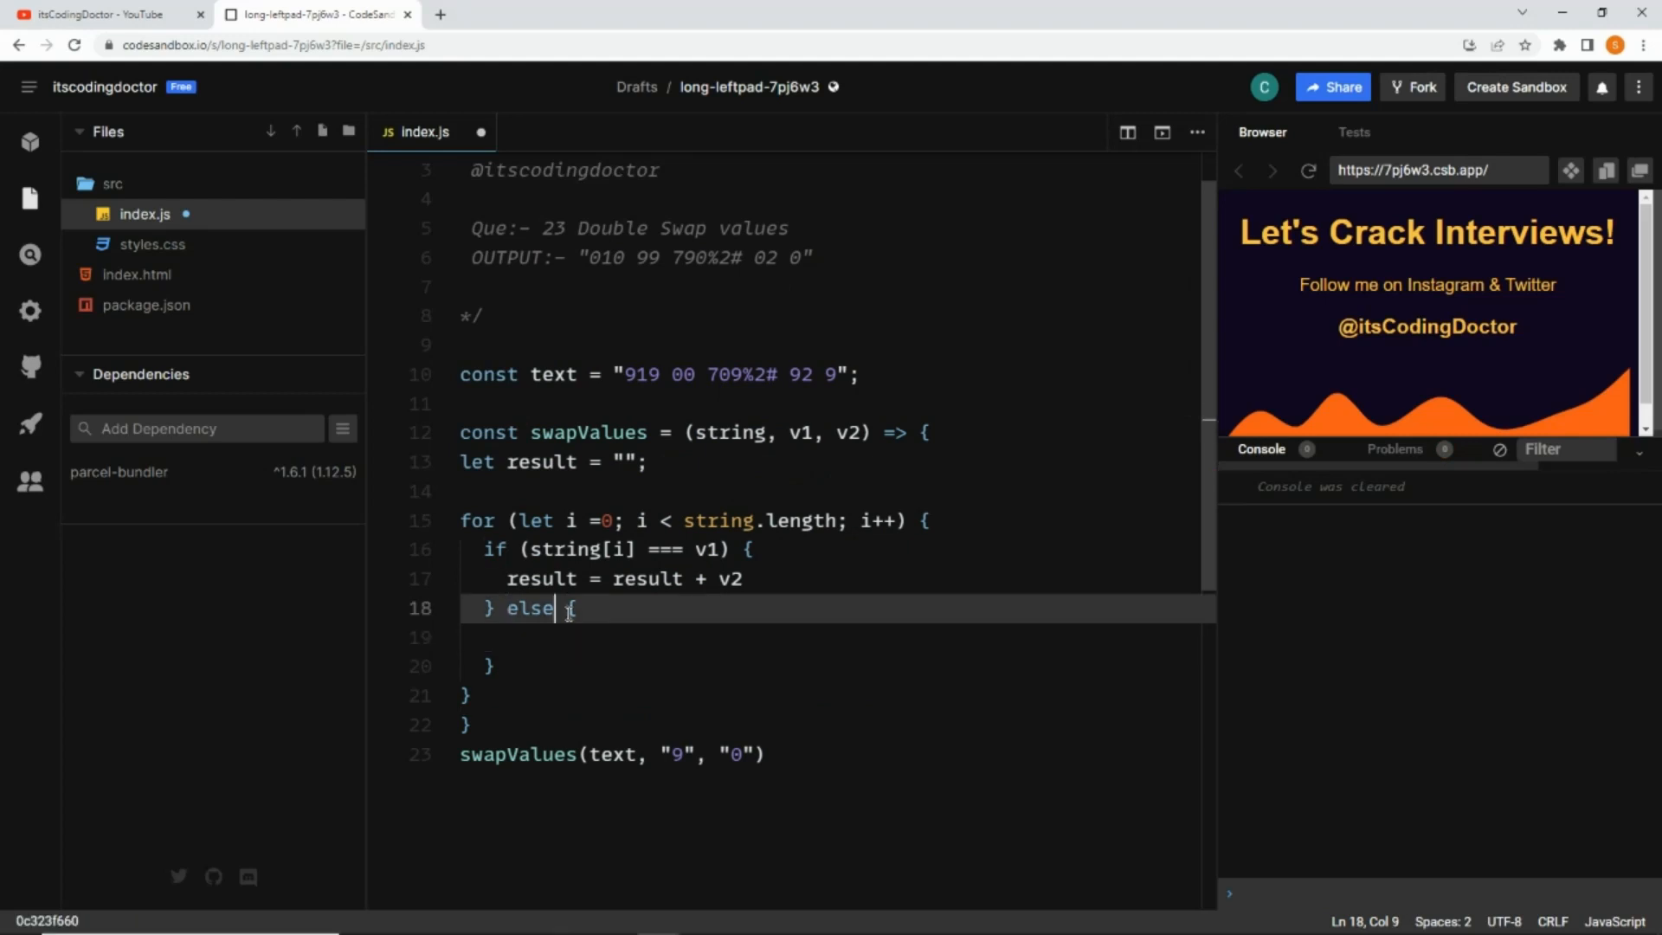
{"action": "type", "text": "if ()"}
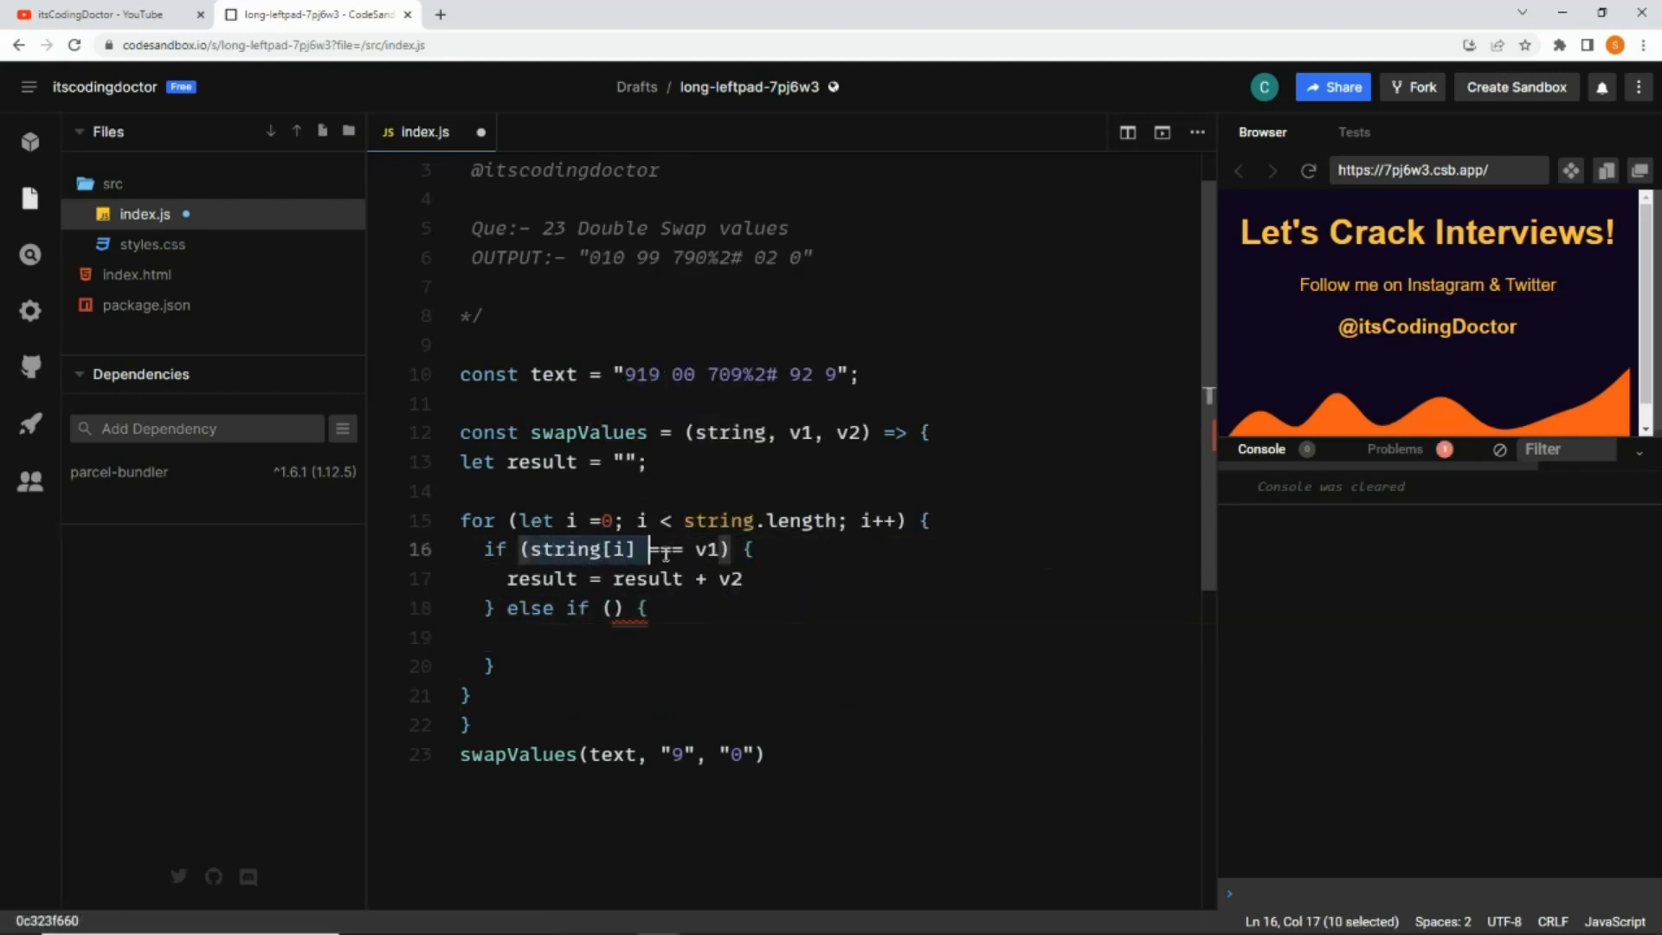
{"action": "type", "text": "="}
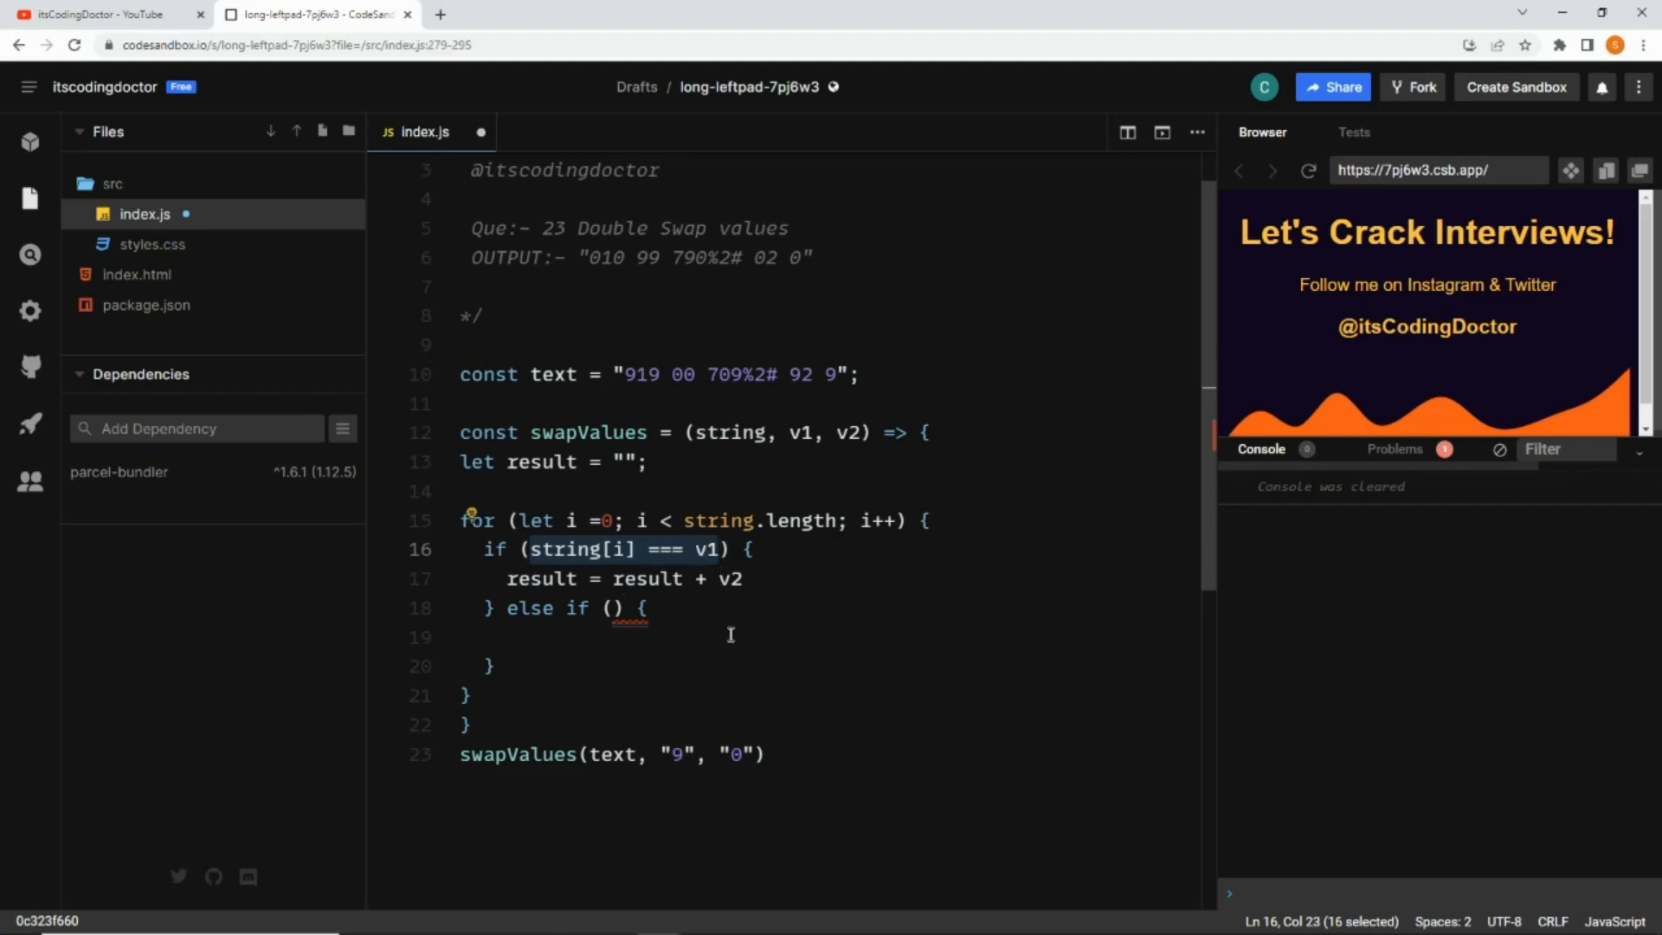
{"action": "type", "text": "string[i] === v1"}
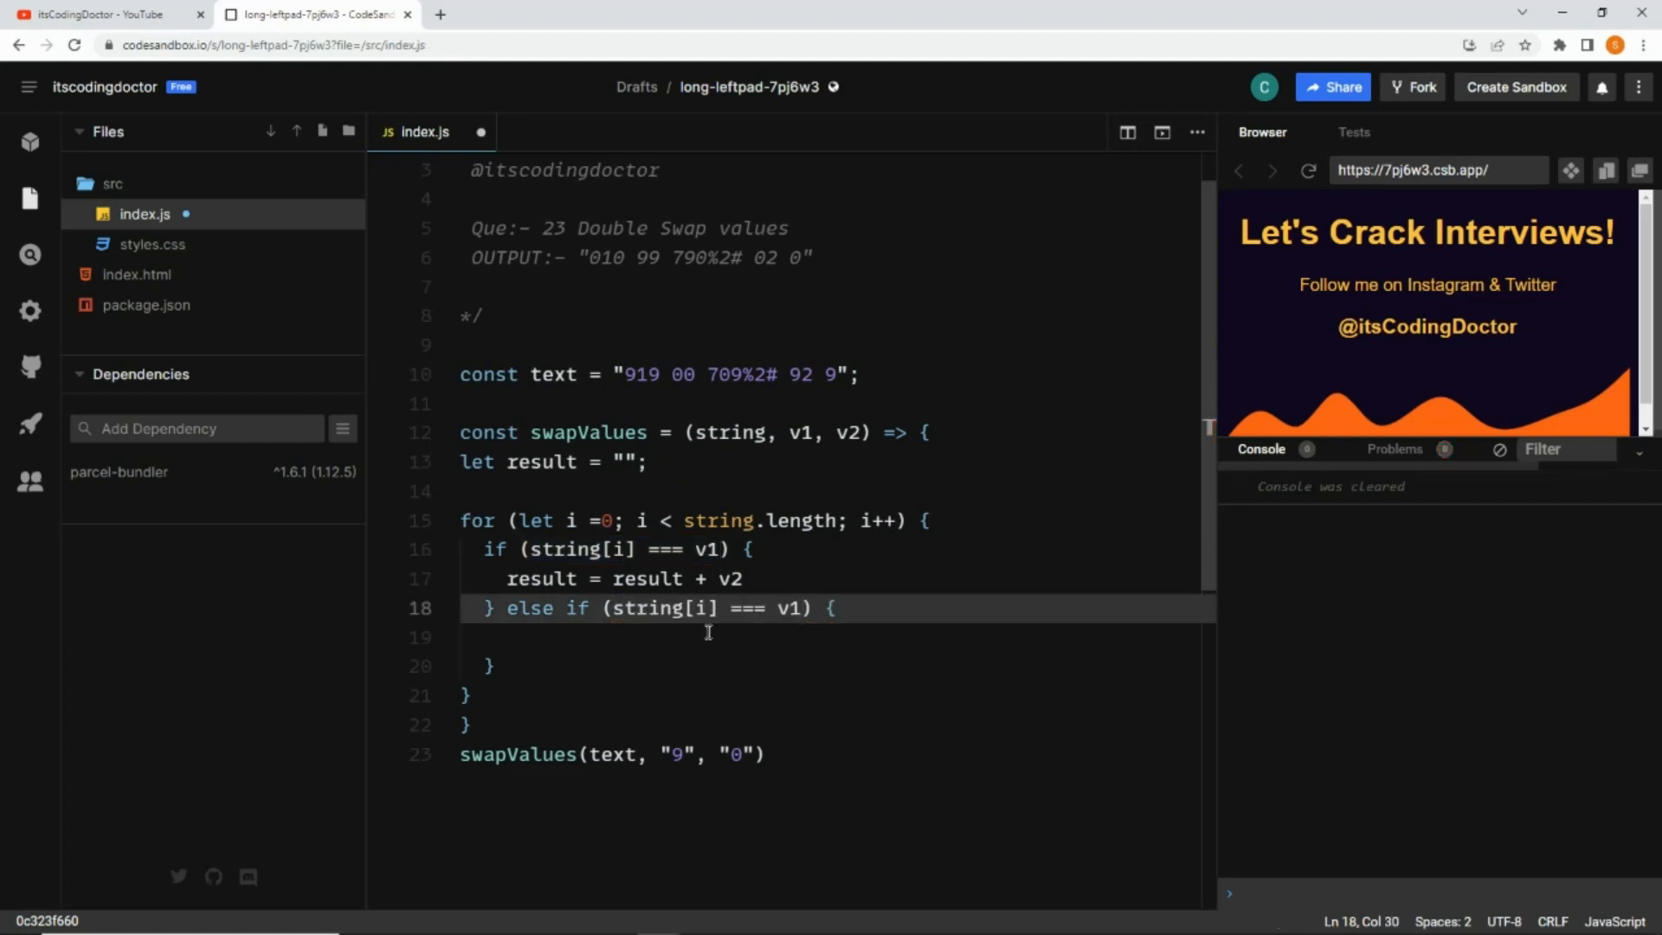
{"action": "type", "text": "2"}
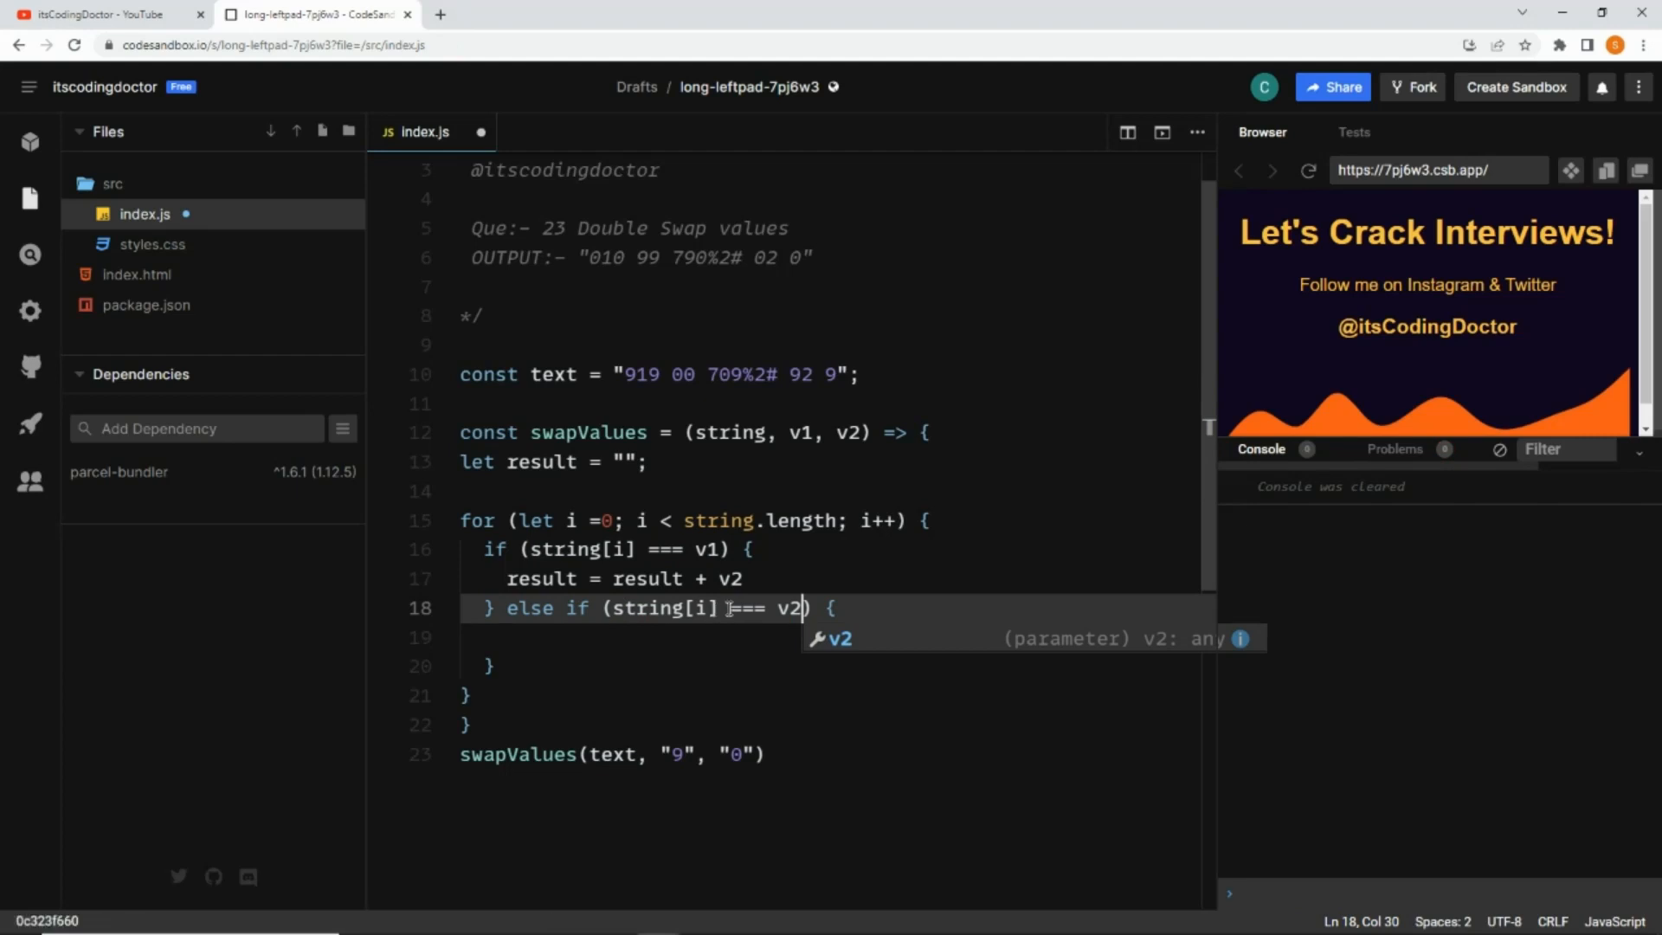
{"action": "double_click", "coordinate": [669, 608]}
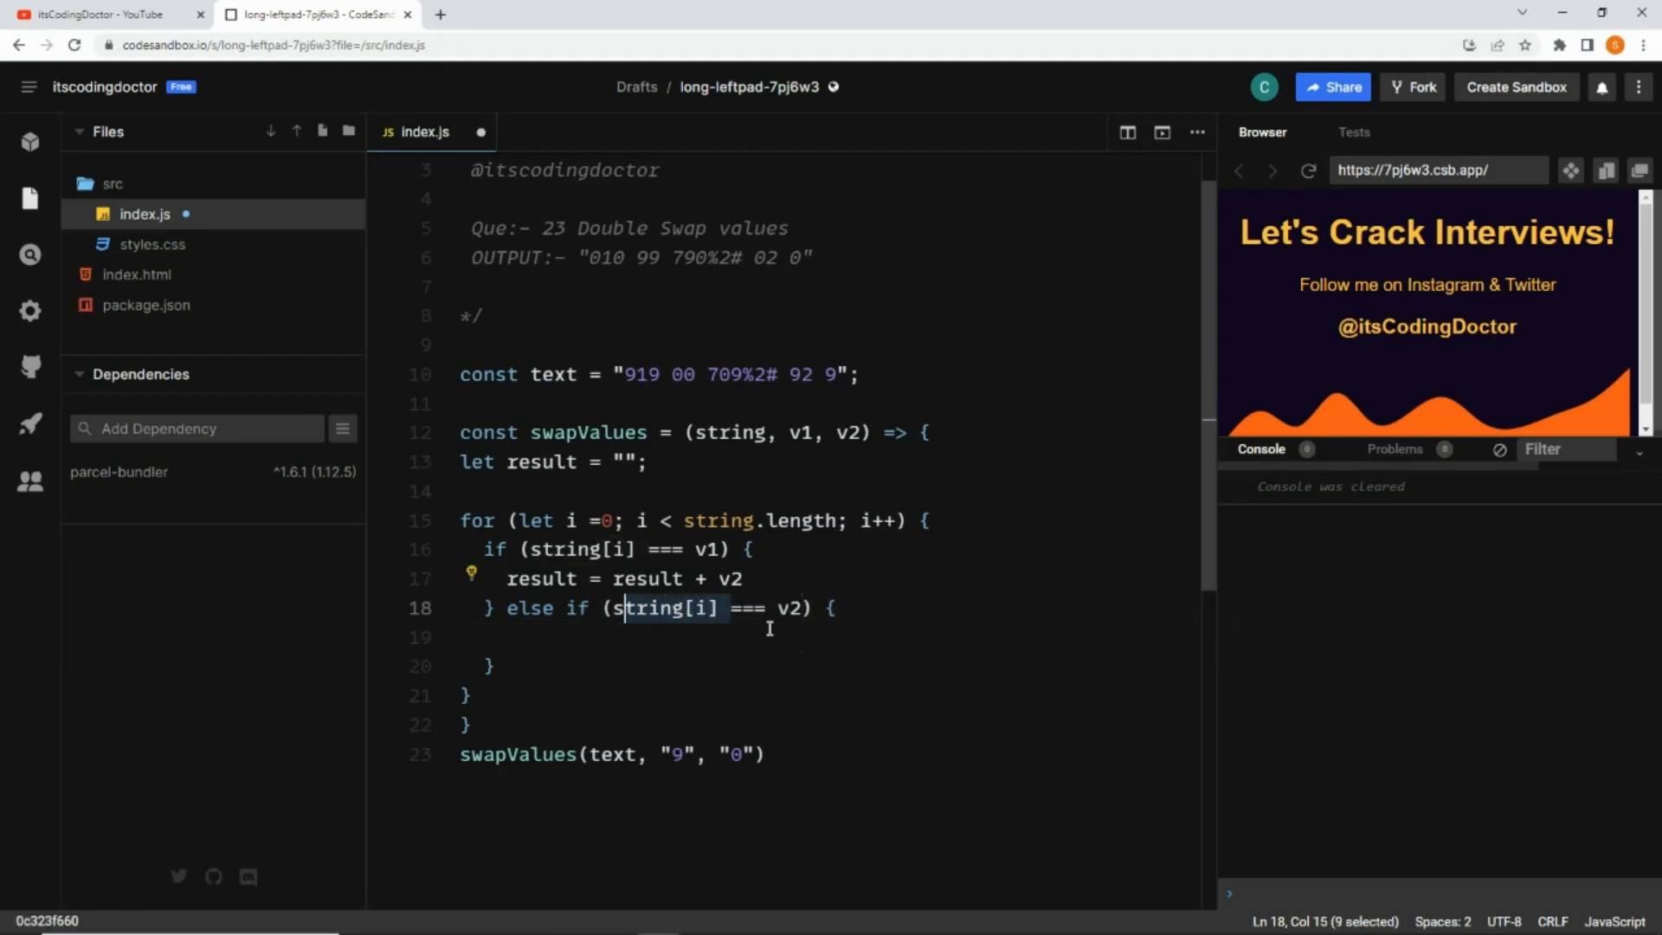
{"action": "double_click", "coordinate": [785, 608]}
{"action": "type", "text": "result = result + v2"}
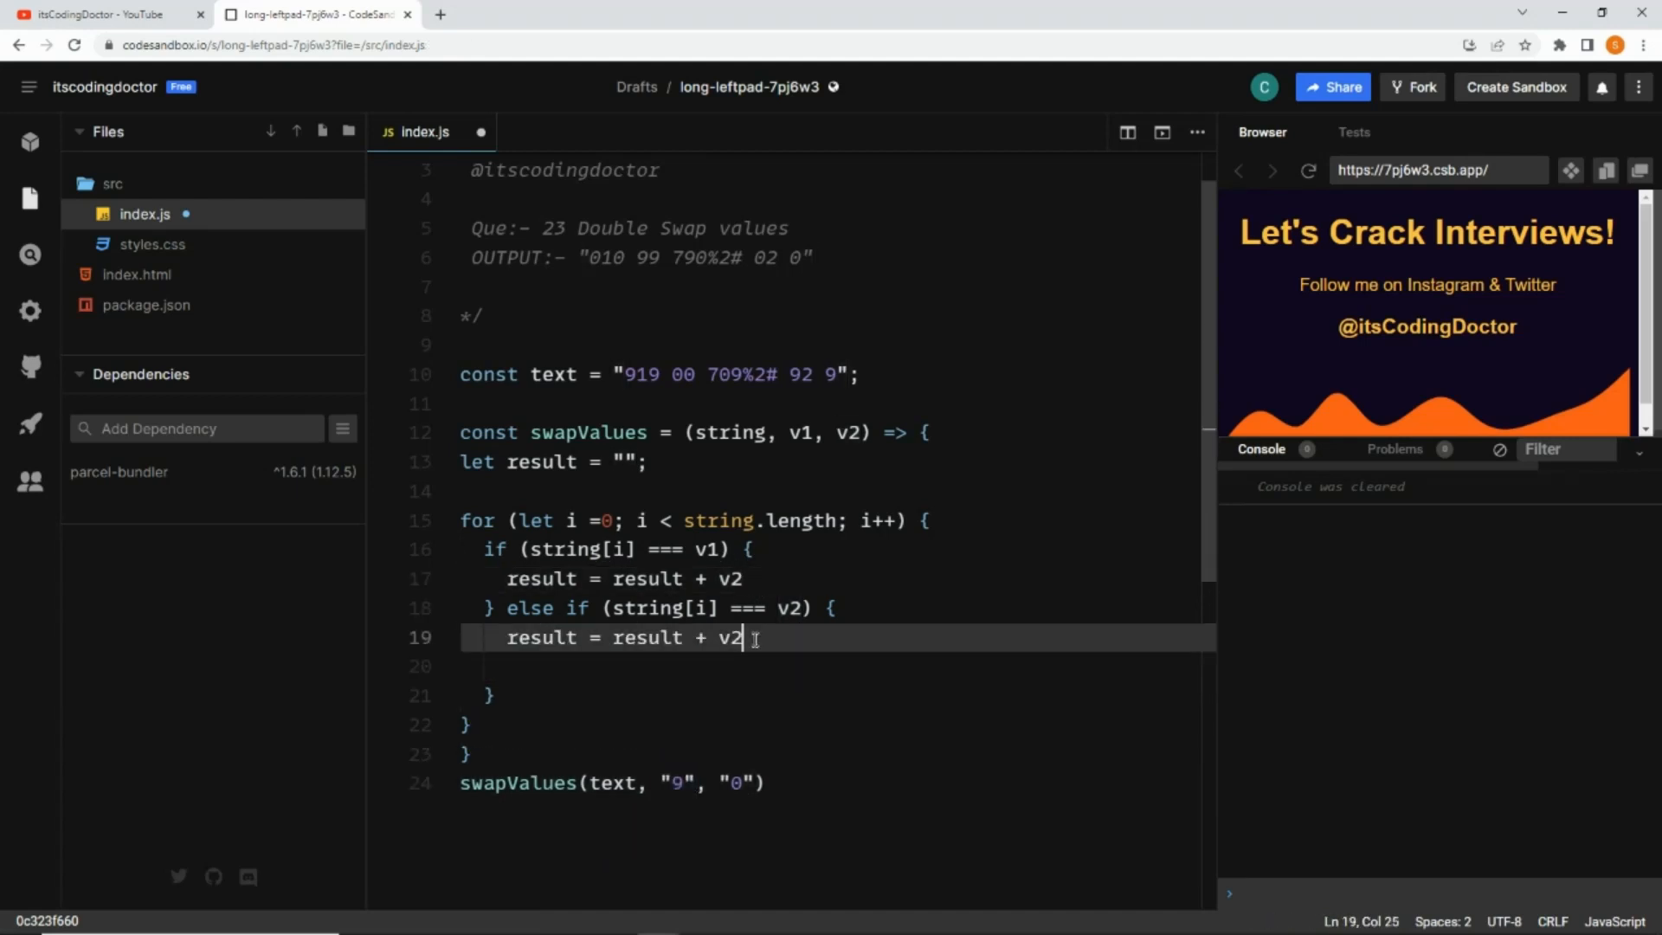
{"action": "type", "text": "1"}
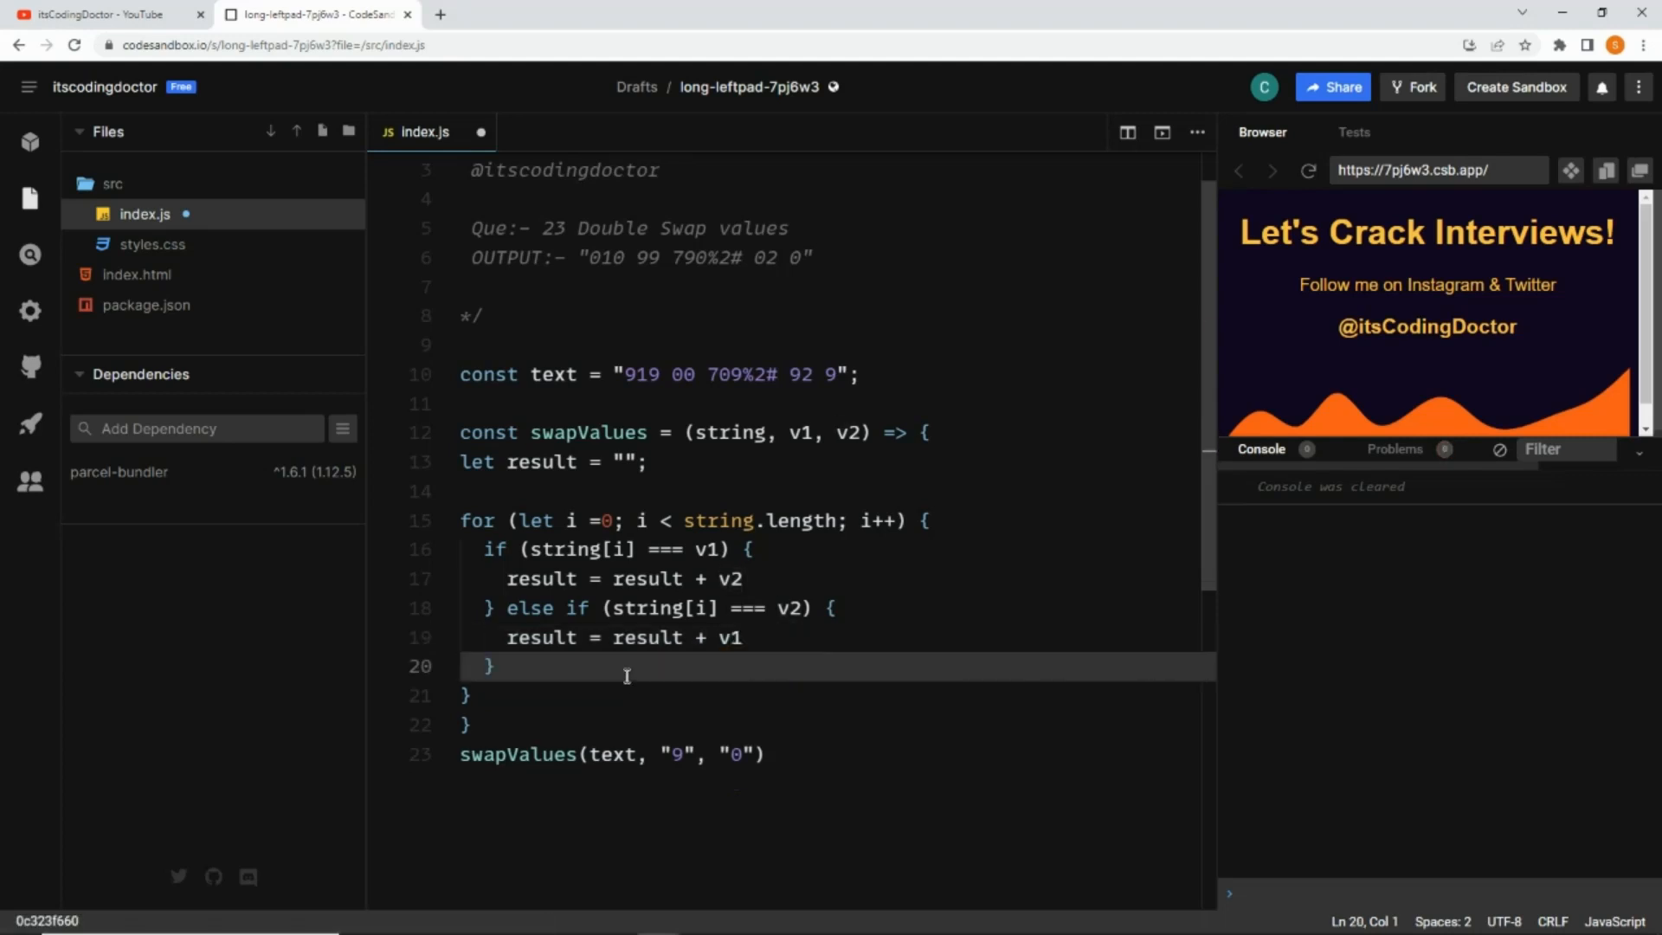
Add an else branch appending string[i] unchanged to result
{"action": "type", "text": "else {"}
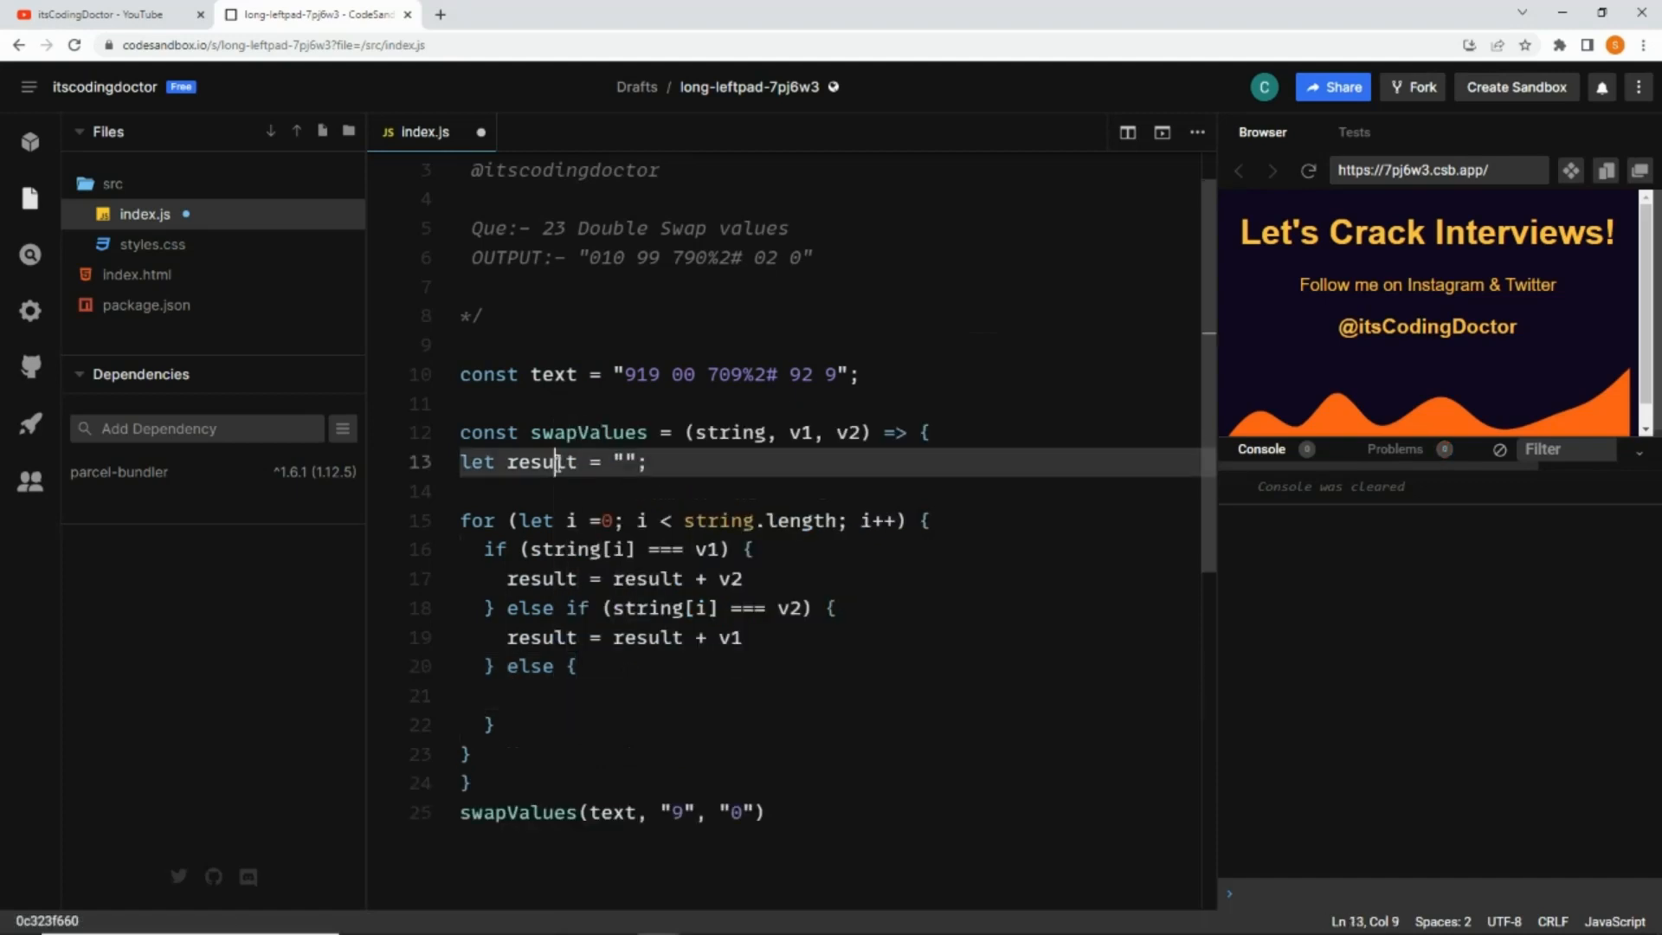
{"action": "type", "text": "result"}
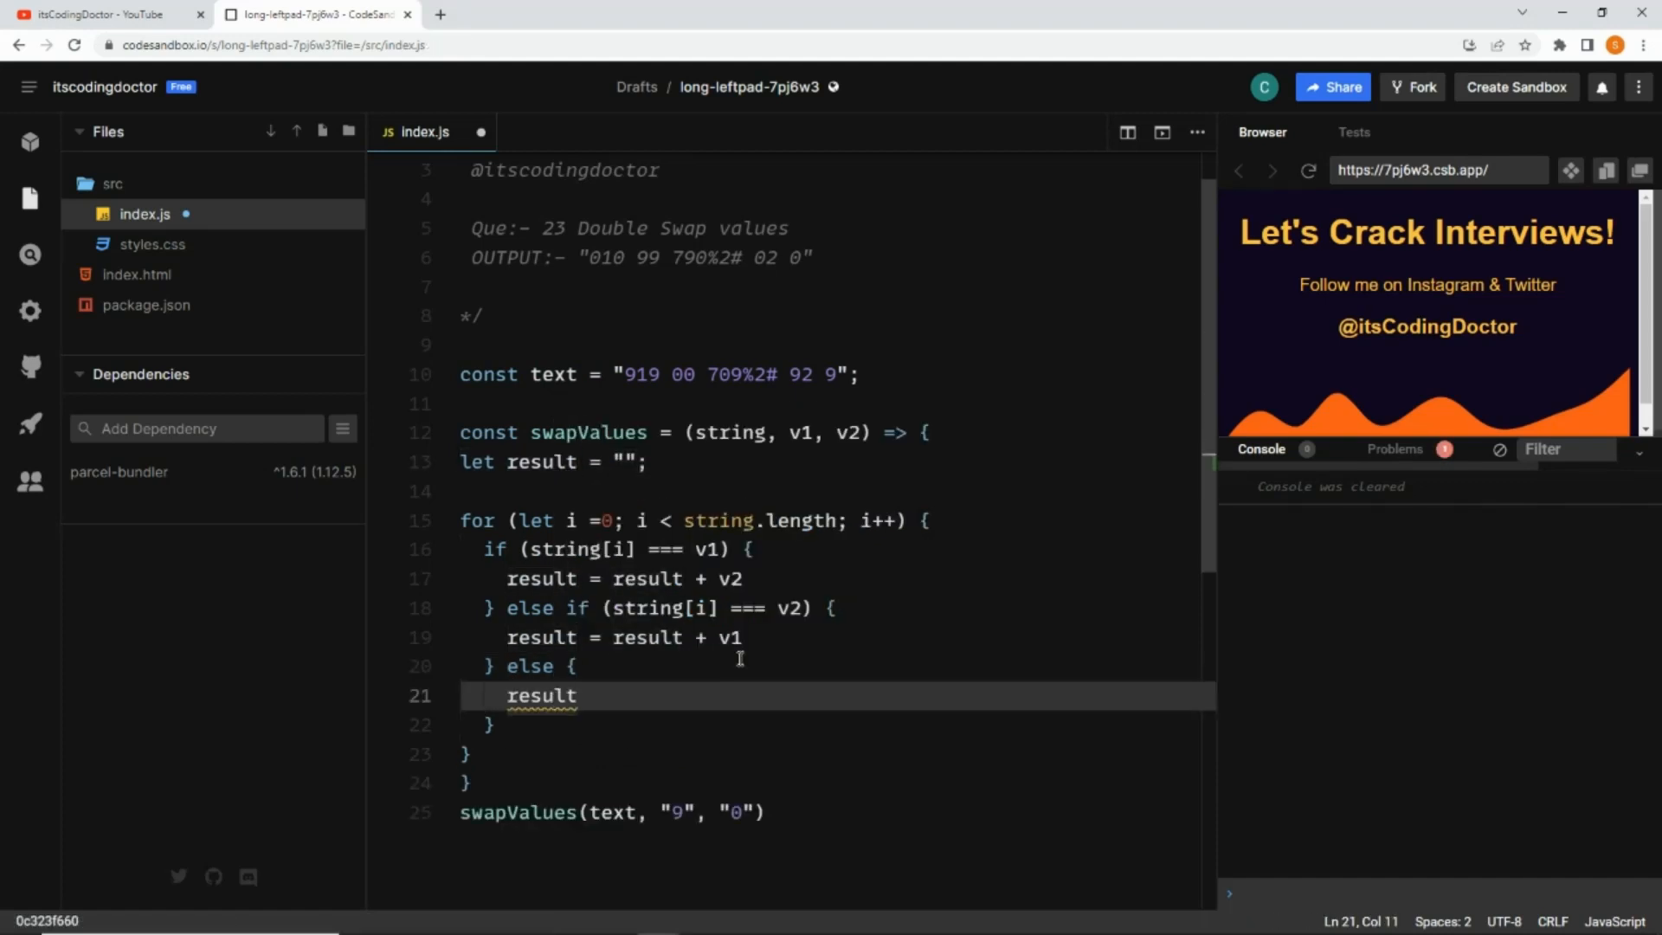
{"action": "double_click", "coordinate": [789, 608]}
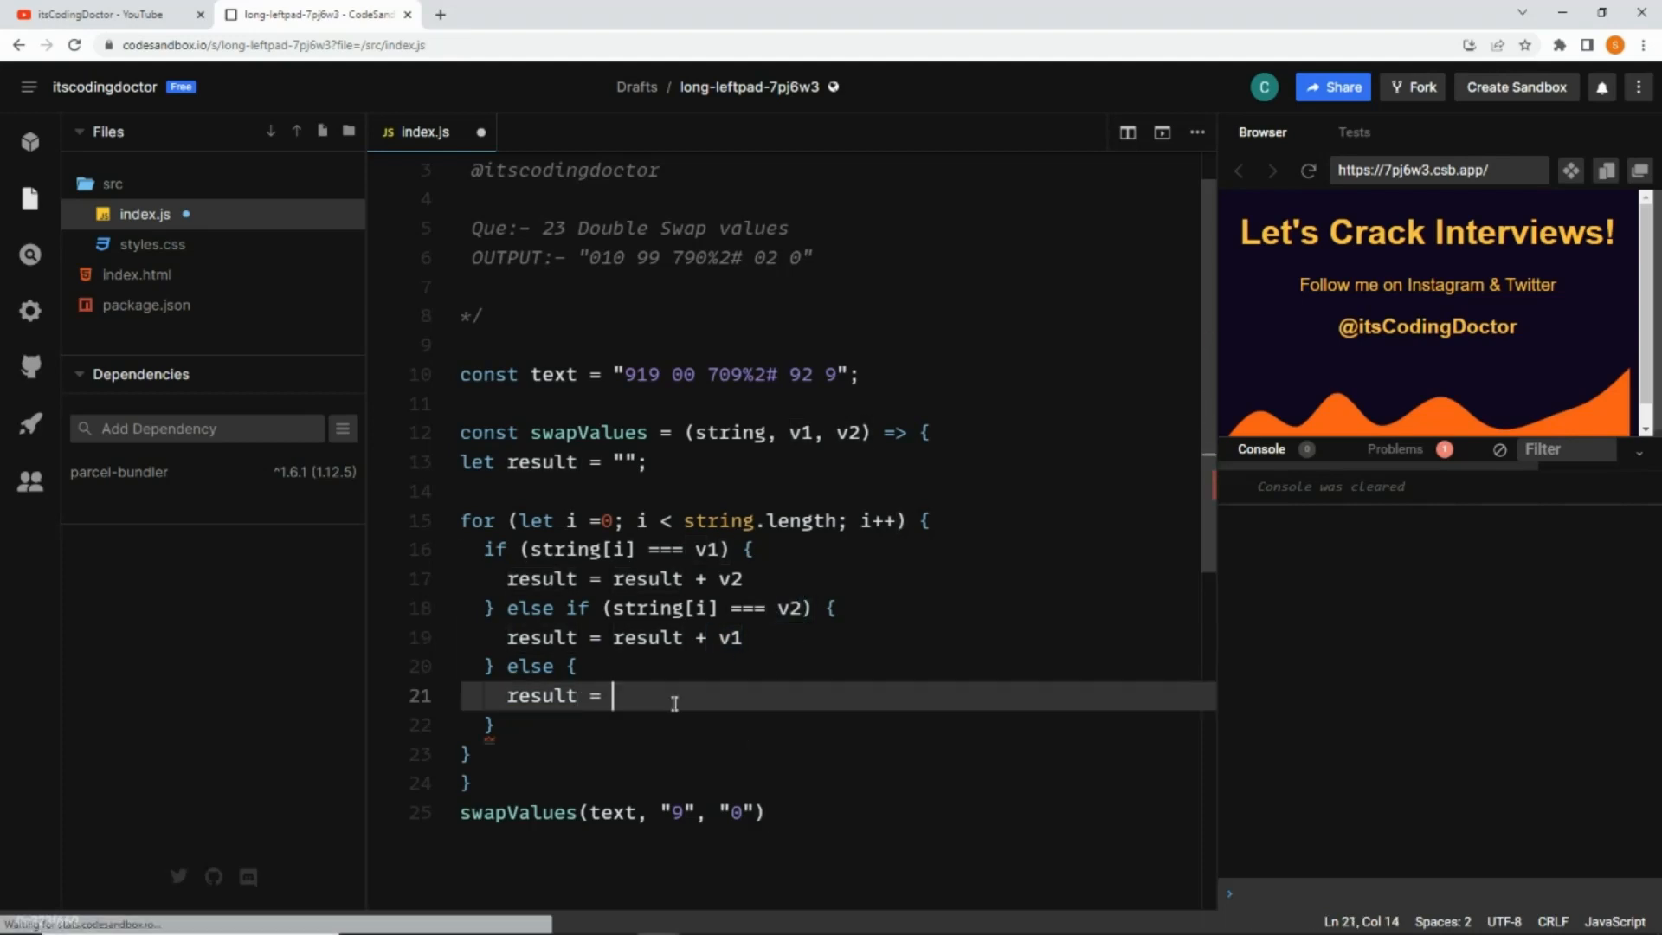
{"action": "type", "text": "result + s"}
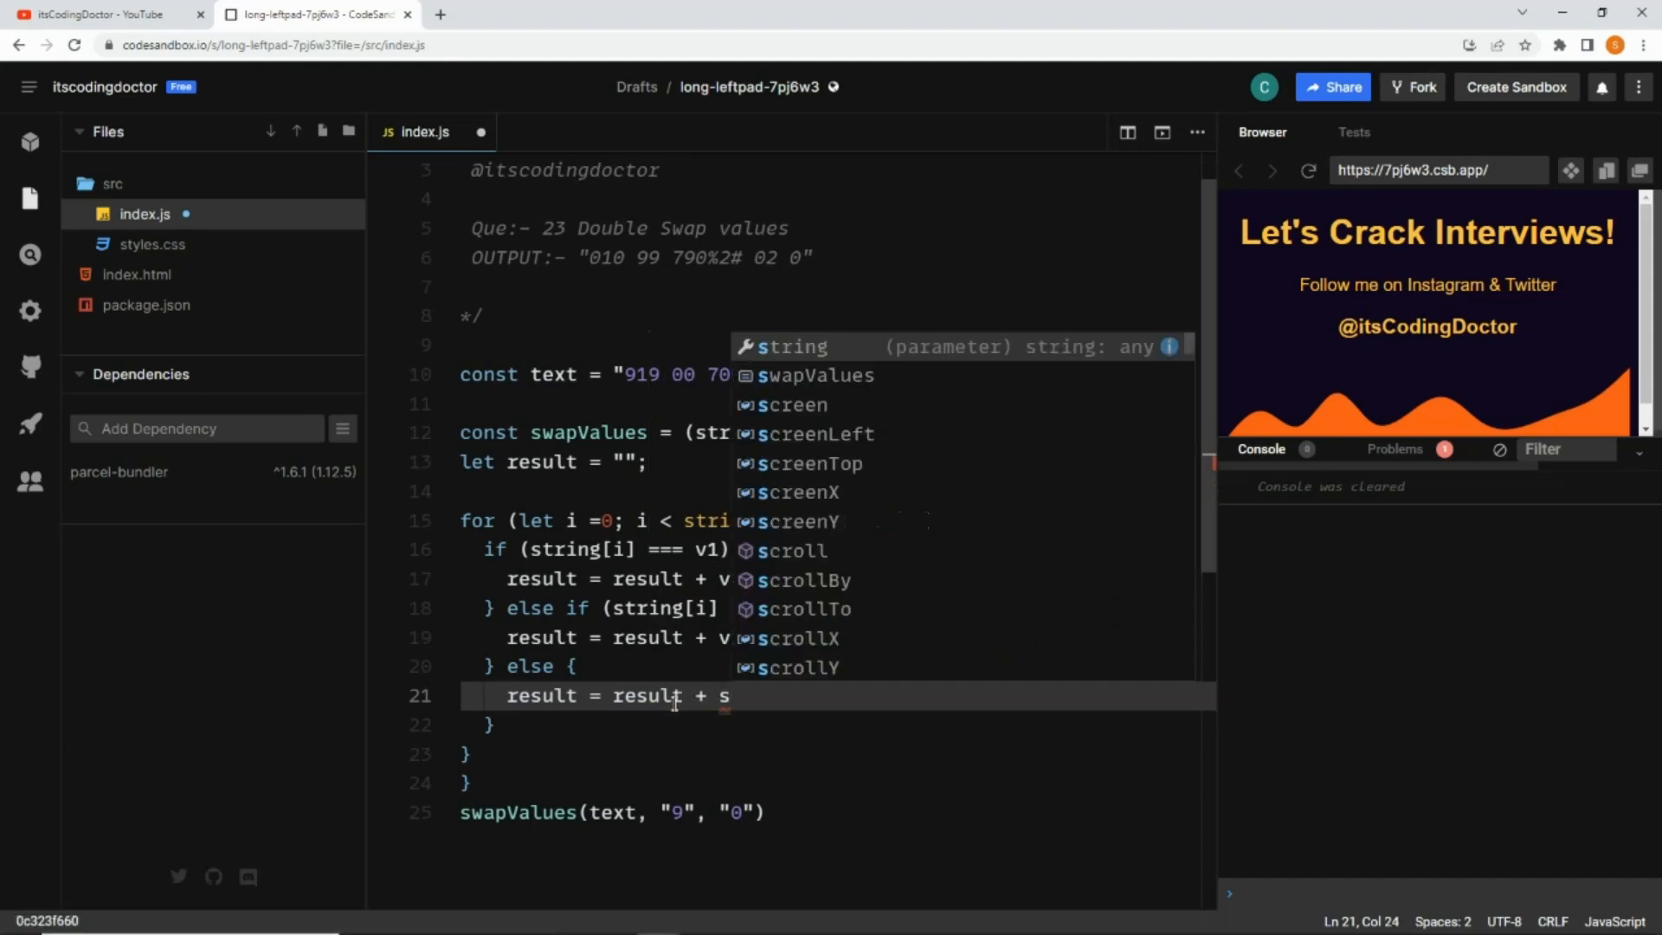
{"action": "type", "text": "tring["}
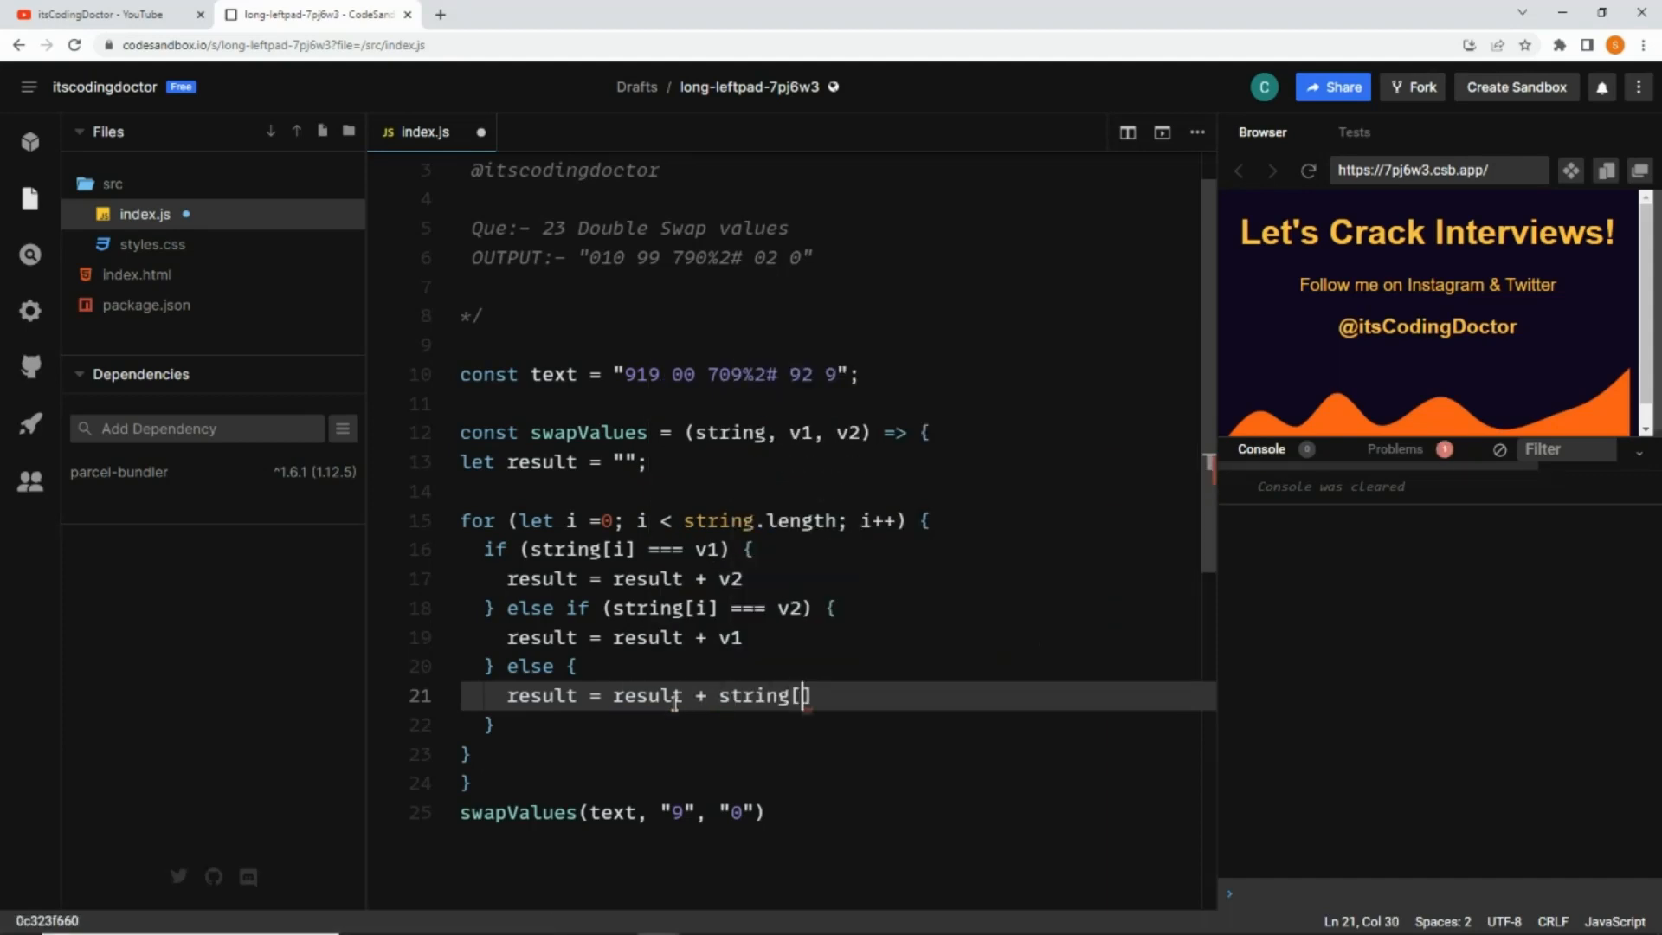
{"action": "type", "text": "i]"}
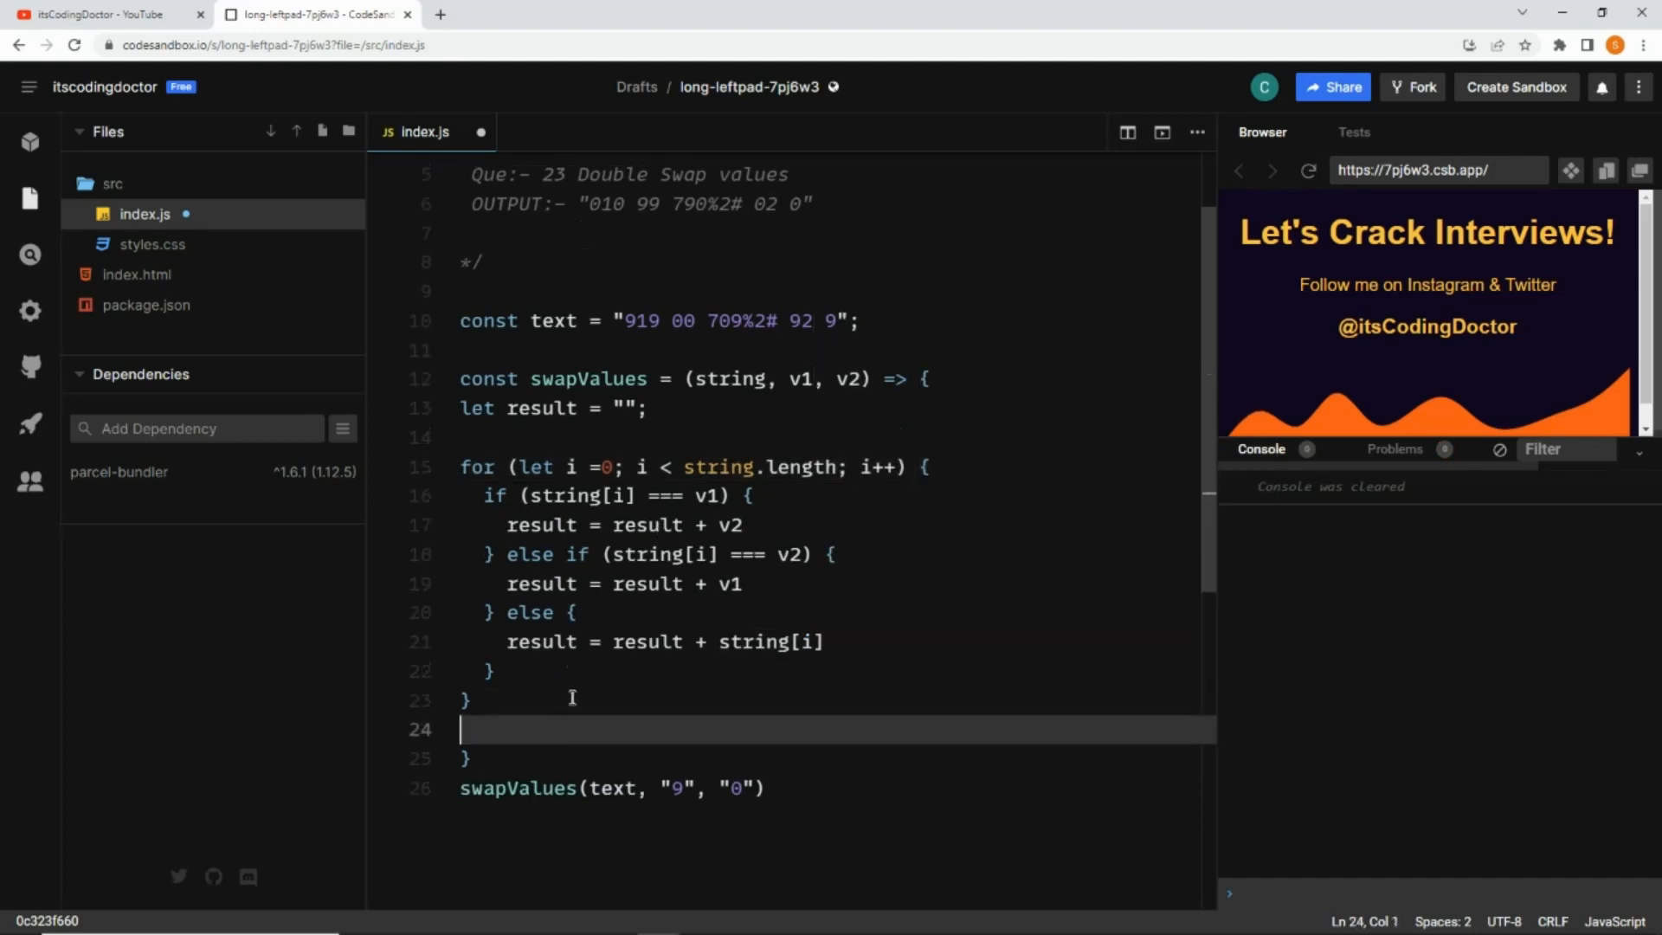
Return result, log the swapValues call to the console, and use result += v2
{"action": "type", "text": "return"}
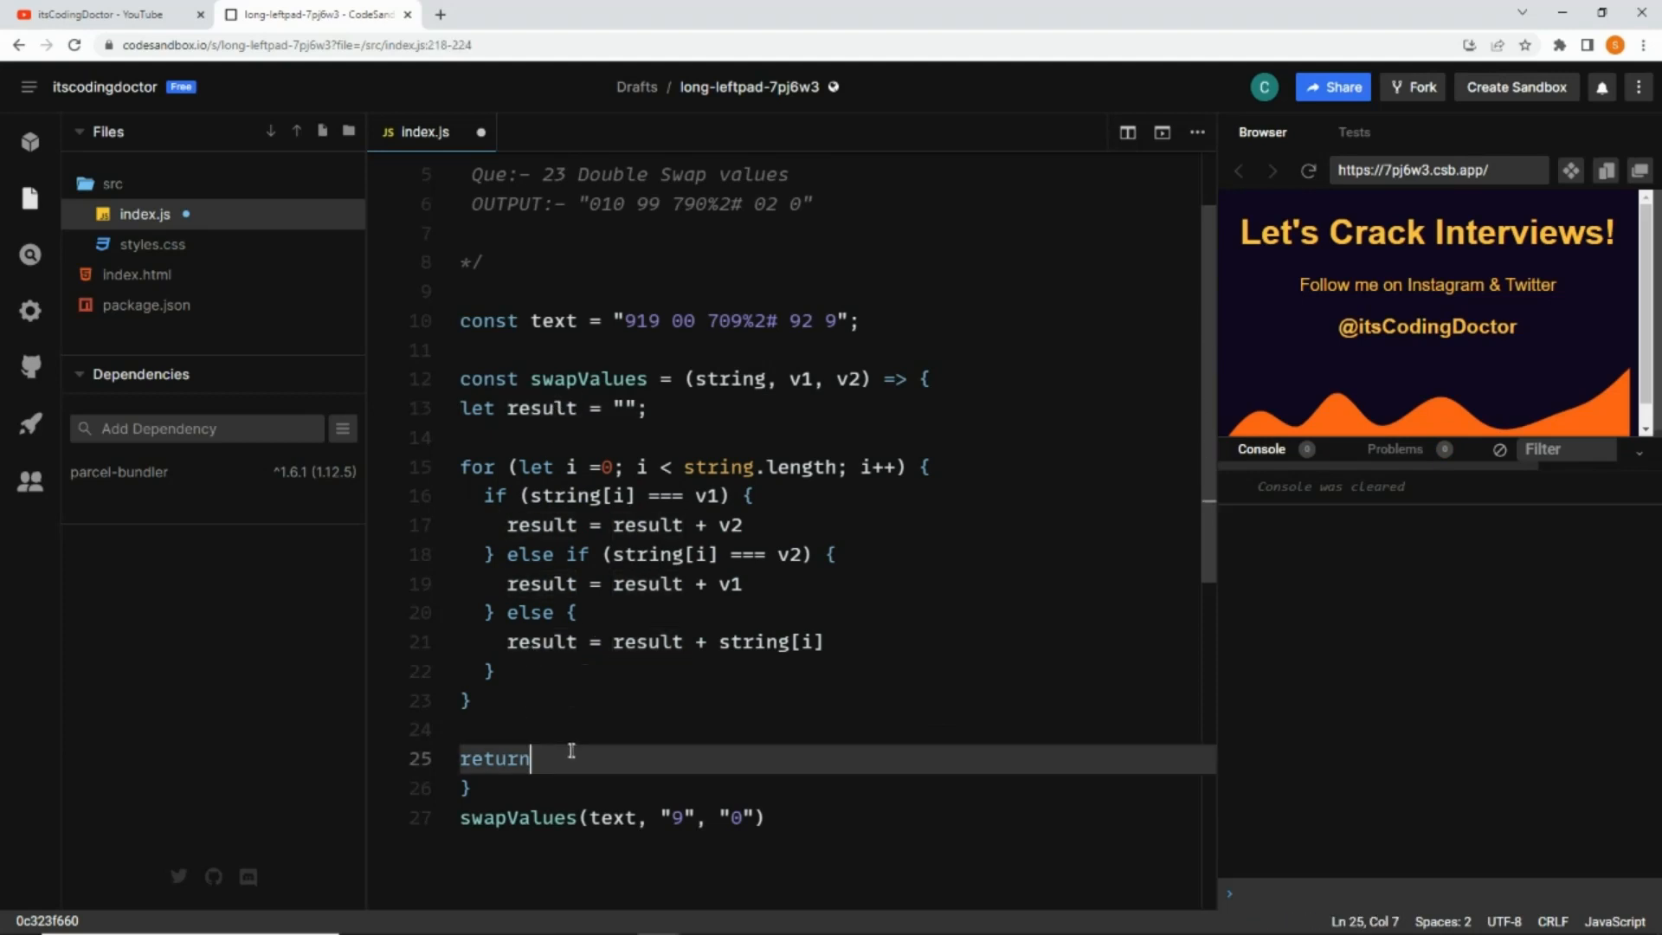
{"action": "type", "text": "result;"}
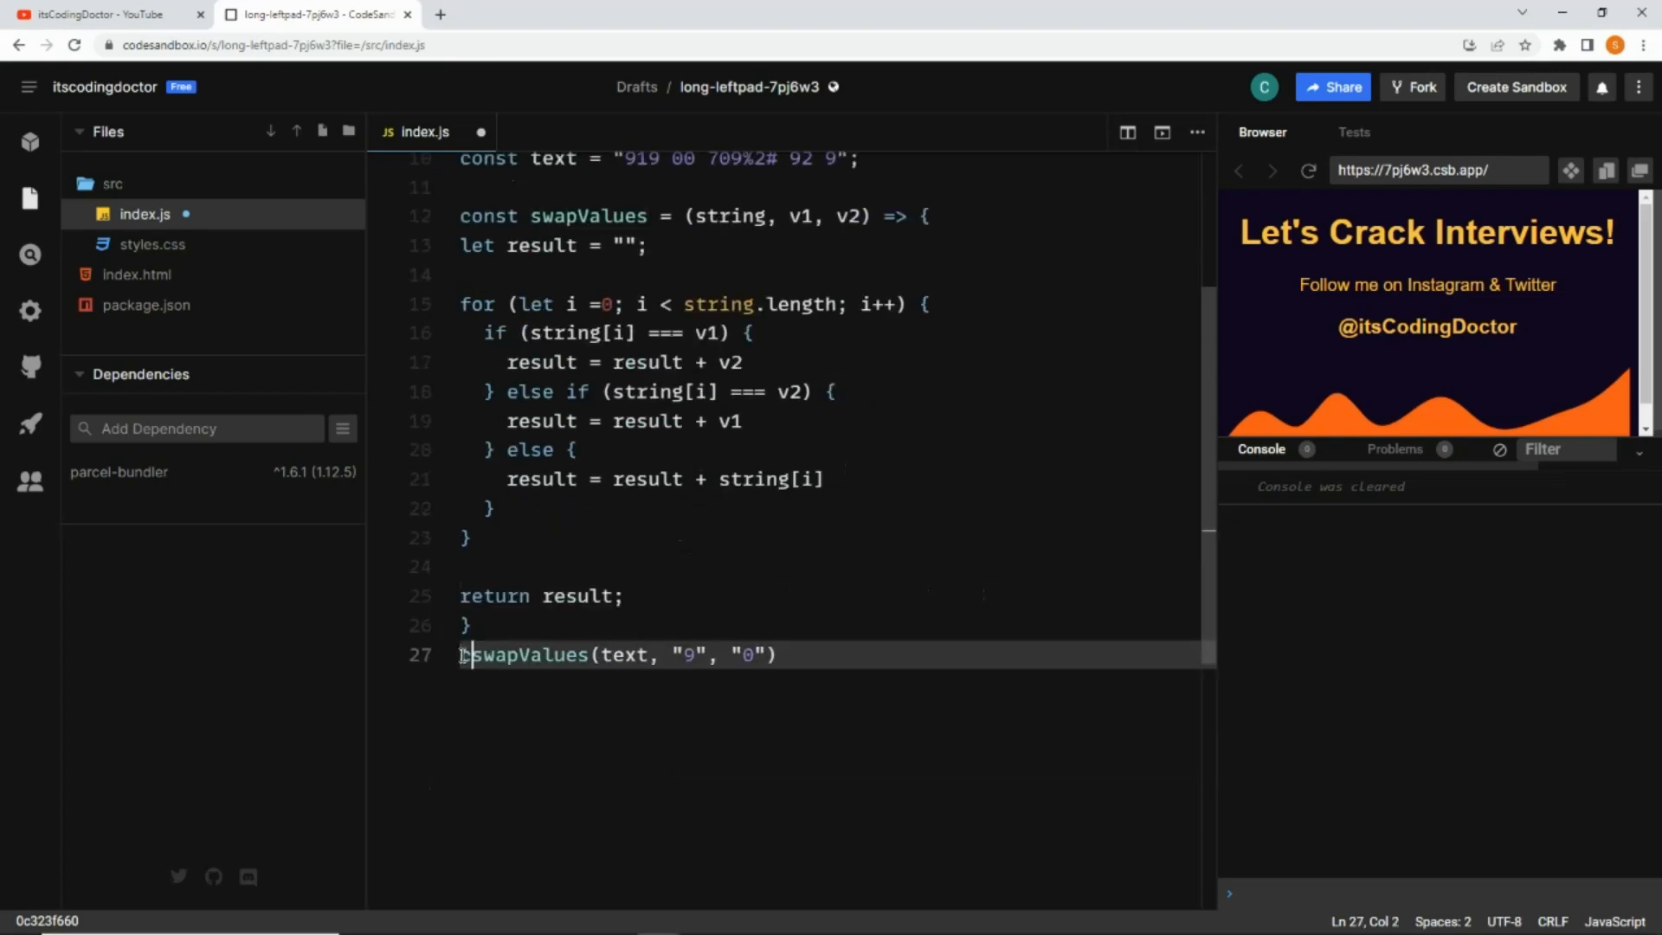
{"action": "type", "text": "console.log("}
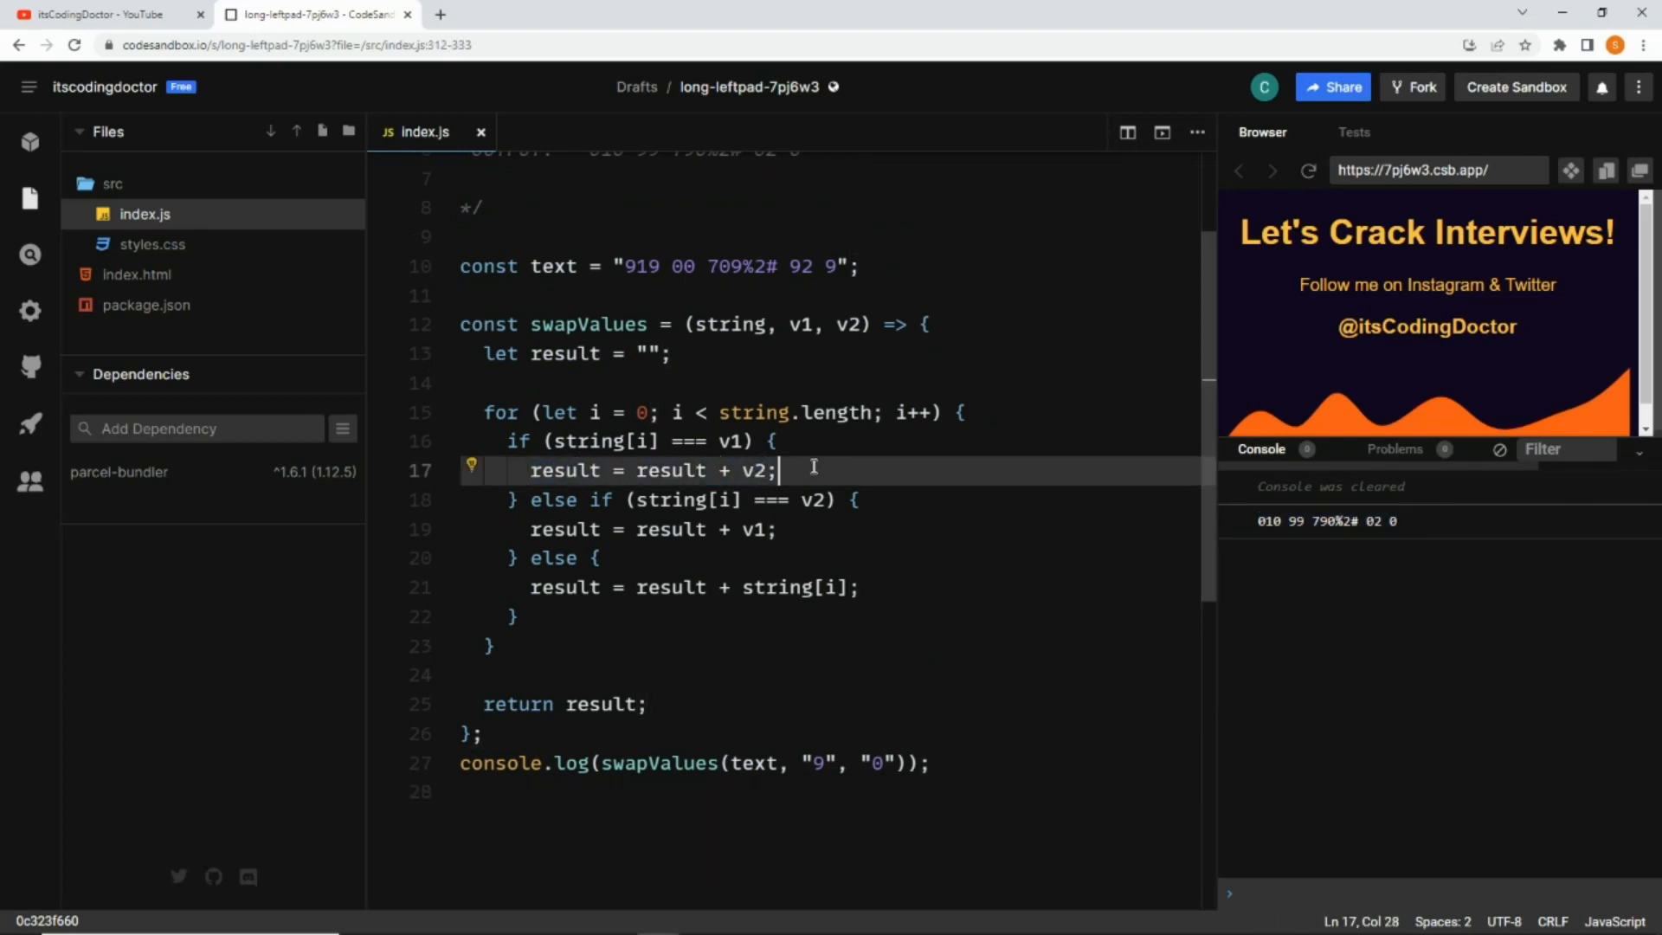
{"action": "type", "text": "result += v2;"}
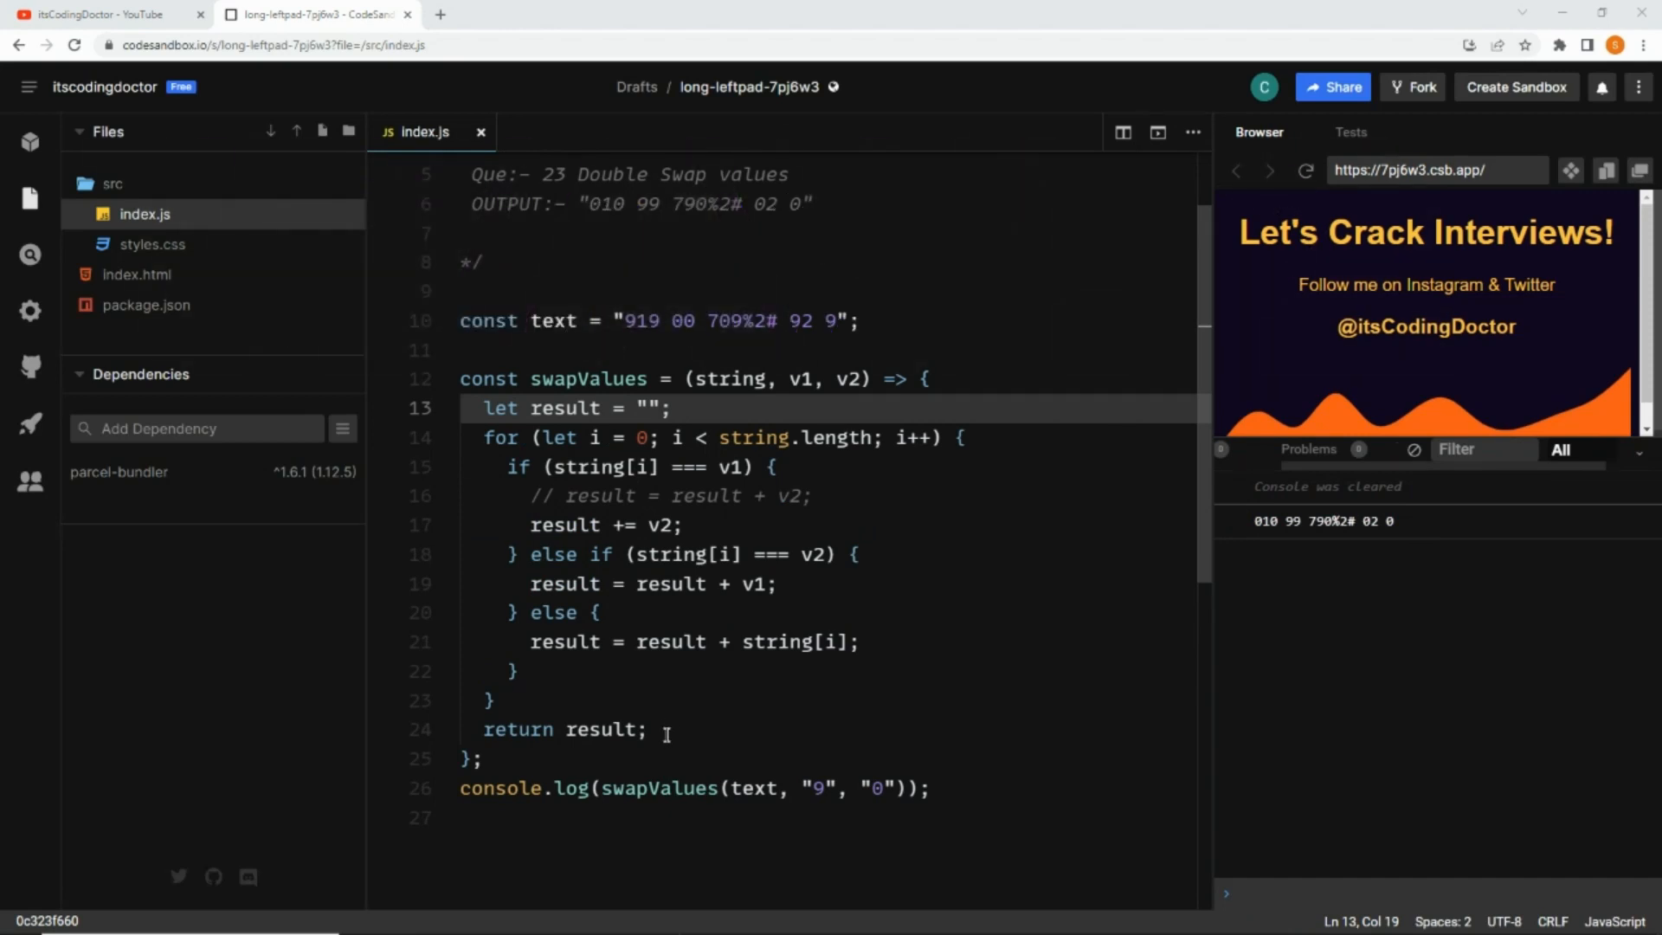
Comment out the loop body and start [...string].map(value => ...) below it
{"action": "key", "text": "ctrl+/"}
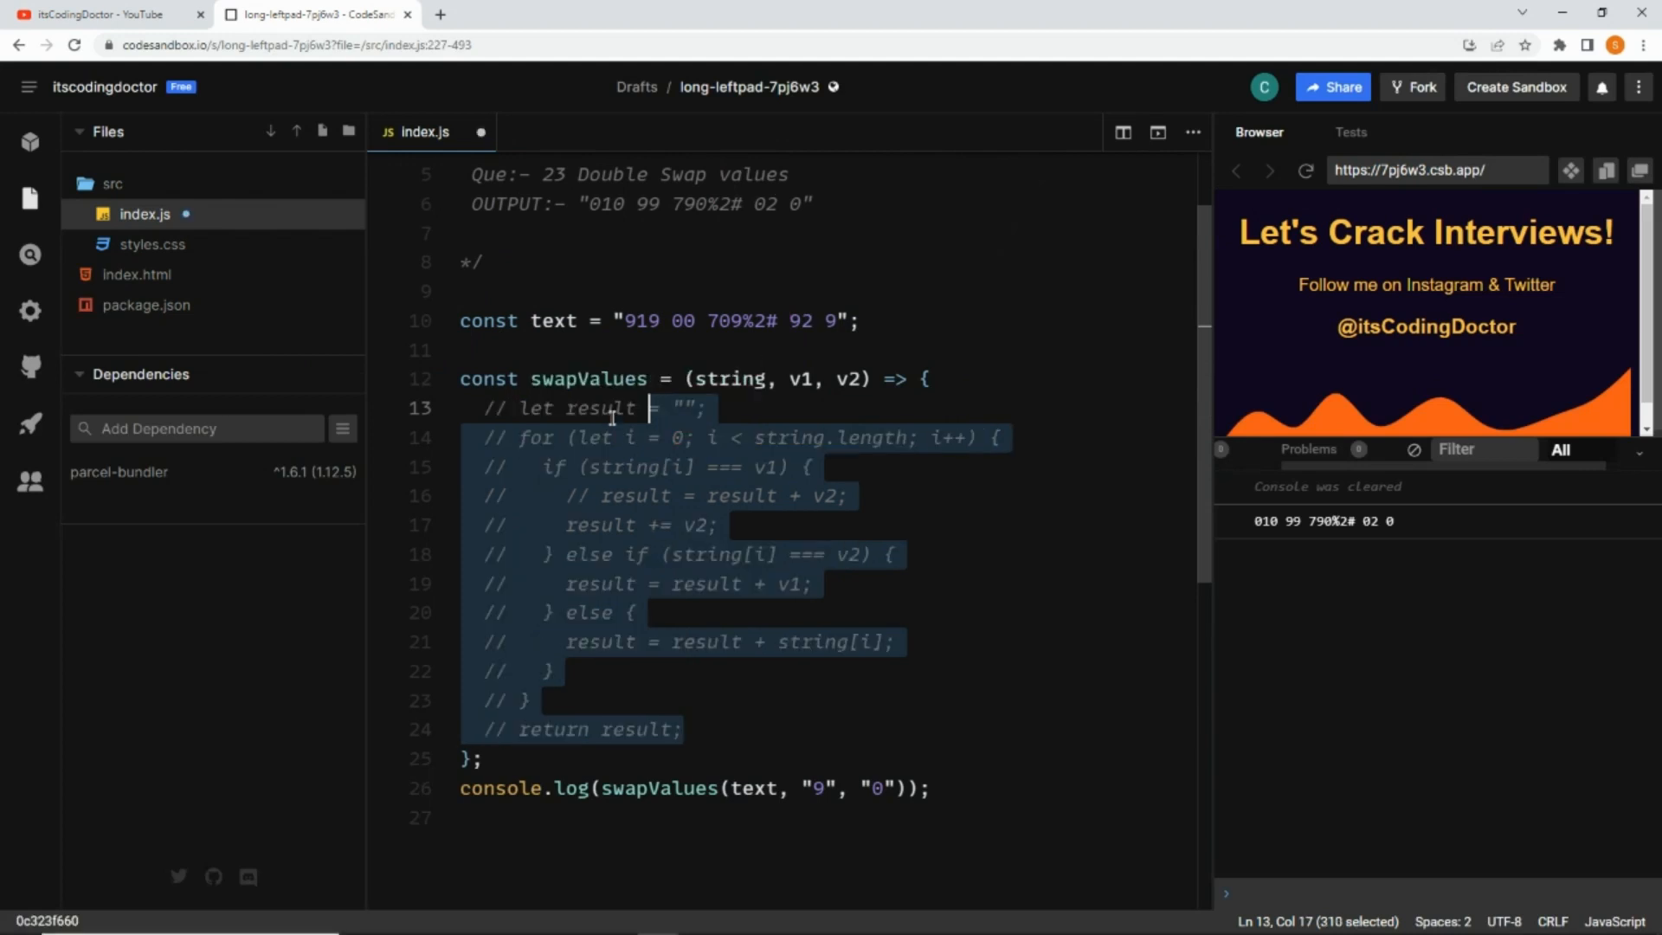
{"action": "scroll", "scroll_direction": "down", "scroll_amount": 3}
{"action": "type", "text": "[..."}
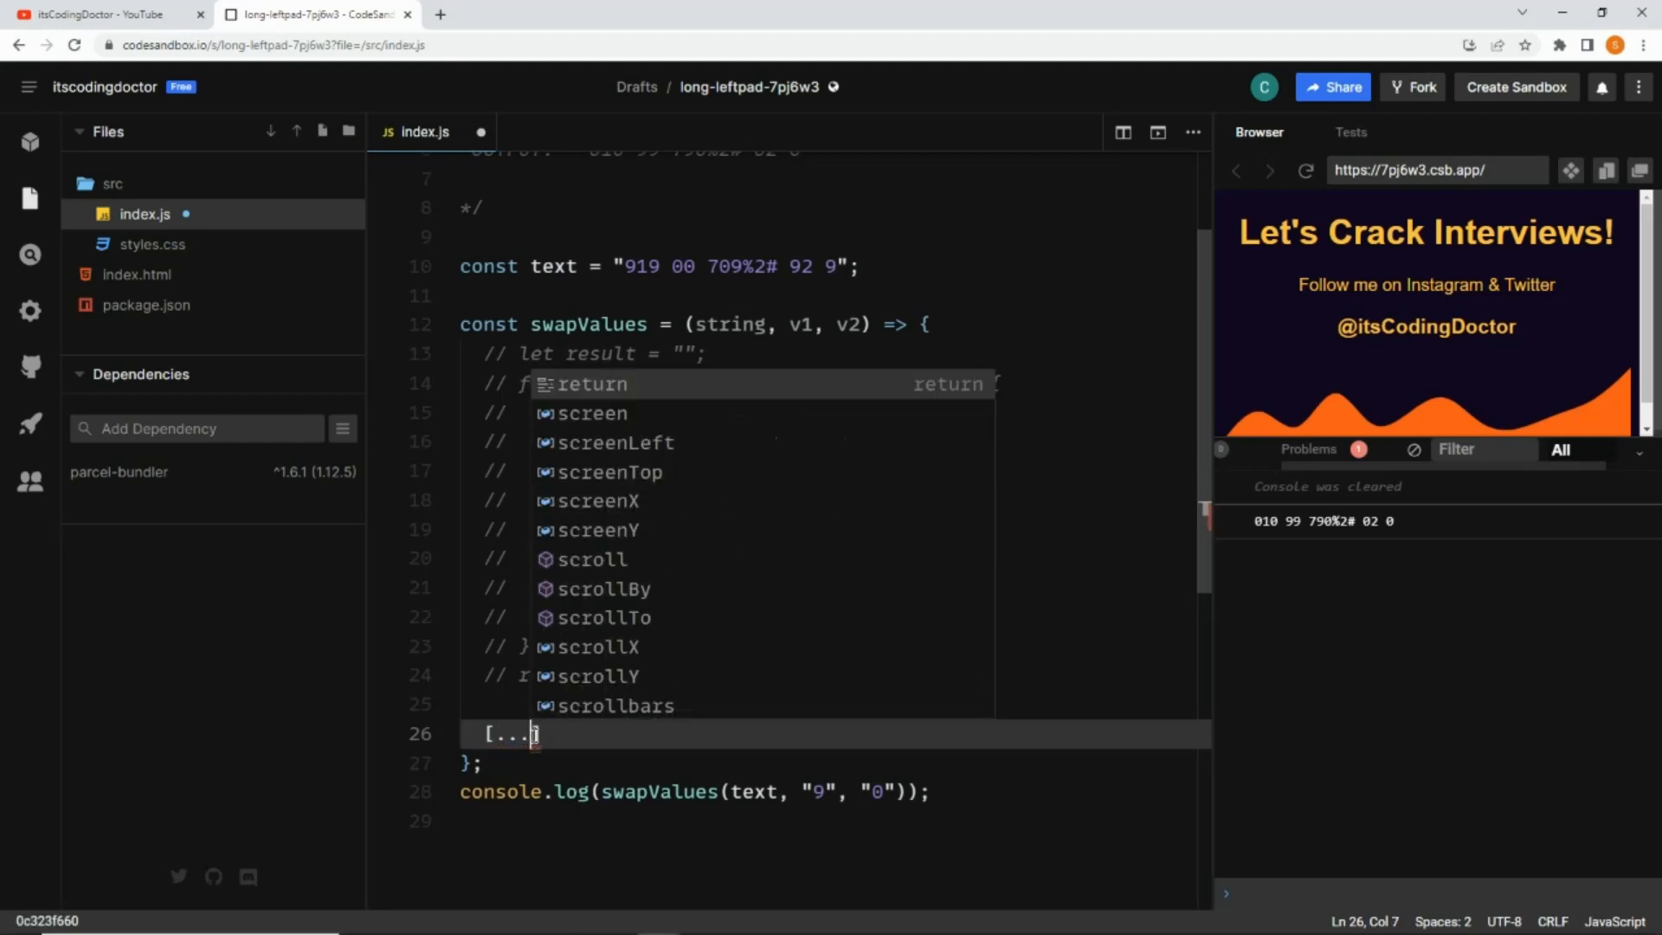
{"action": "type", "text": "string"}
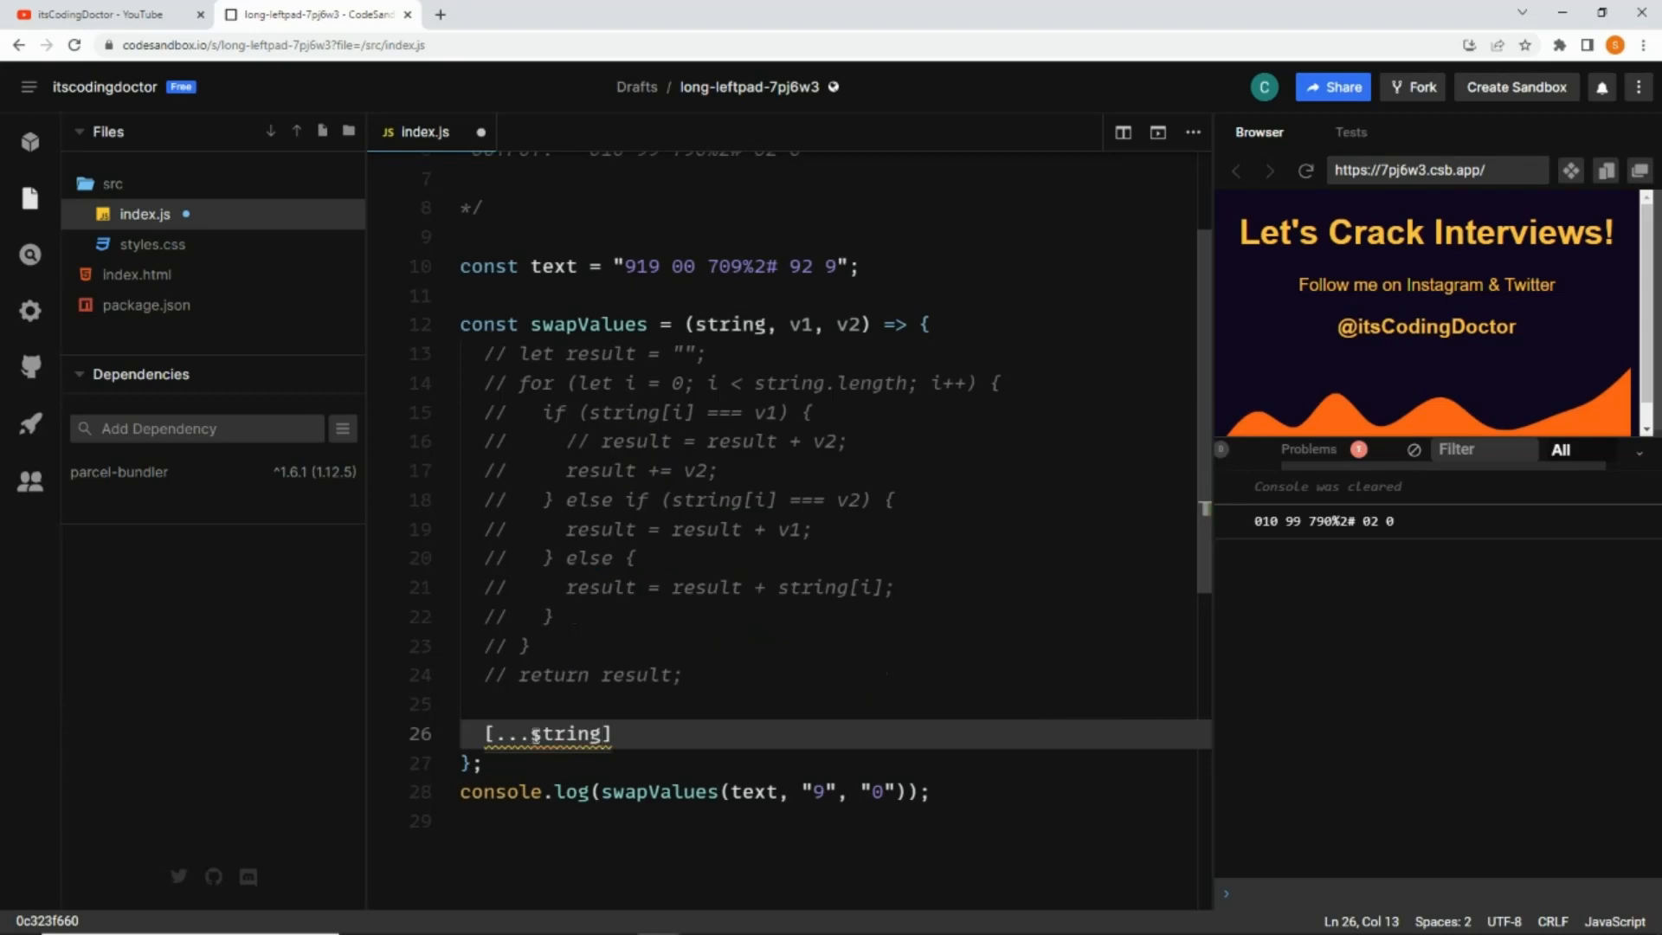
{"action": "double_click", "coordinate": [547, 734]}
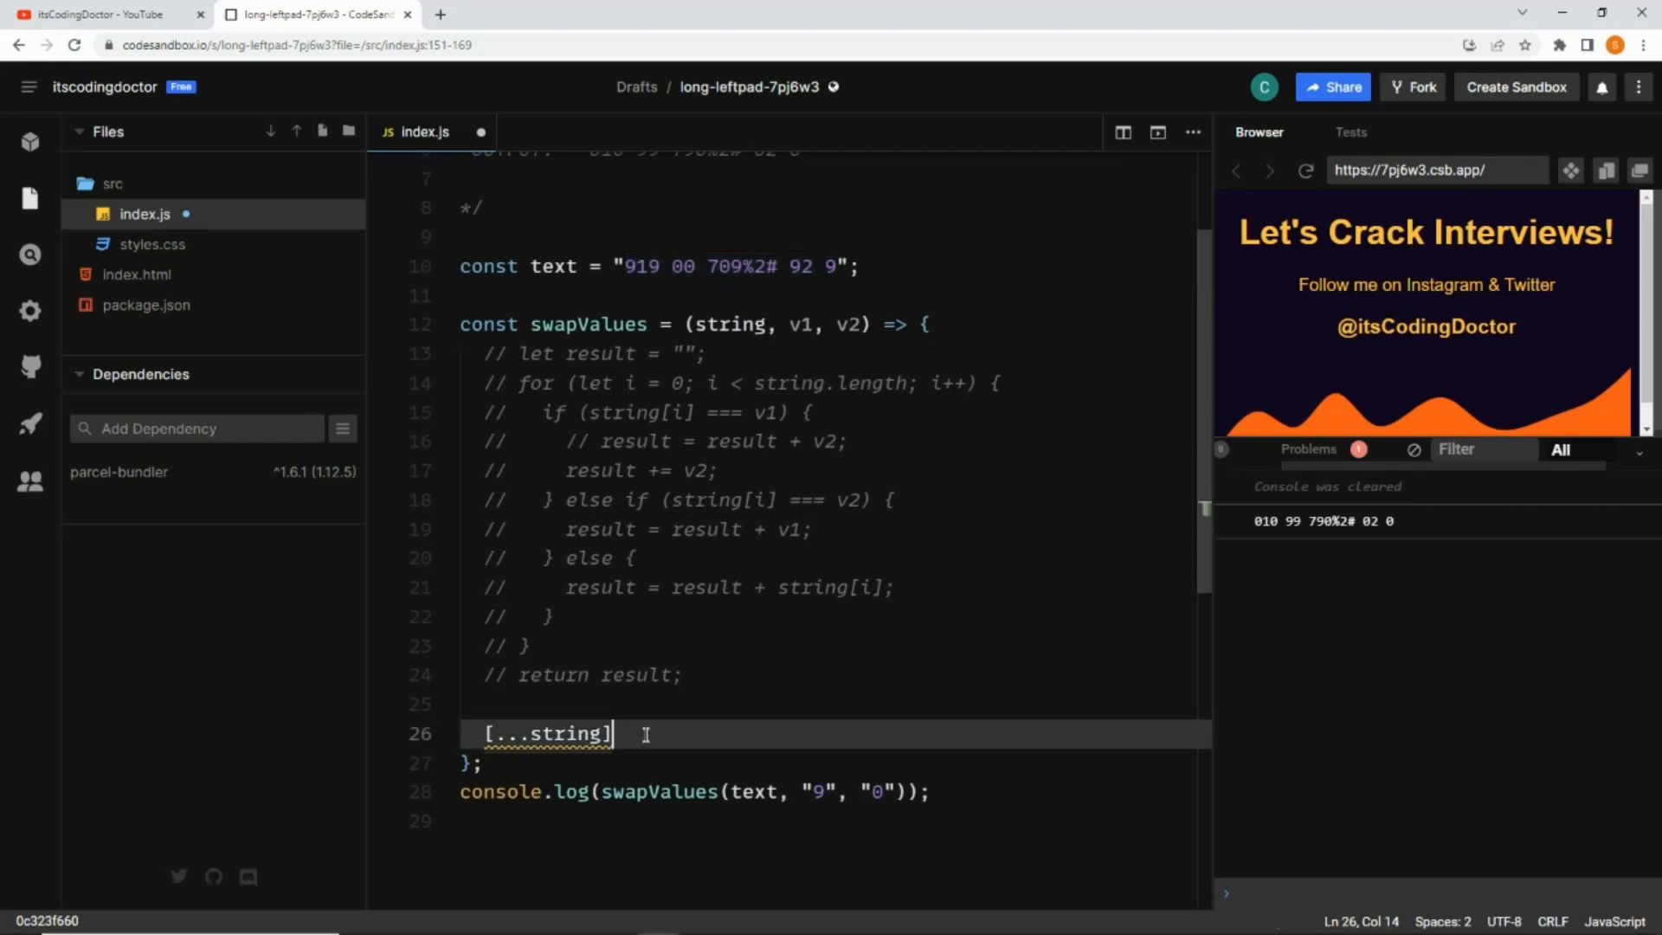
{"action": "type", "text": ".map()"}
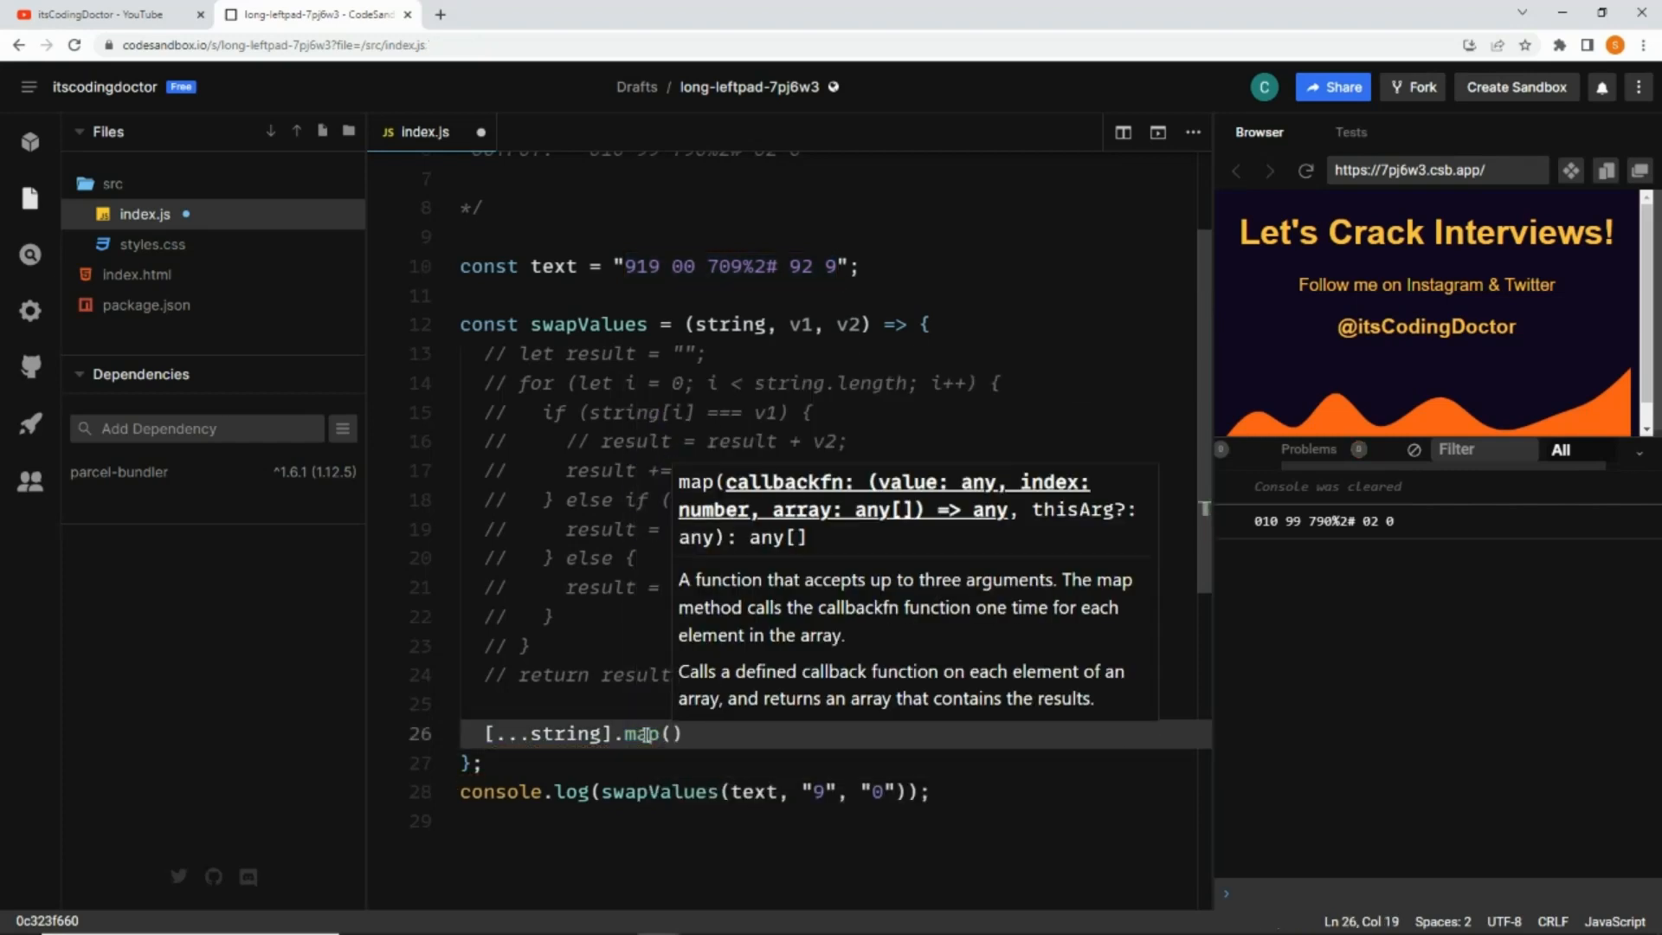
{"action": "type", "text": "value =>"}
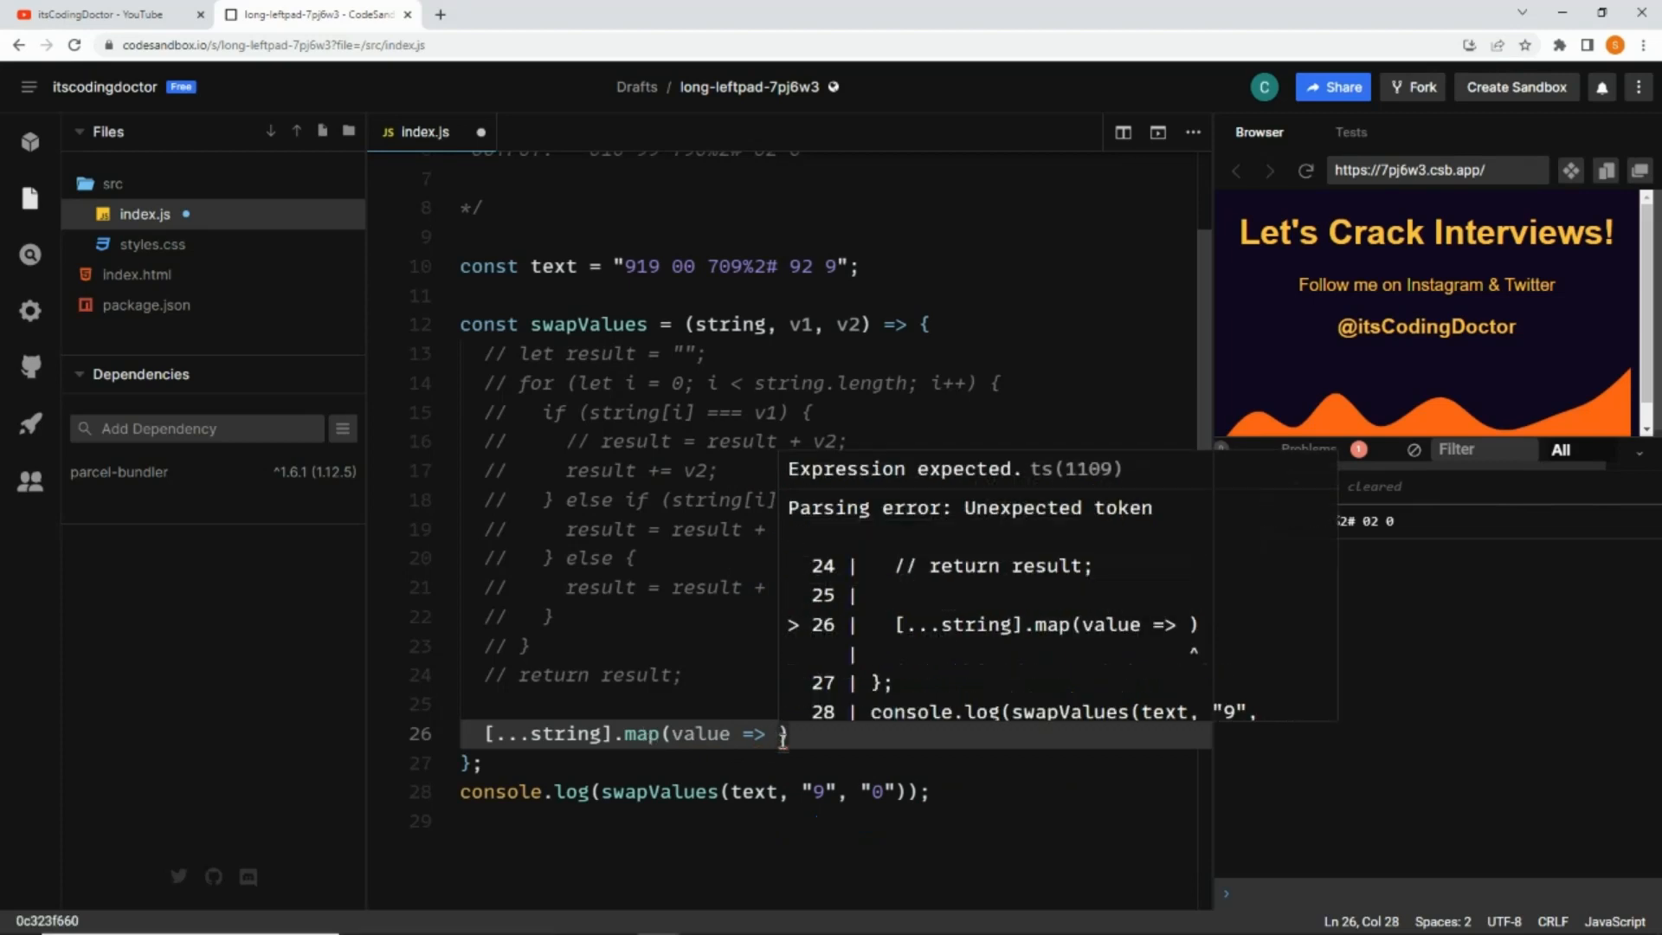
Write the ternary value === v1 ? v2 : value === v2 ? inside the map
{"action": "type", "text": "value"}
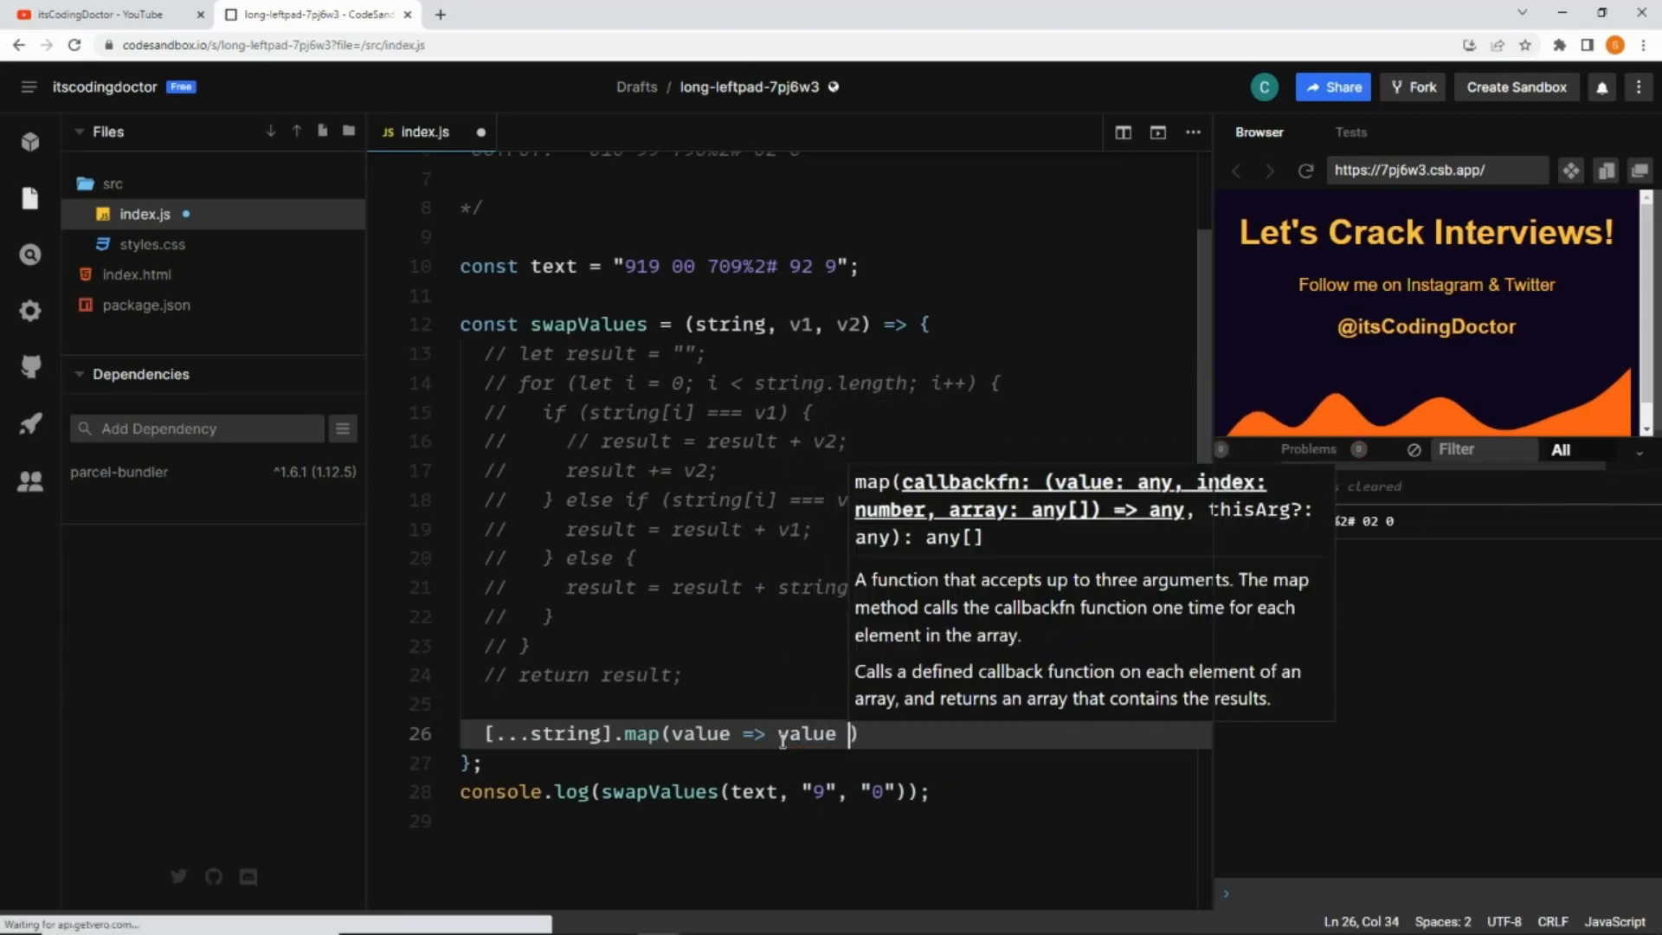
{"action": "type", "text": "=== v"}
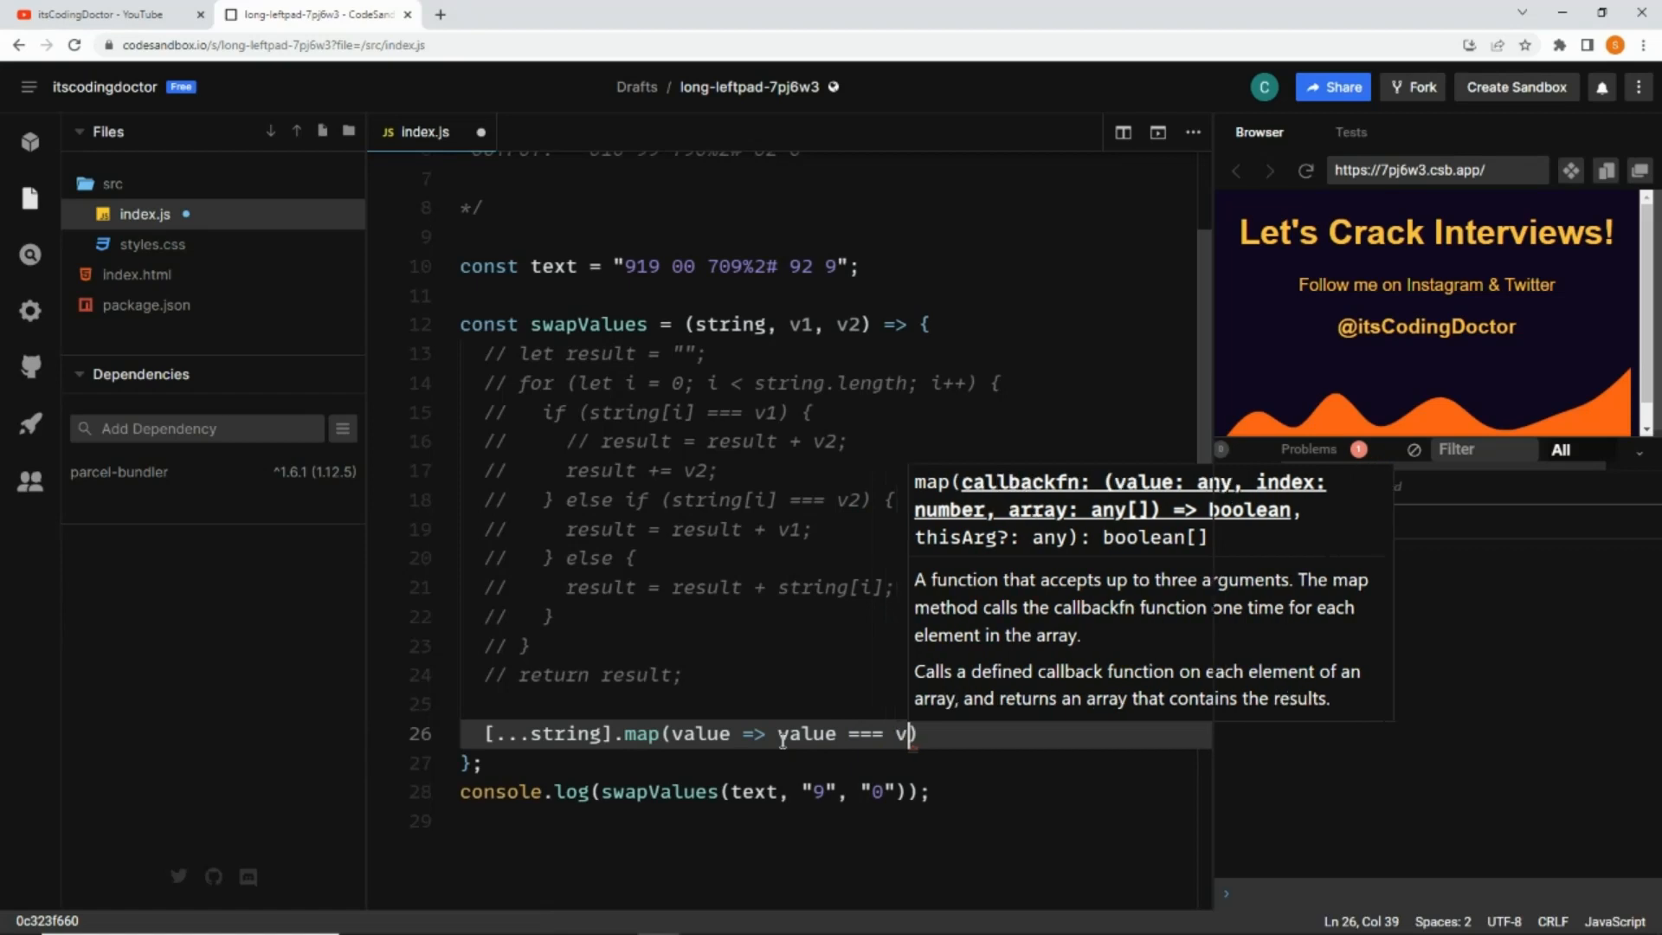
{"action": "type", "text": "1"}
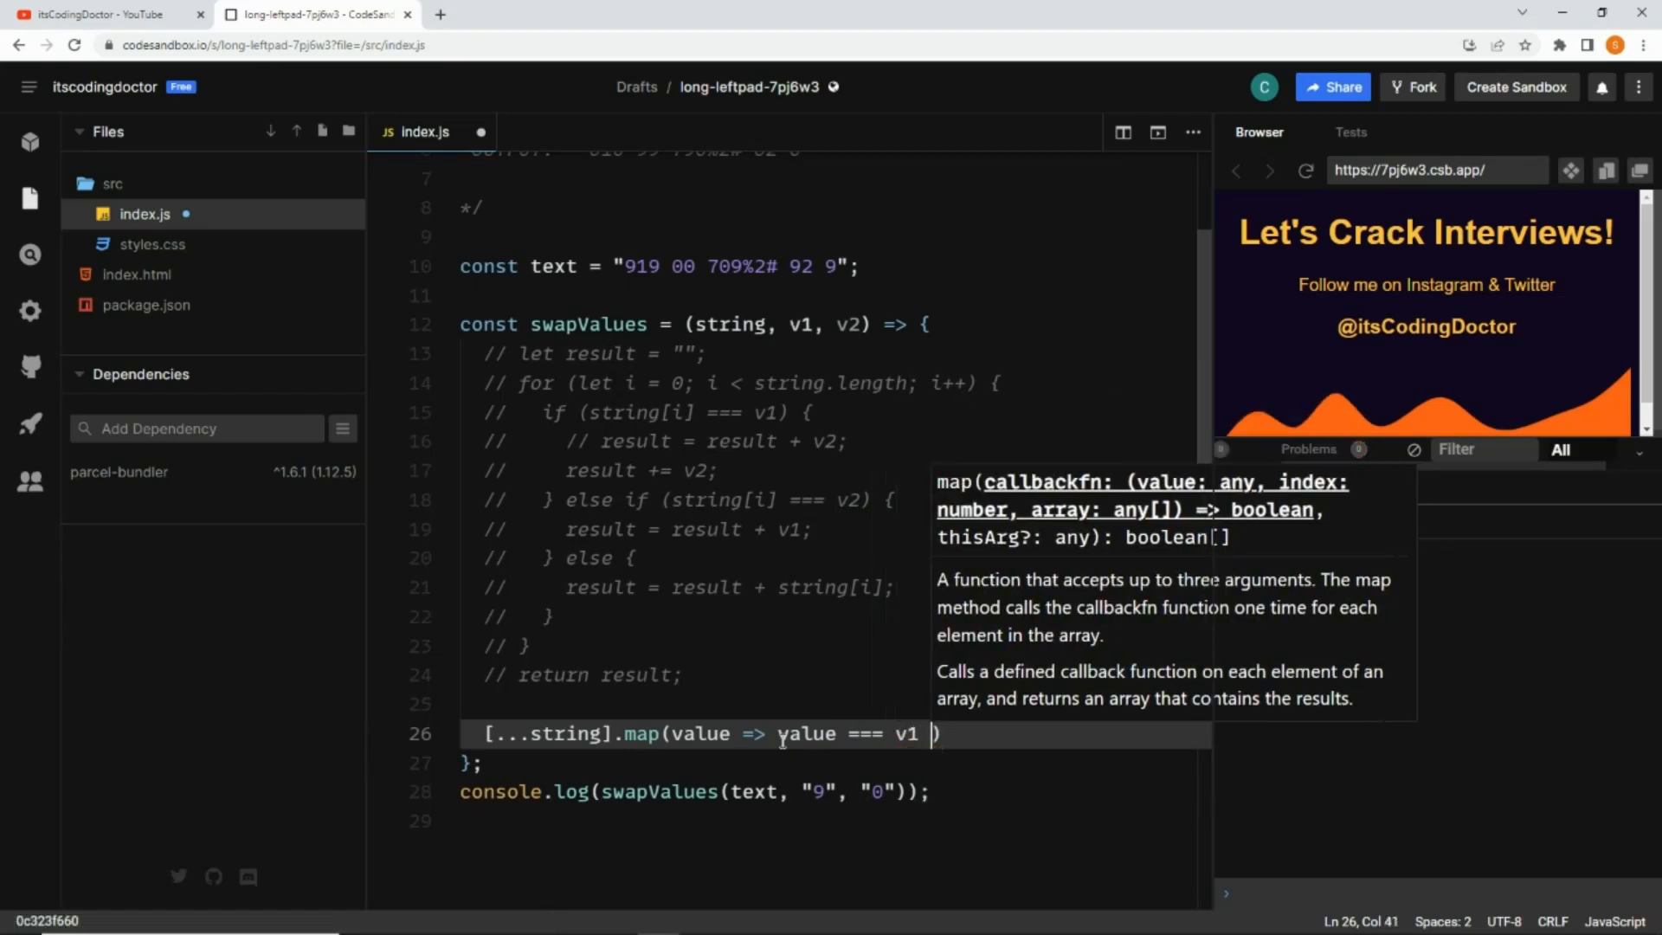
{"action": "type", "text": "? v2"}
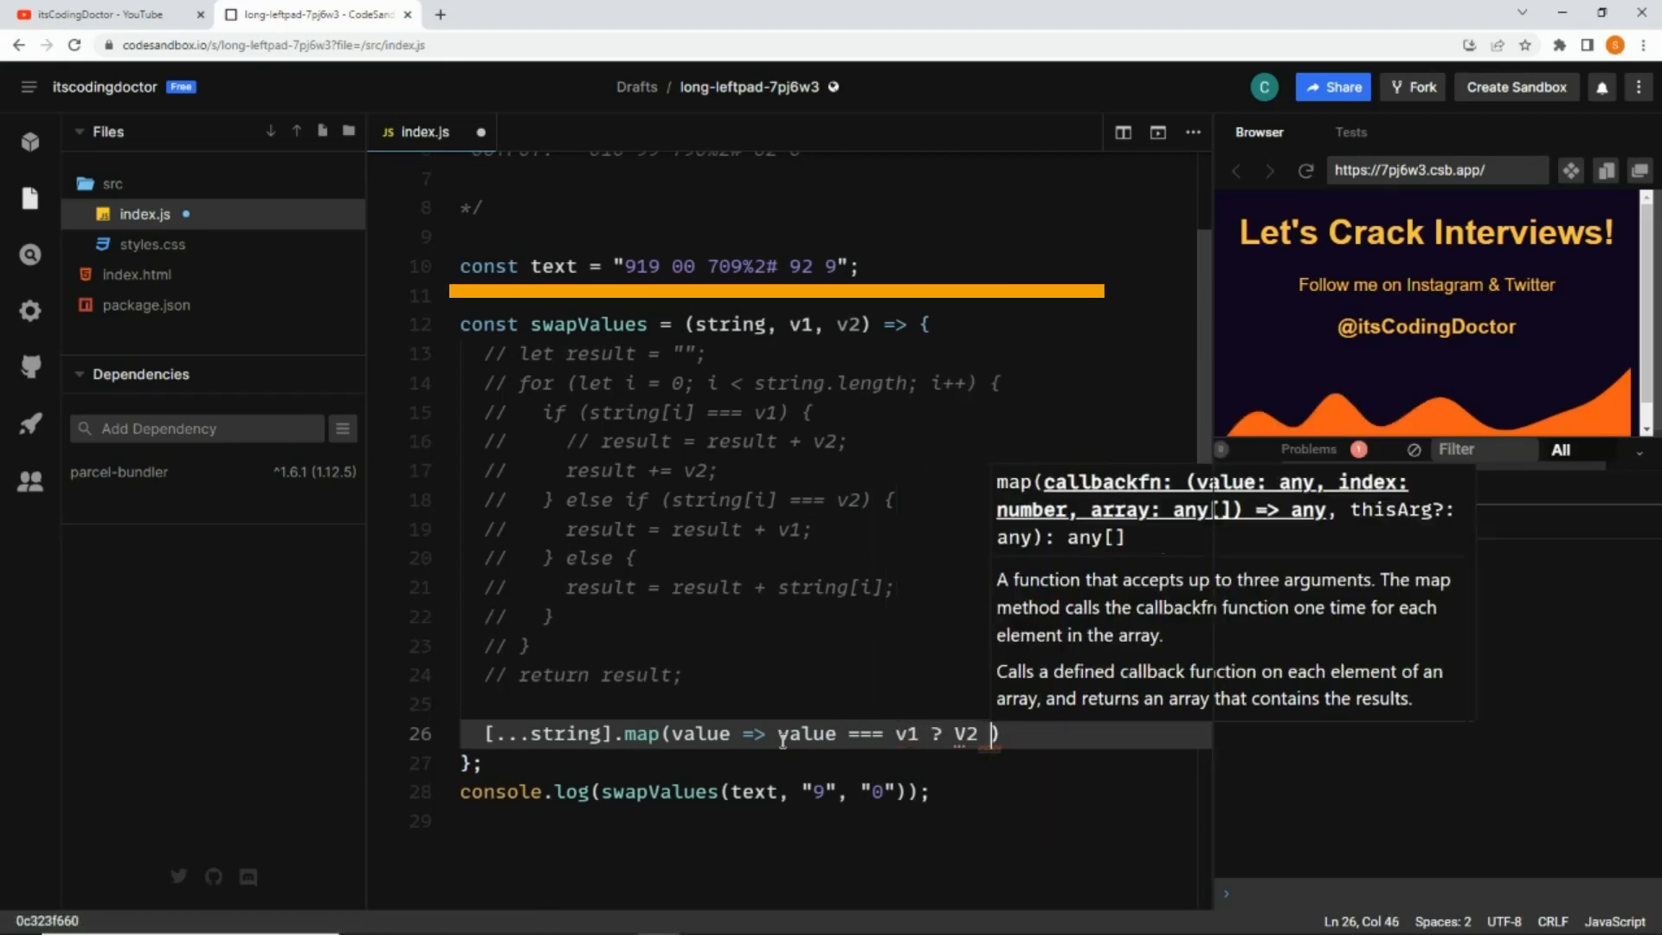
{"action": "type", "text": "VALU"}
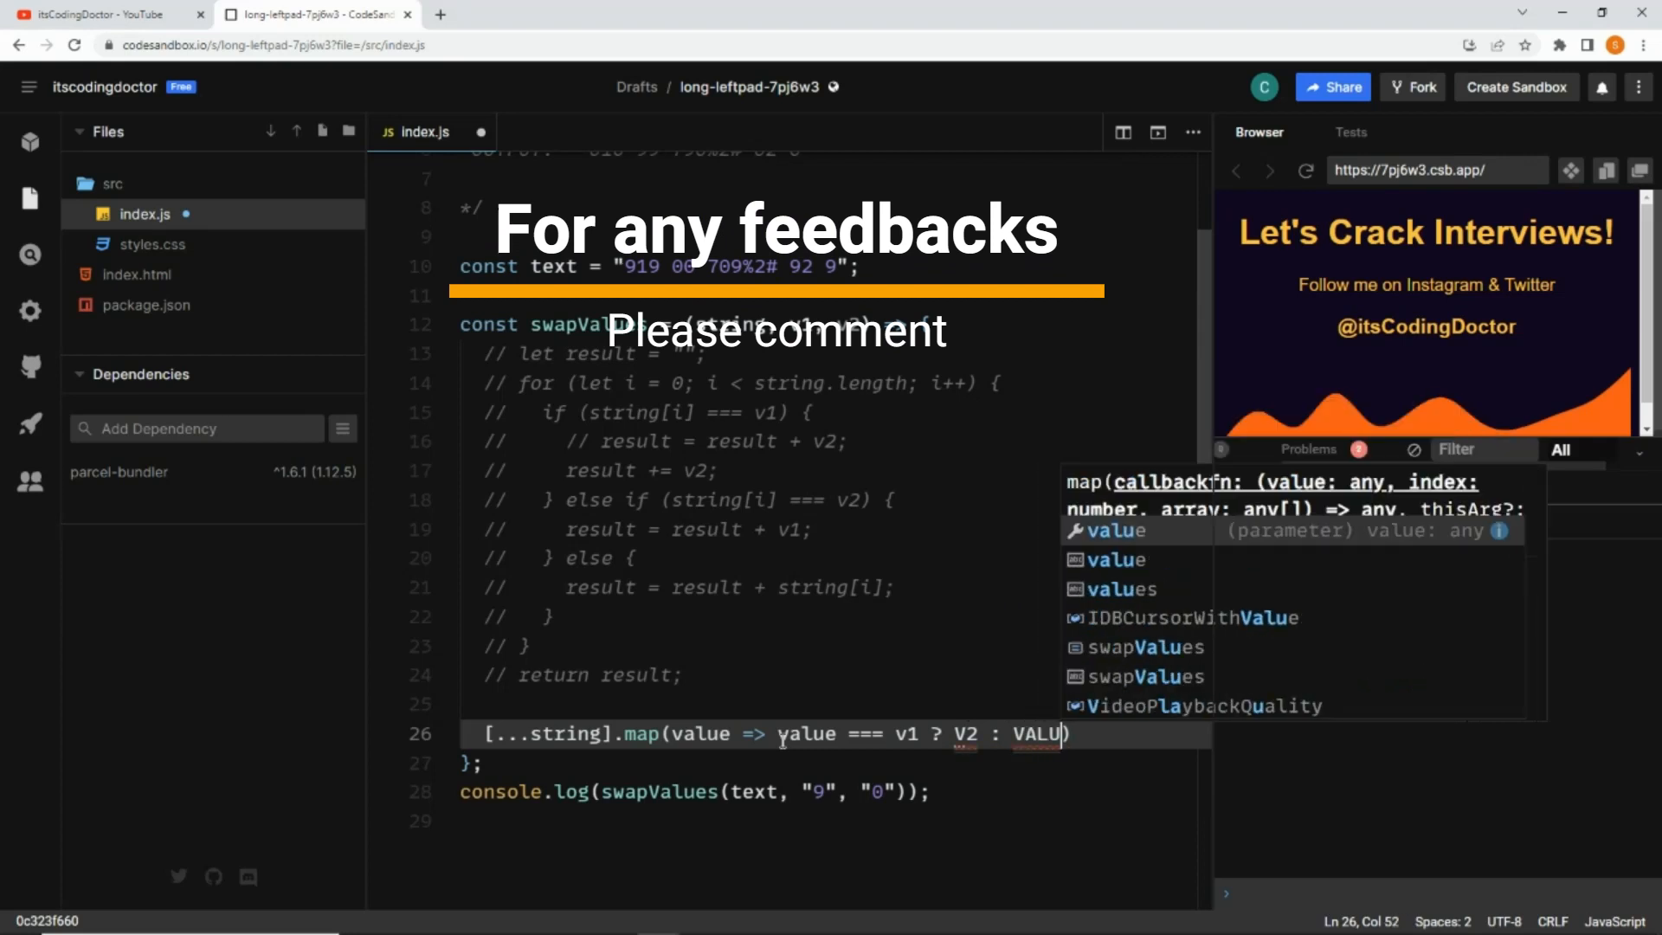
{"action": "type", "text": "value =="}
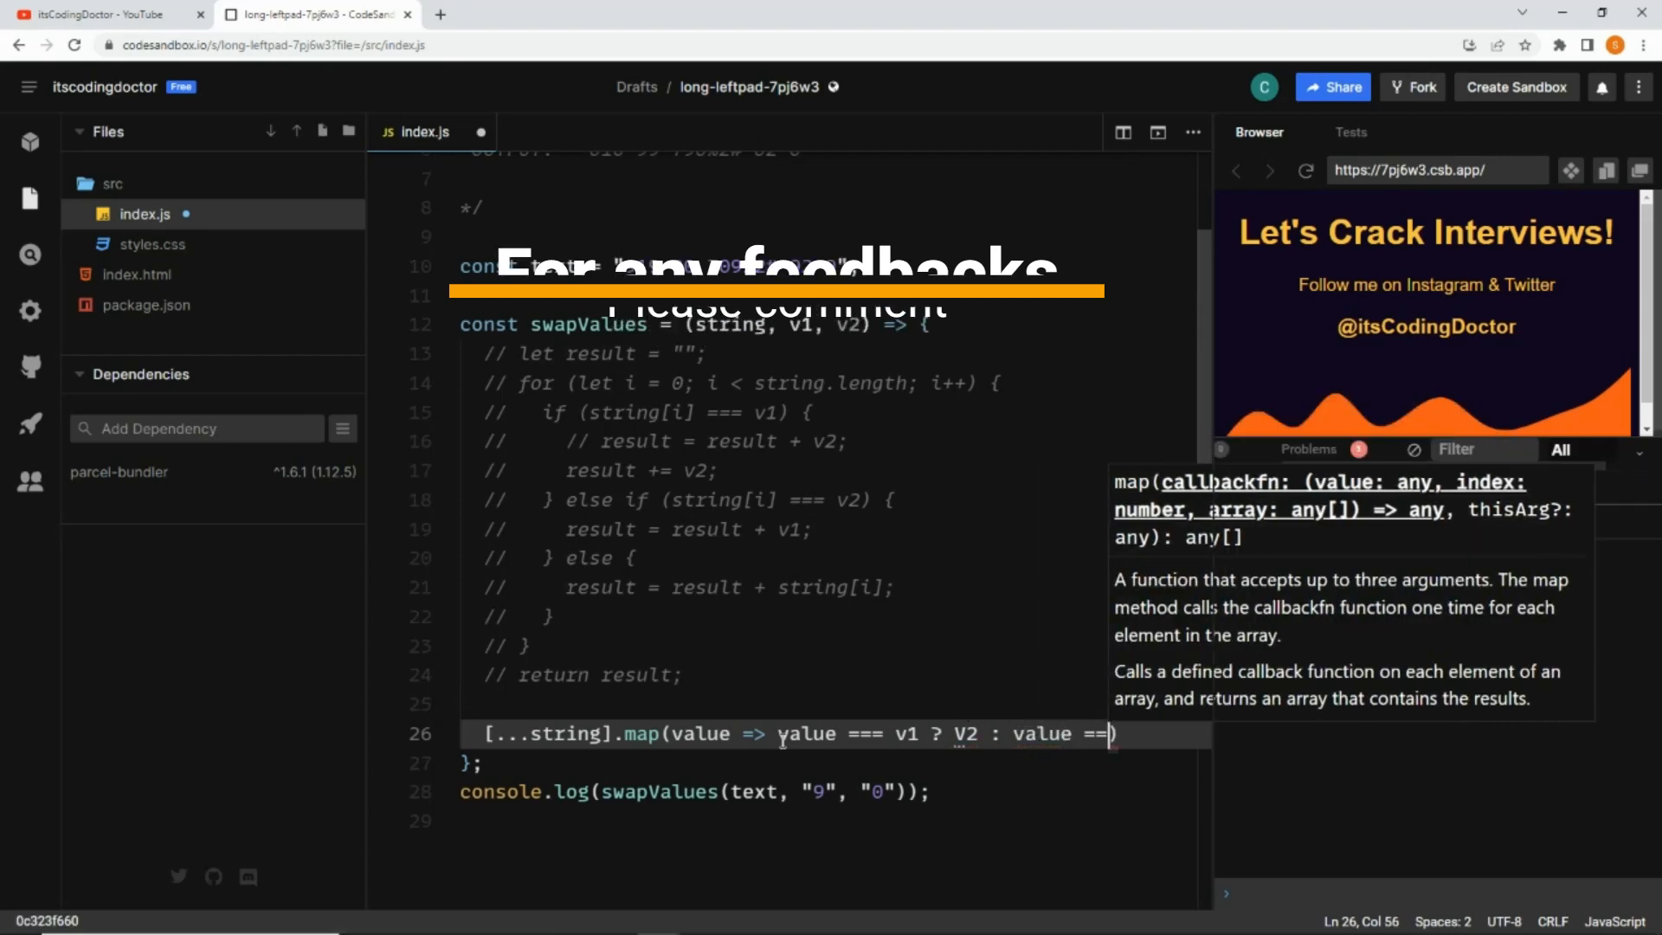
{"action": "type", "text": "V2"}
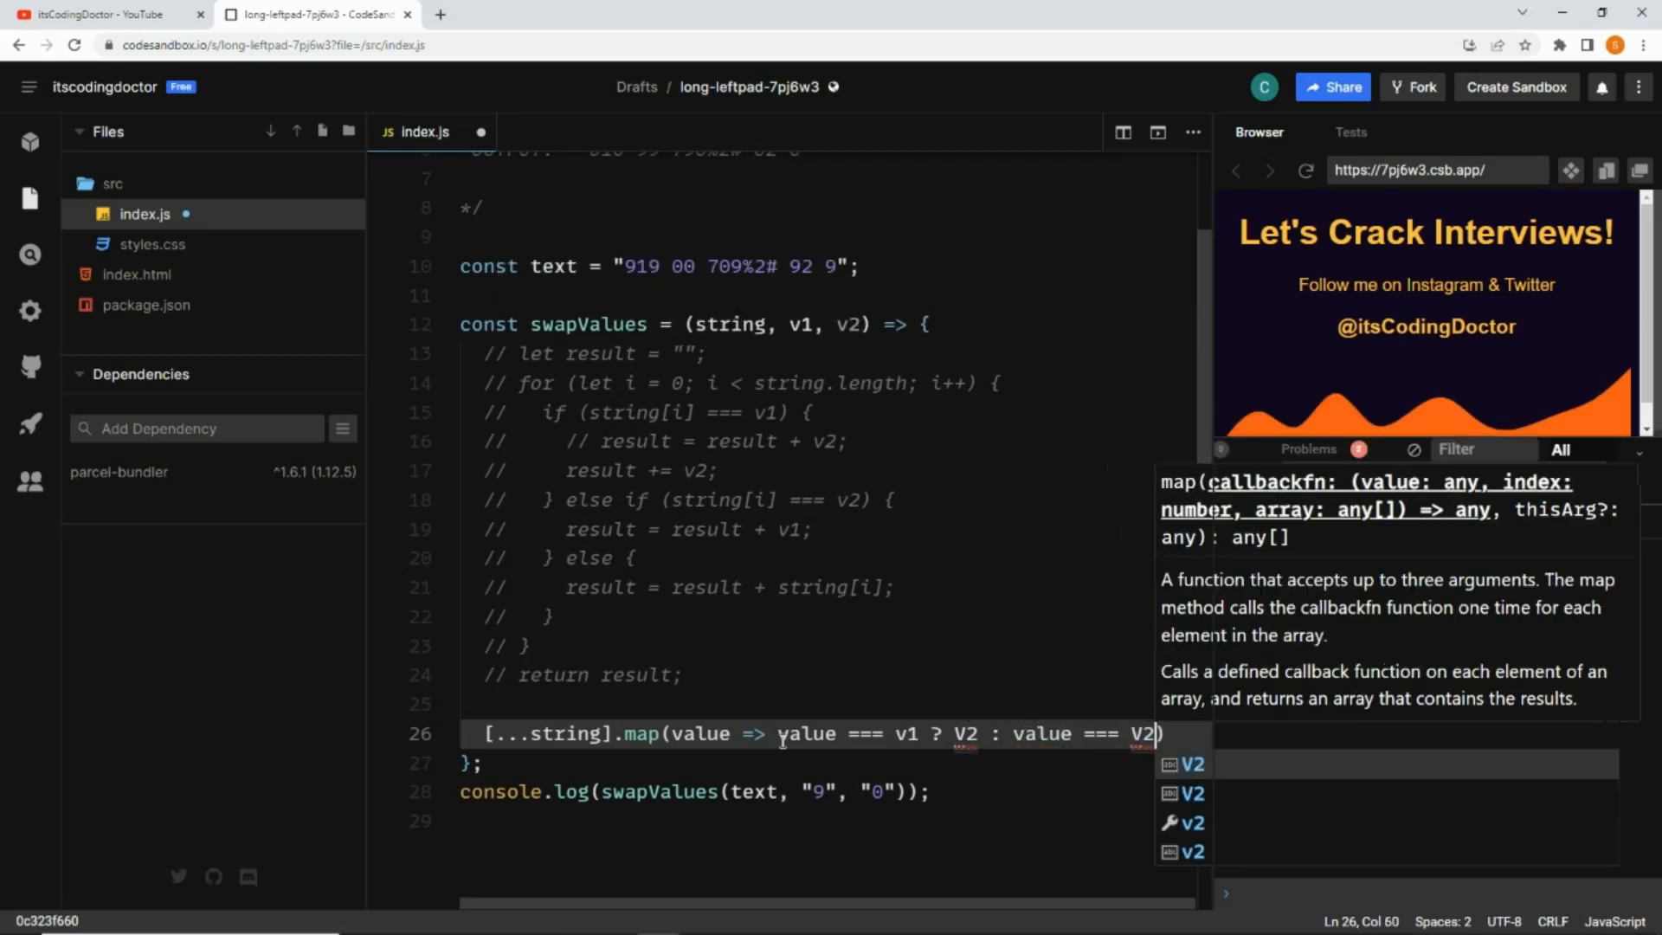
{"action": "key", "text": "Backspace"}
{"action": "type", "text": "v2 ? "}
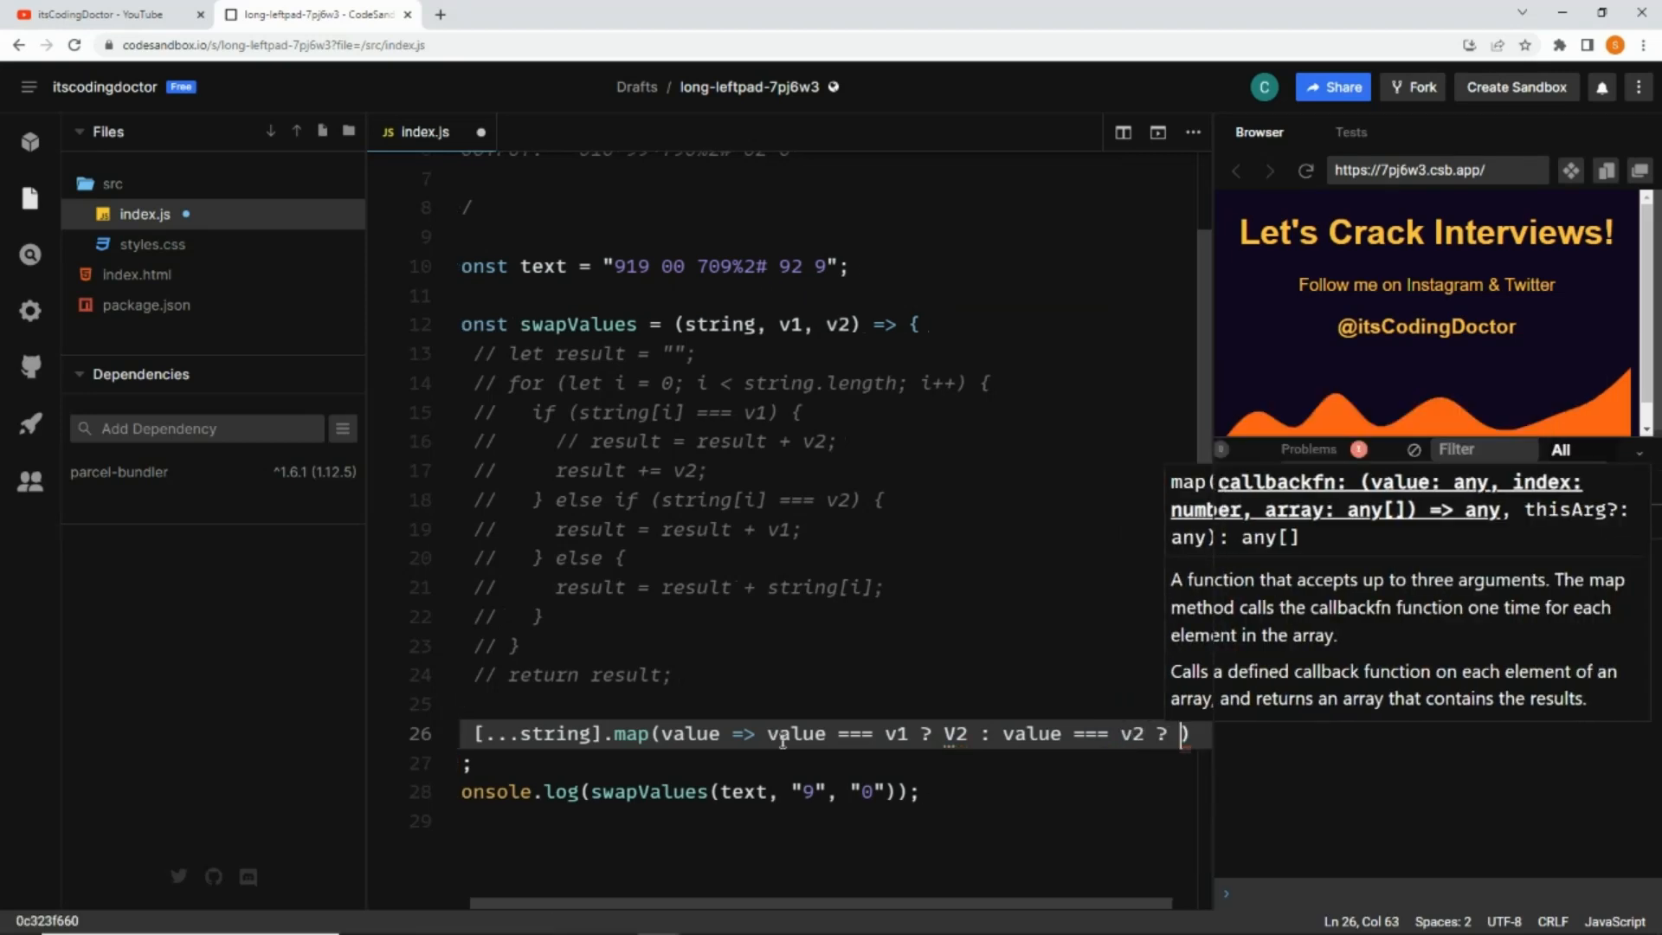
Finish the ternary with v1 : value, return the map joined with .join(""), giving 010 99 790%2# 02 0
{"action": "type", "text": "v1 : value"}
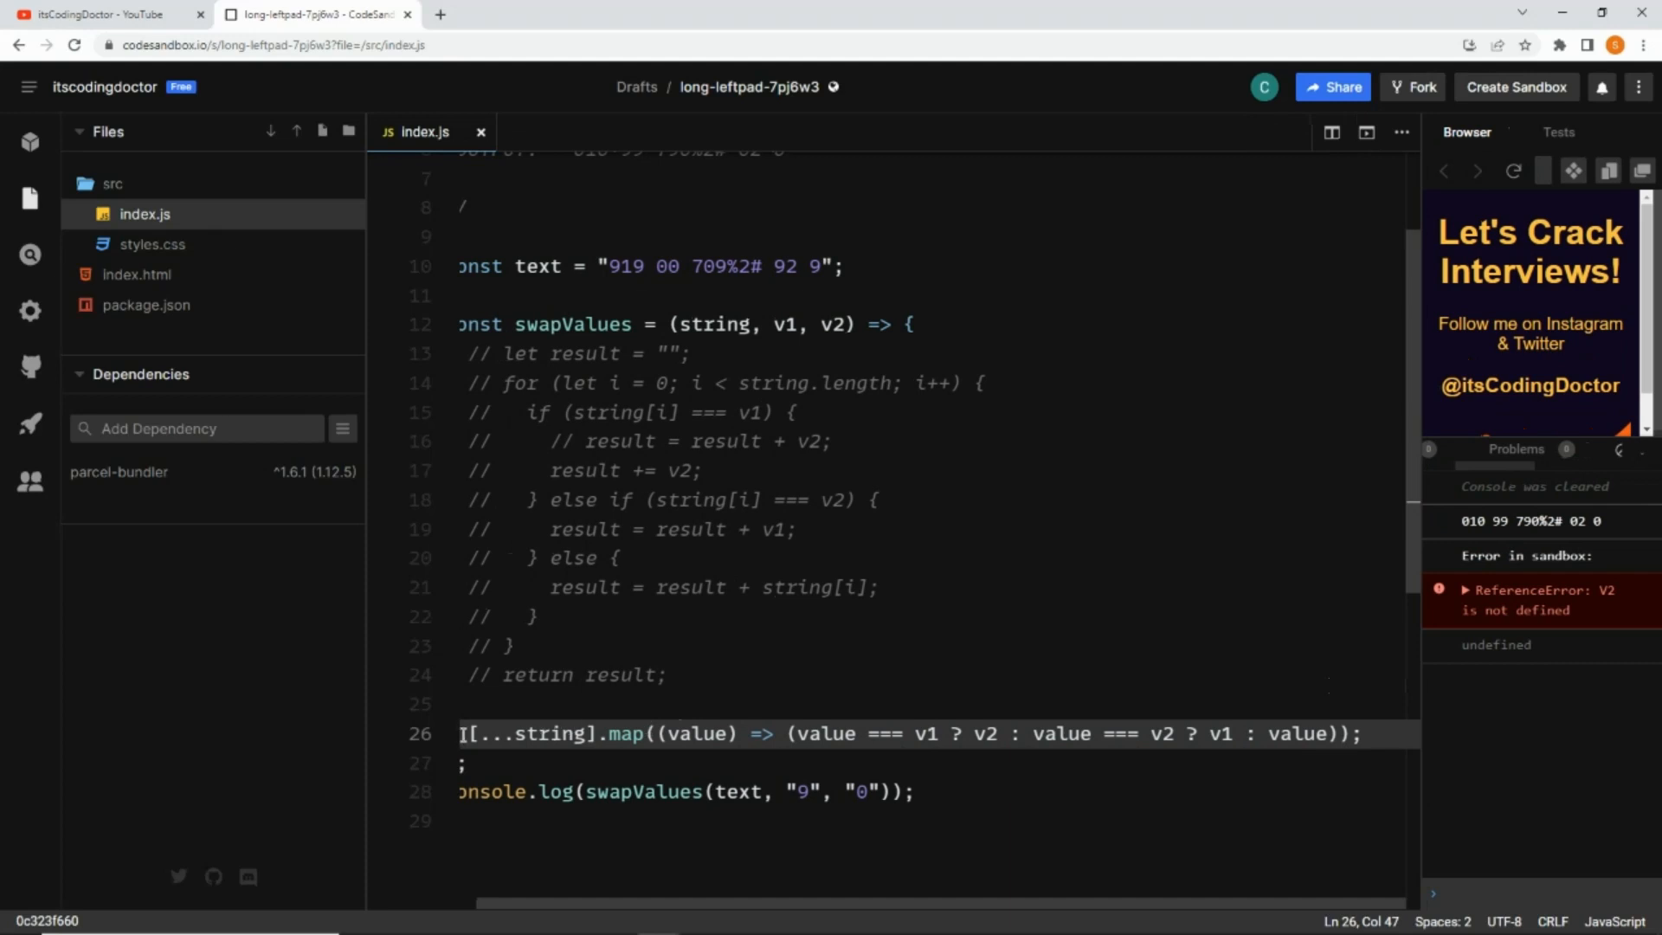
{"action": "type", "text": "return [...string].map((value) =>"}
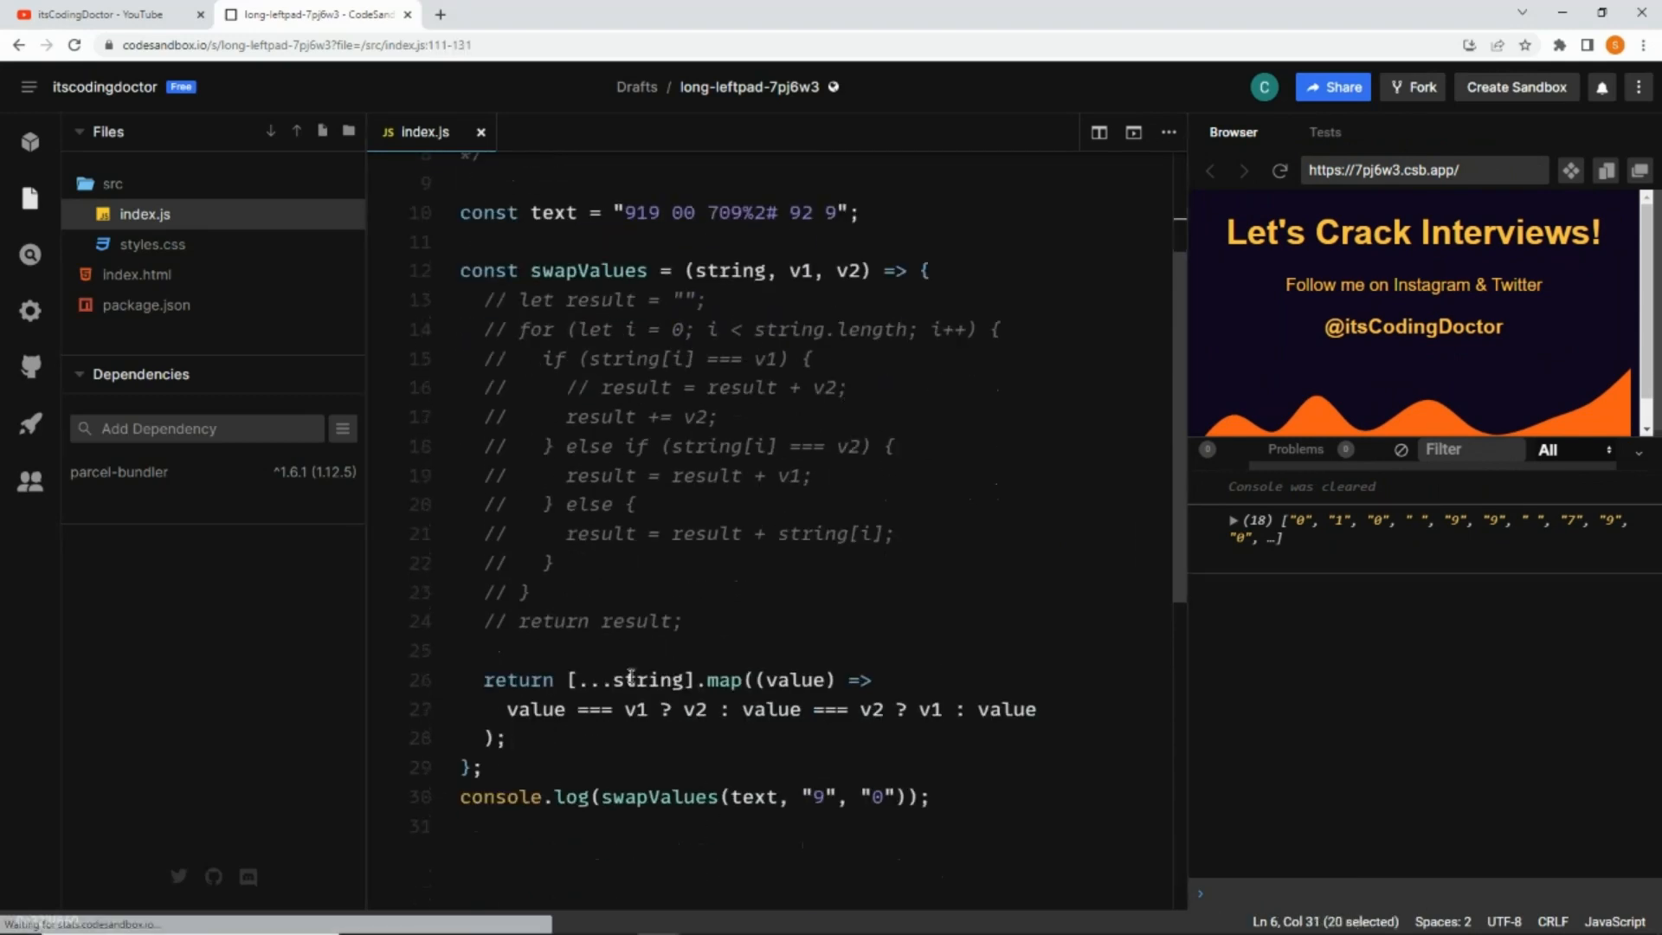
{"action": "type", "text": "."}
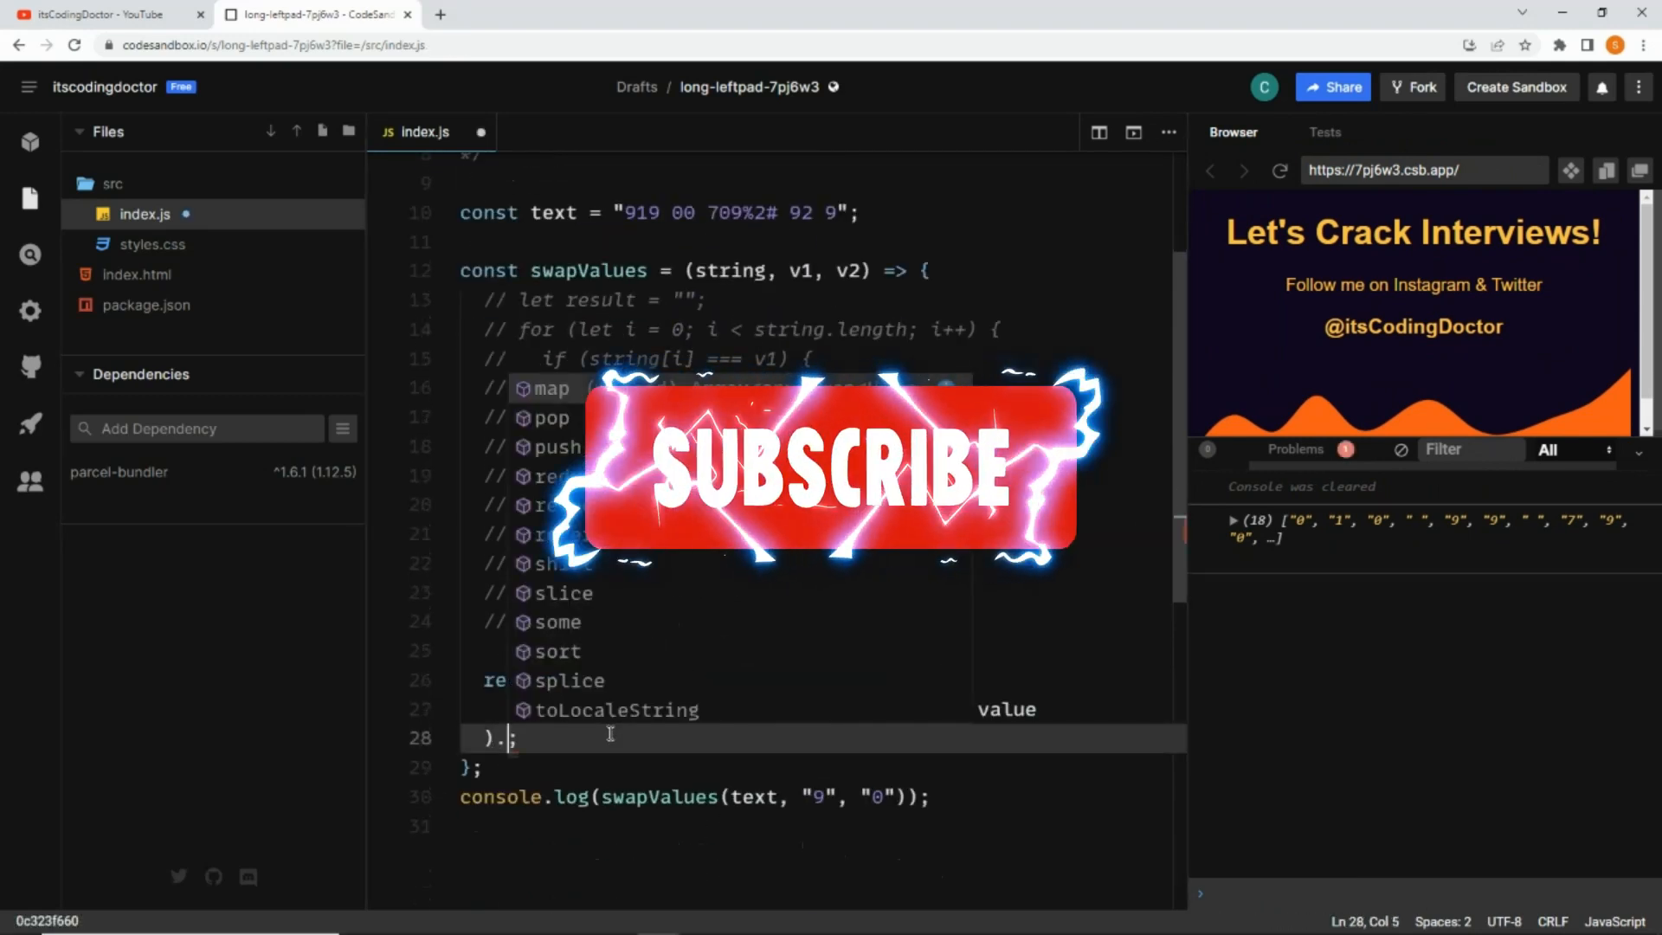
{"action": "type", "text": "join()"}
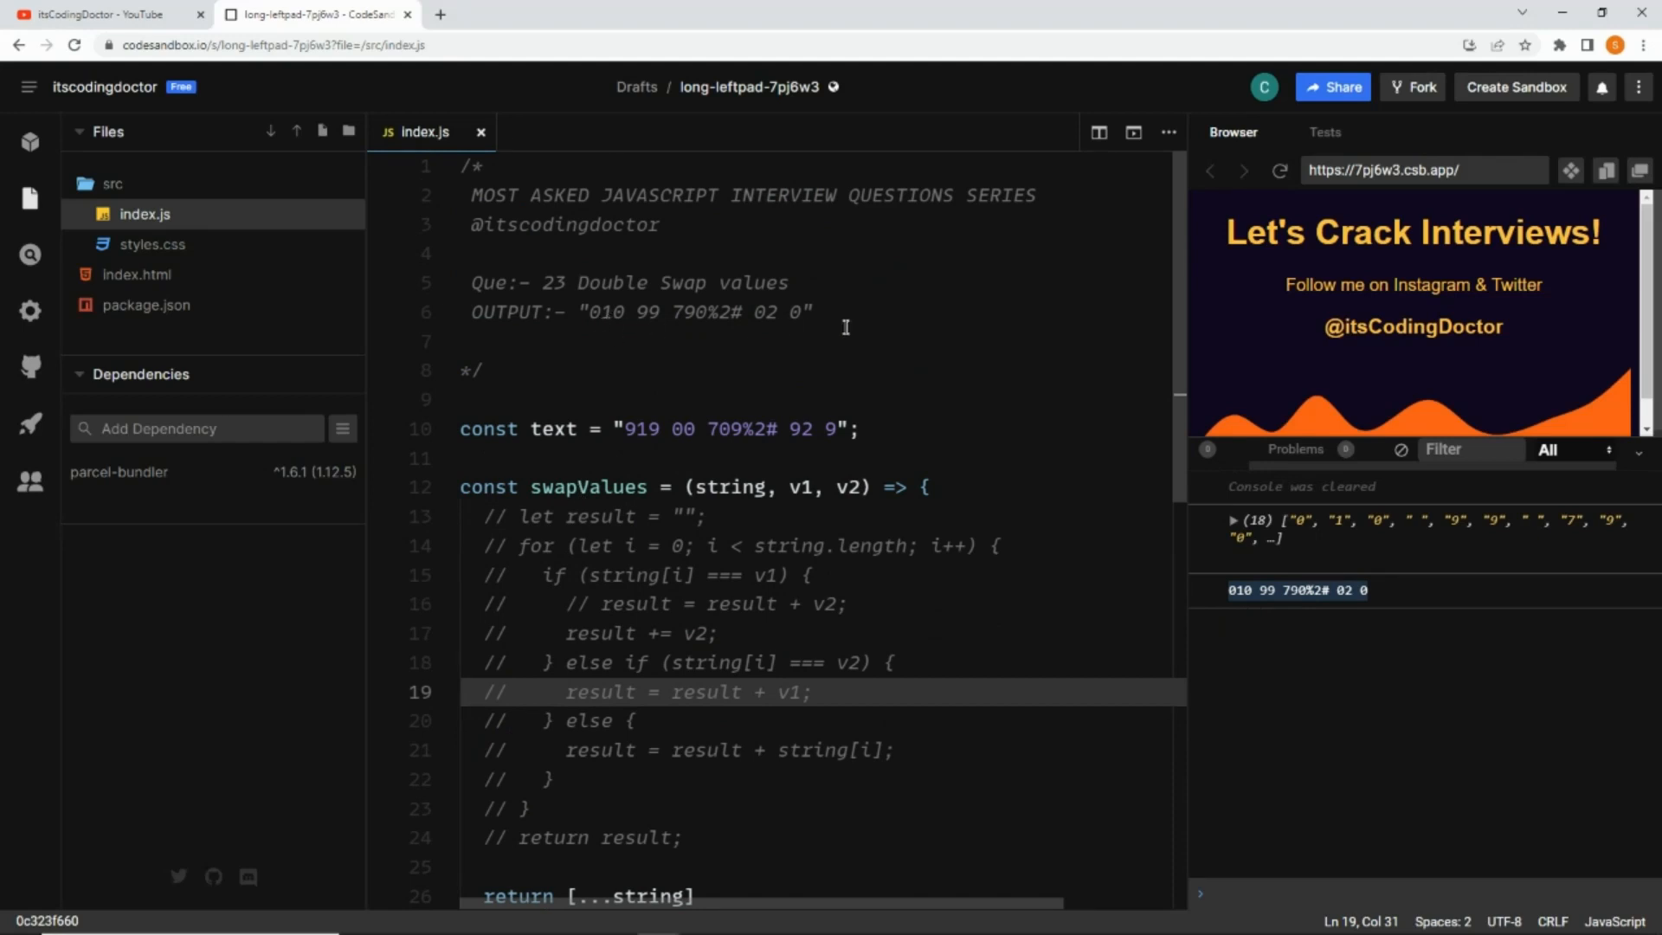
{"action": "scroll", "scroll_direction": "down", "scroll_amount": 3}
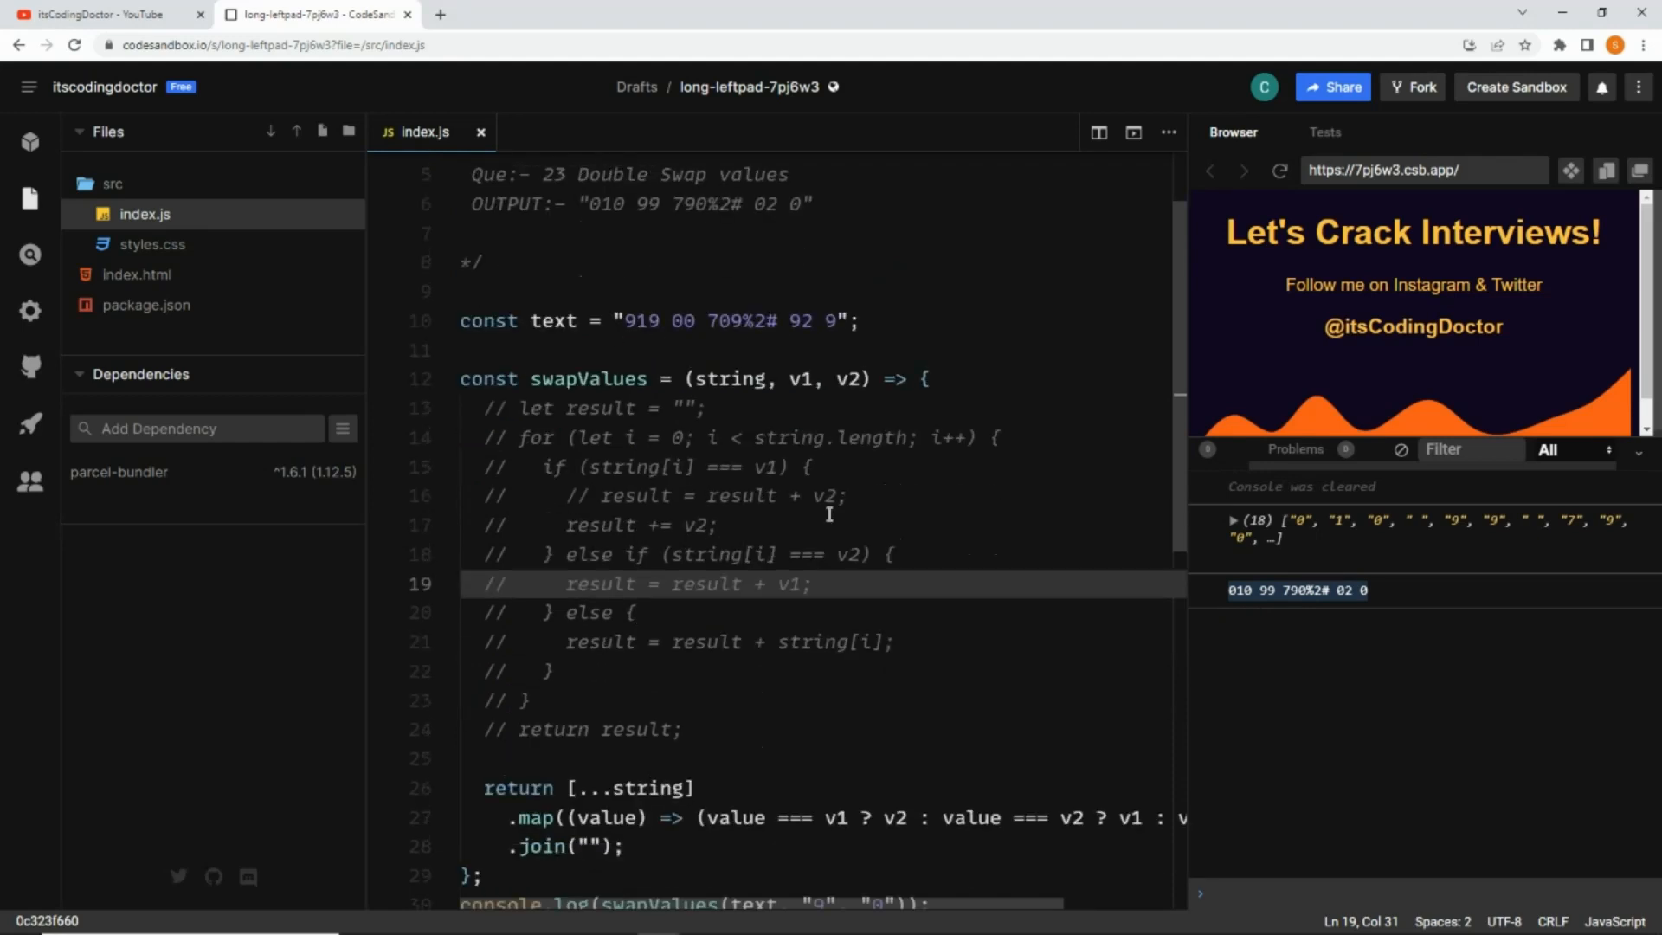
{"action": "scroll", "scroll_direction": "down", "scroll_amount": 3}
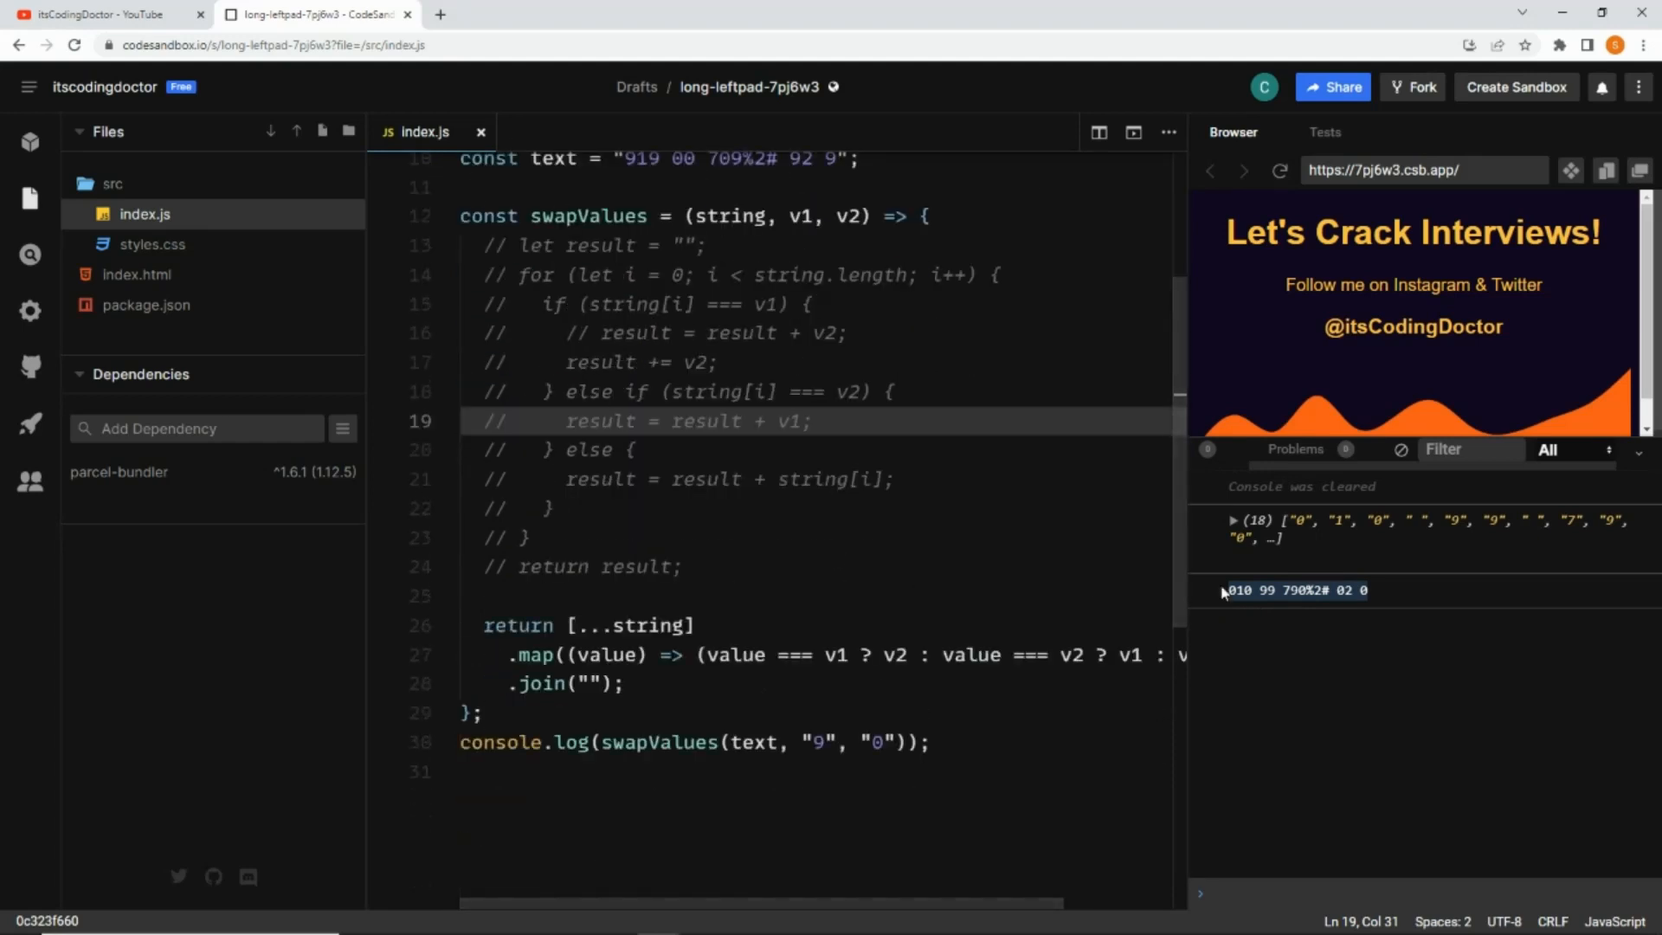